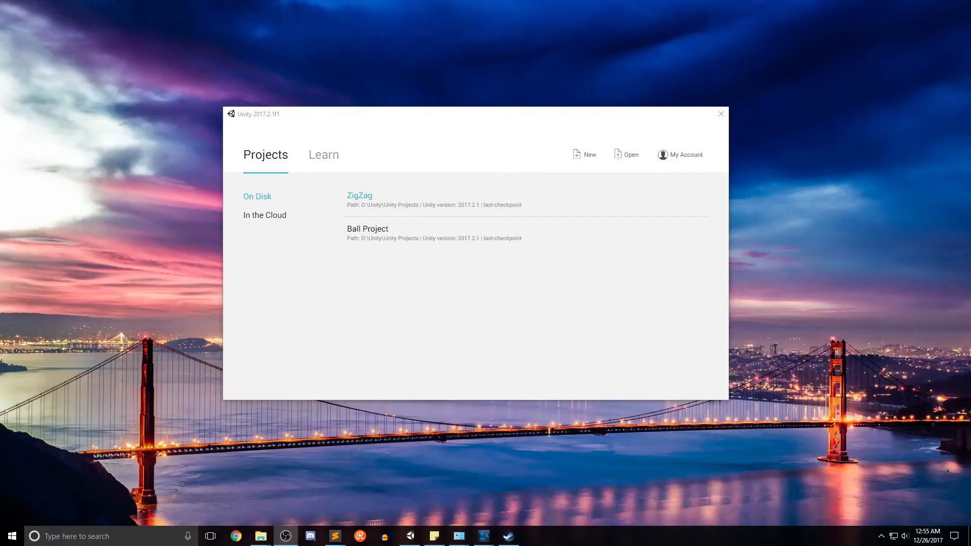
{"action": "mouse_move", "coordinate": [488, 124]}
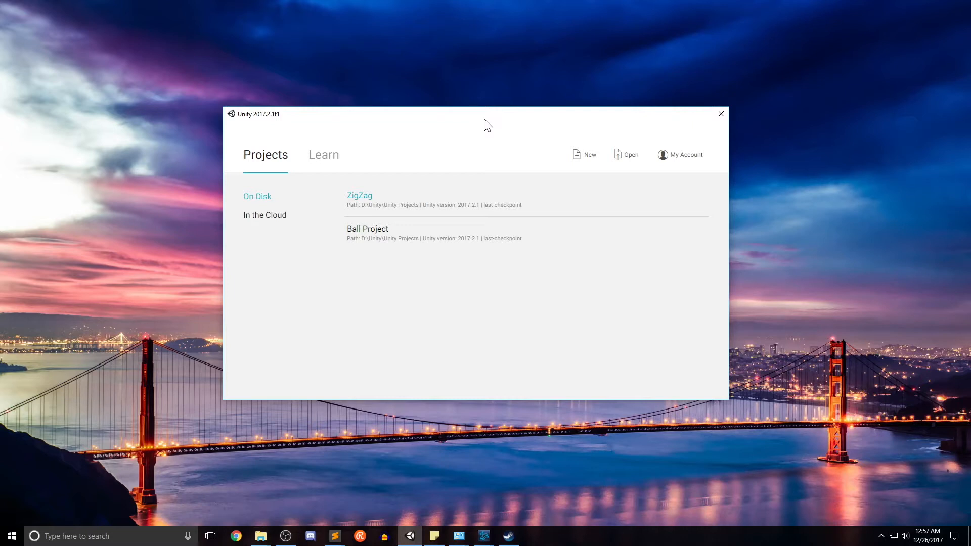
{"action": "mouse_move", "coordinate": [249, 108]}
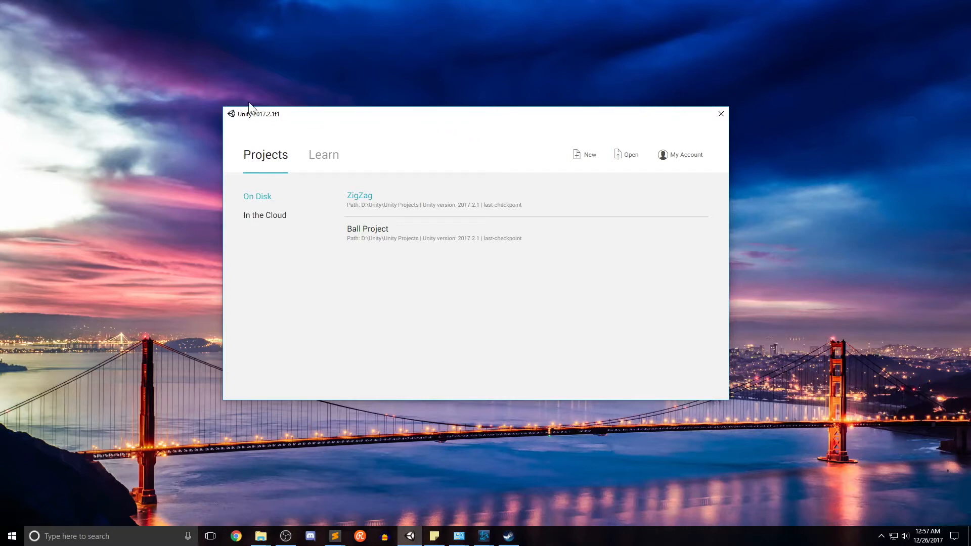
{"action": "mouse_move", "coordinate": [747, 370]}
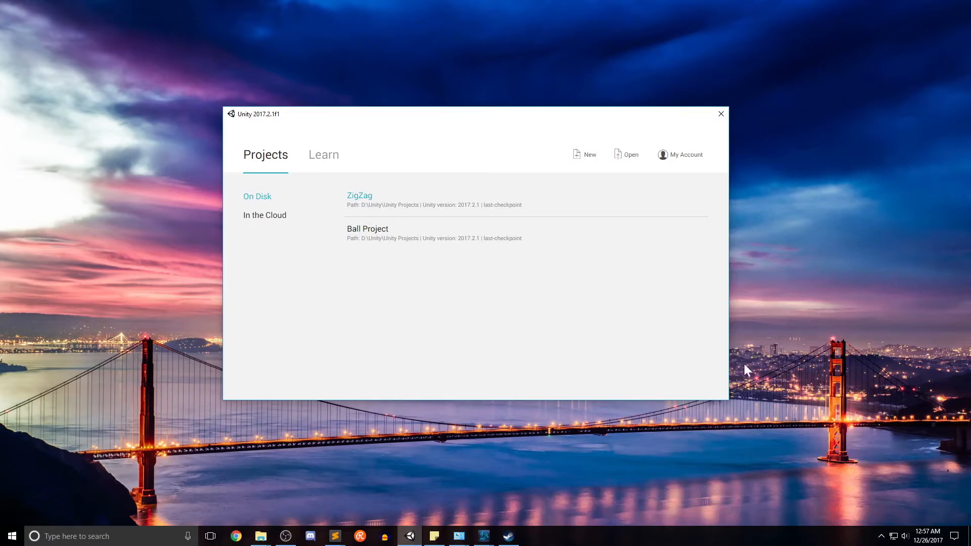
{"action": "mouse_move", "coordinate": [348, 181]}
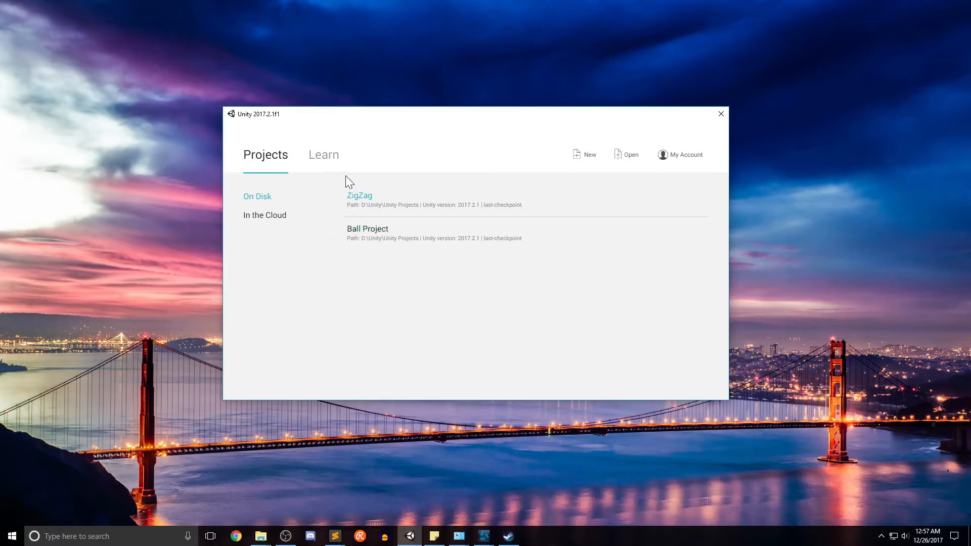
{"action": "mouse_move", "coordinate": [373, 204]}
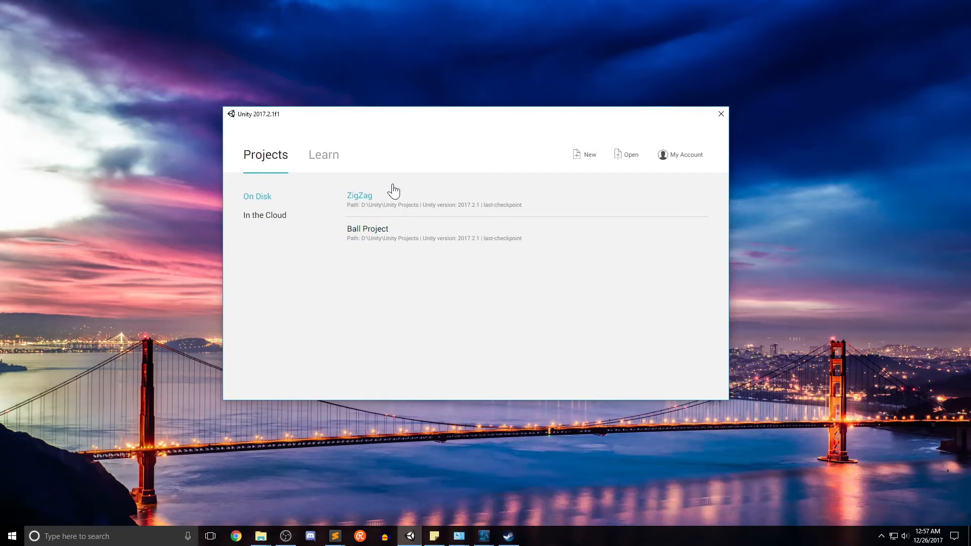
{"action": "mouse_move", "coordinate": [583, 156]}
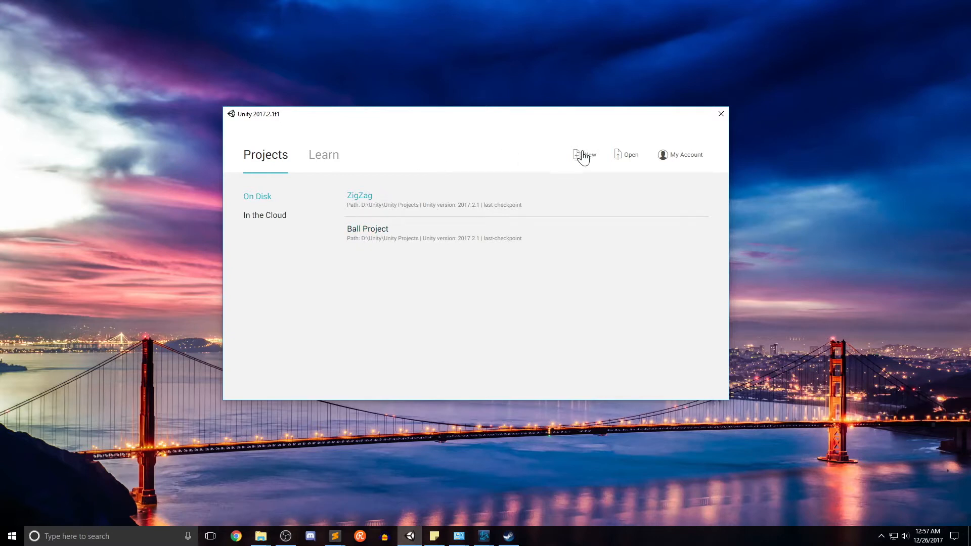
- Create a new 3D project named FirstGame from Unity Hub
{"action": "left_click", "coordinate": [583, 154]}
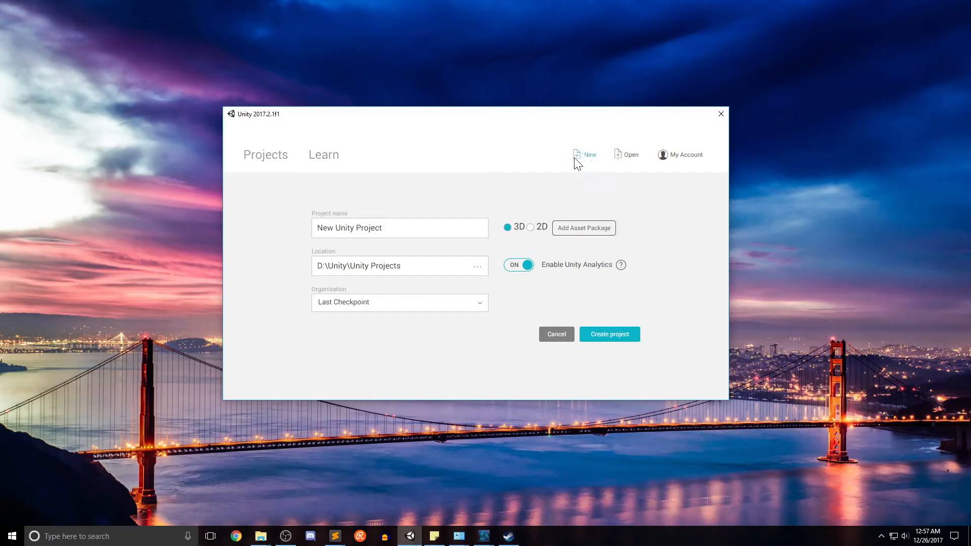
{"action": "left_click", "coordinate": [400, 228]}
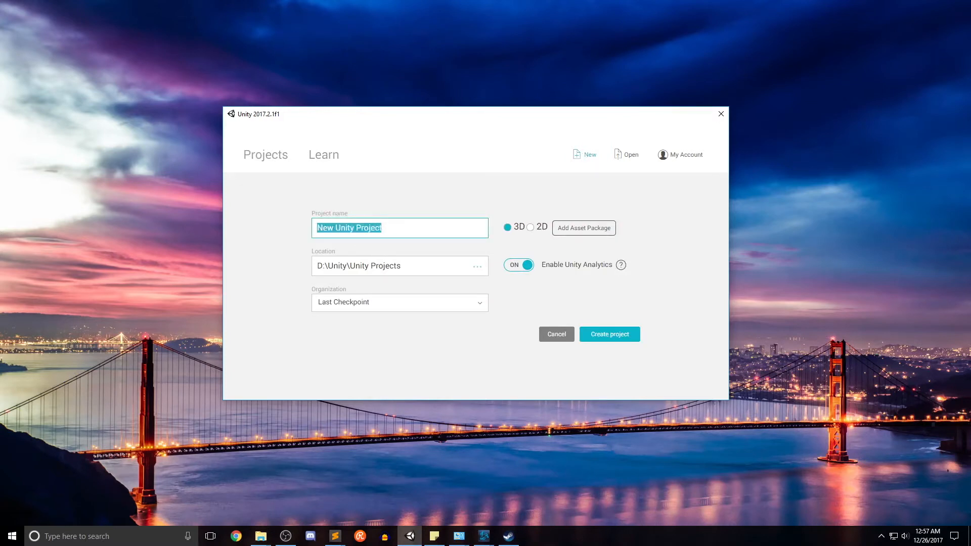
{"action": "type", "text": "FirstGame"}
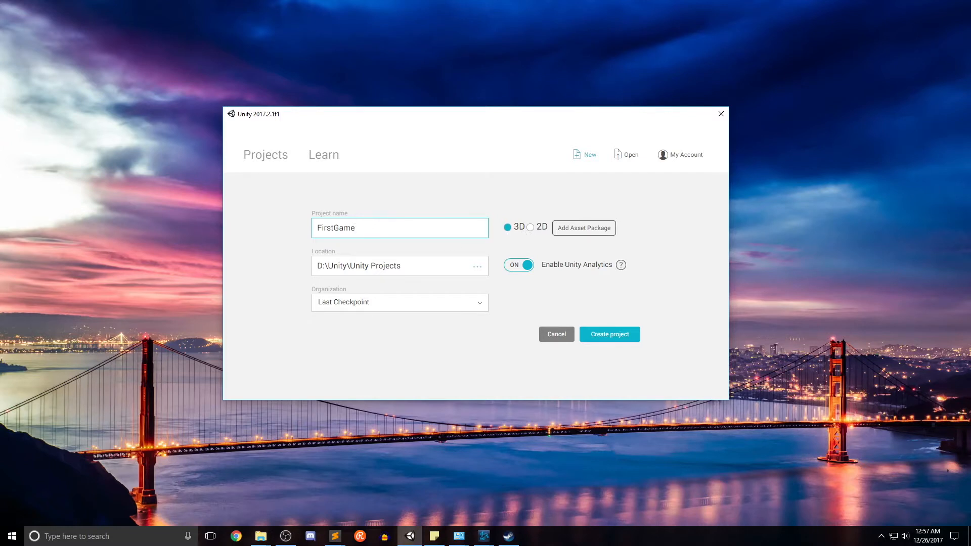
{"action": "mouse_move", "coordinate": [610, 338]}
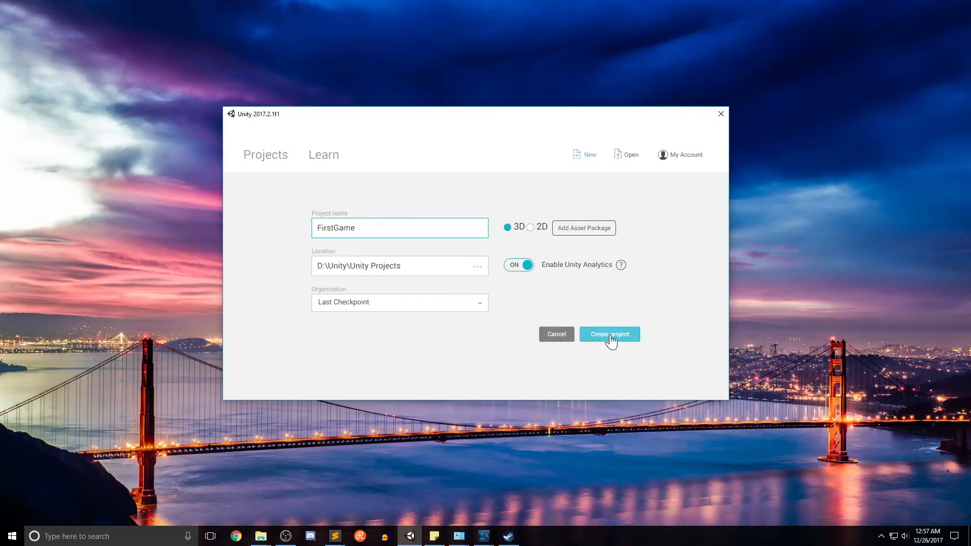
{"action": "left_click", "coordinate": [609, 335]}
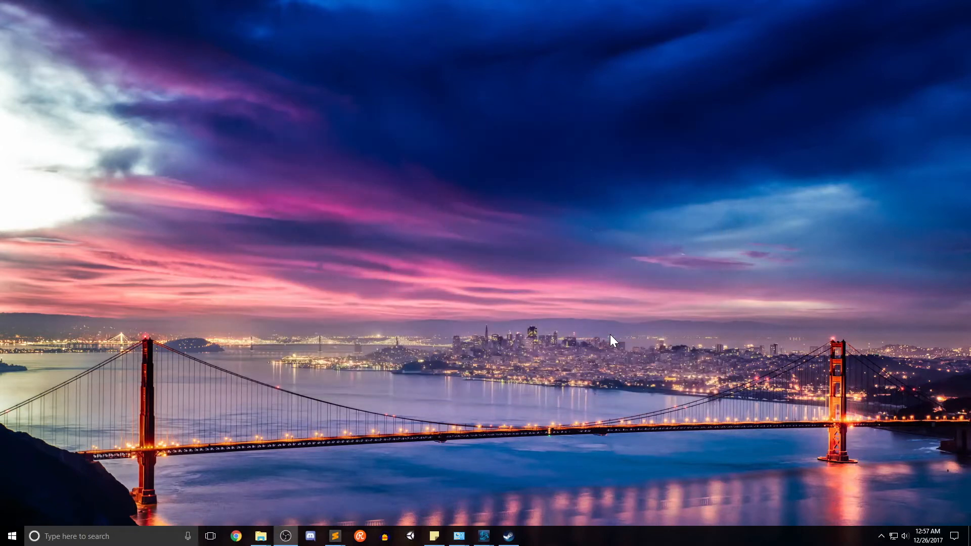
- Bring up the loaded editor and apply the Default panel layout
{"action": "left_click", "coordinate": [408, 537]}
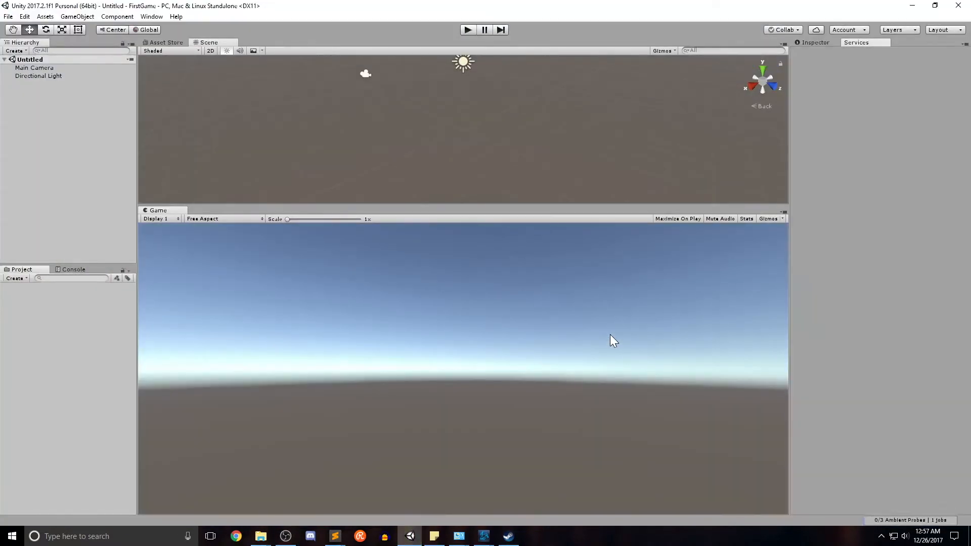
{"action": "left_click", "coordinate": [942, 30]}
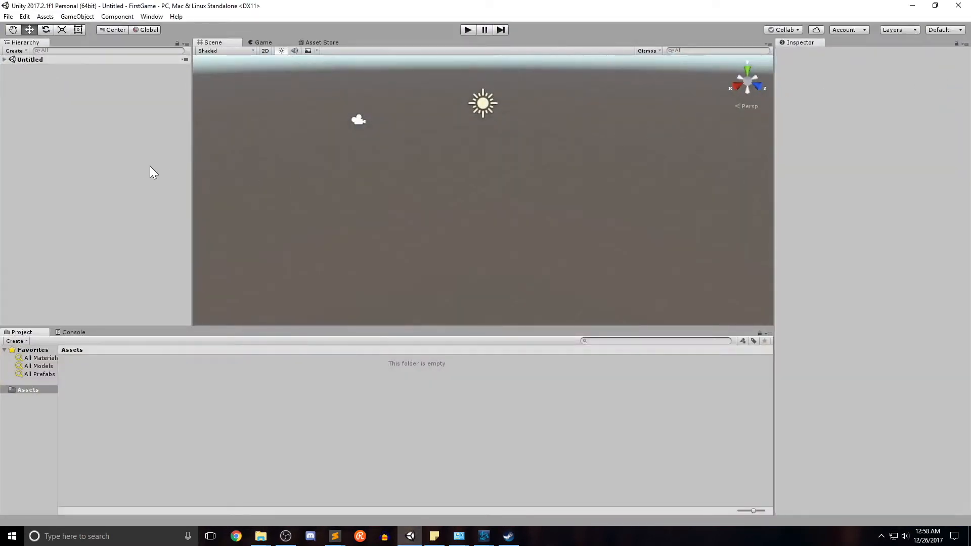
{"action": "mouse_move", "coordinate": [188, 129]}
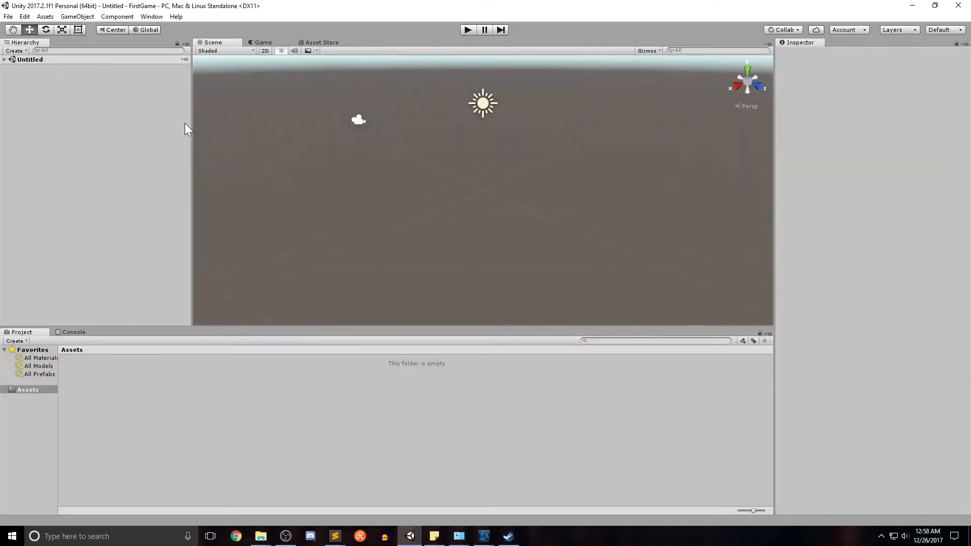
{"action": "mouse_move", "coordinate": [227, 169]}
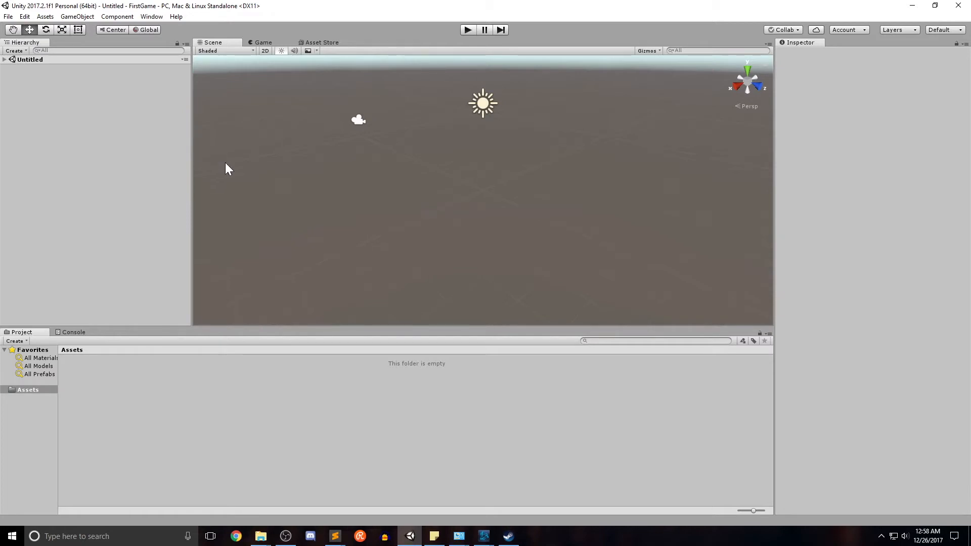
{"action": "mouse_move", "coordinate": [205, 52]}
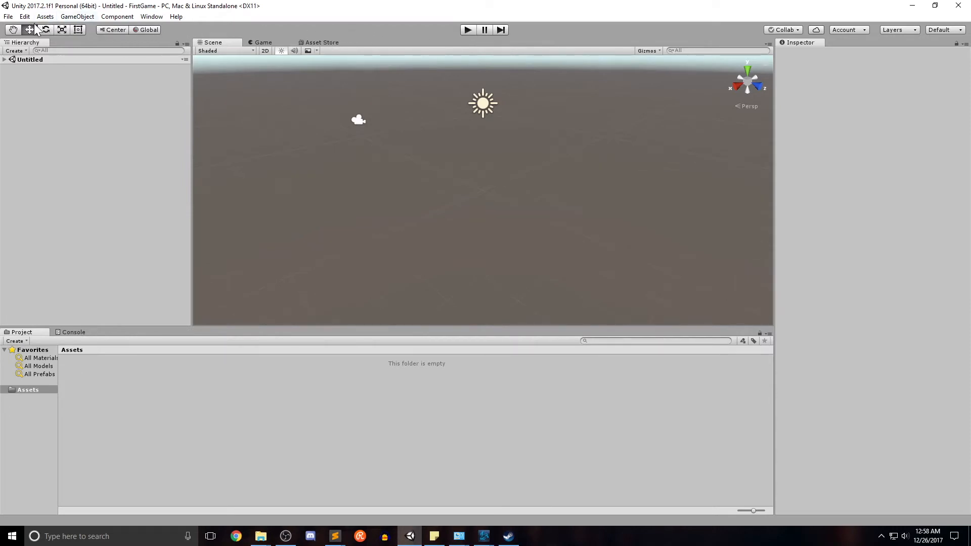
{"action": "mouse_move", "coordinate": [46, 30]}
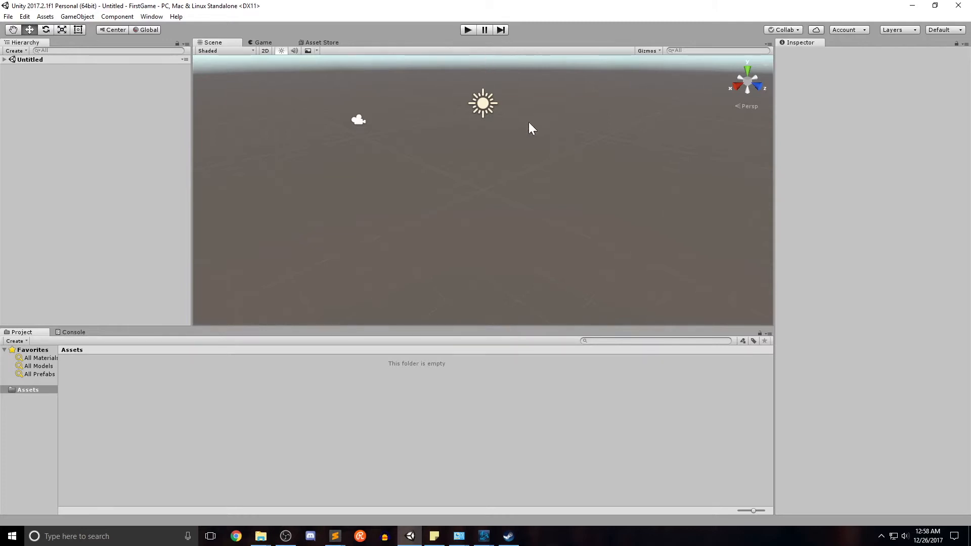
{"action": "mouse_move", "coordinate": [352, 97]}
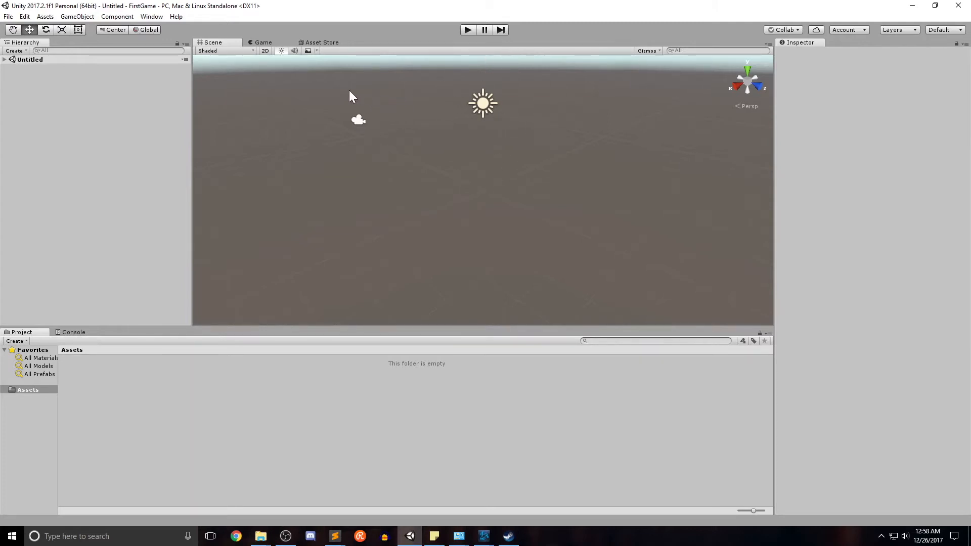
{"action": "mouse_move", "coordinate": [370, 117]}
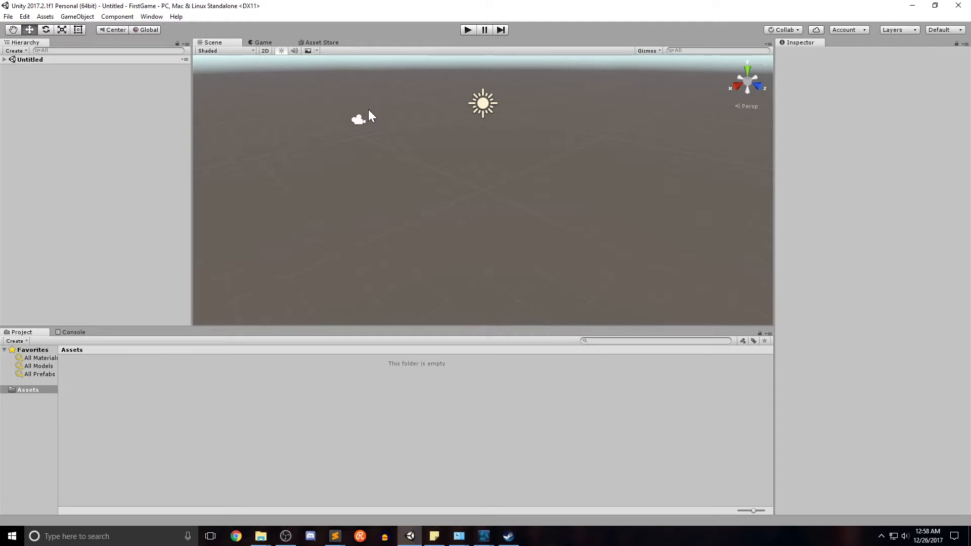
{"action": "mouse_move", "coordinate": [259, 58]}
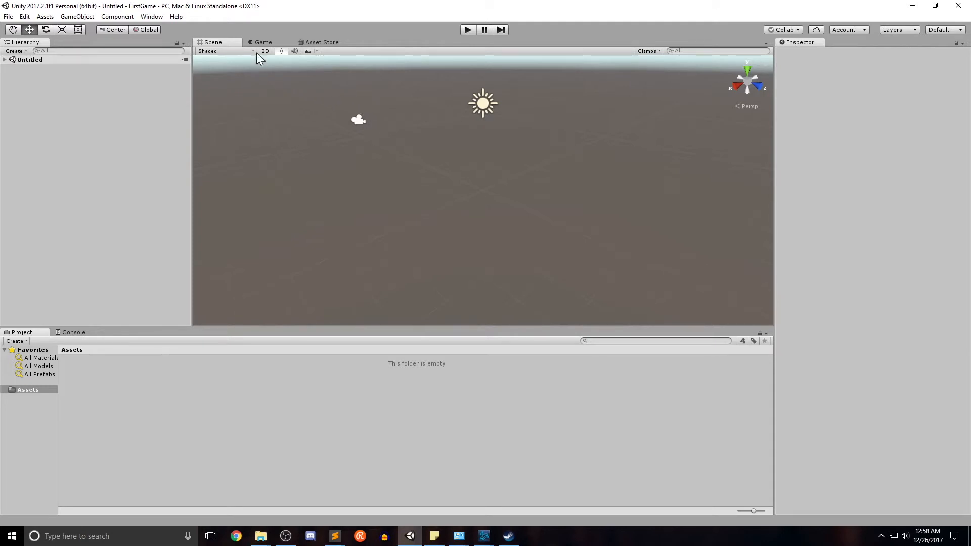
{"action": "mouse_move", "coordinate": [422, 49]}
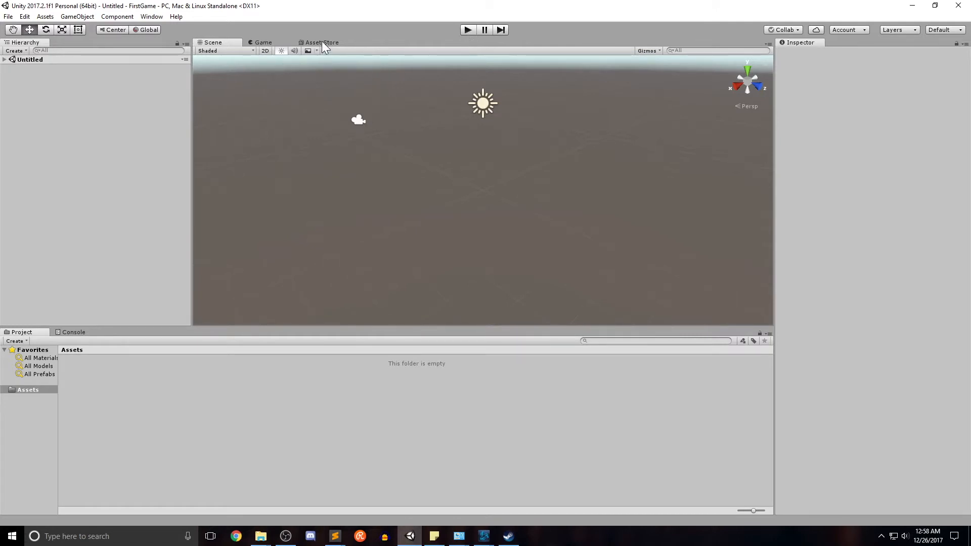
{"action": "mouse_move", "coordinate": [817, 106]}
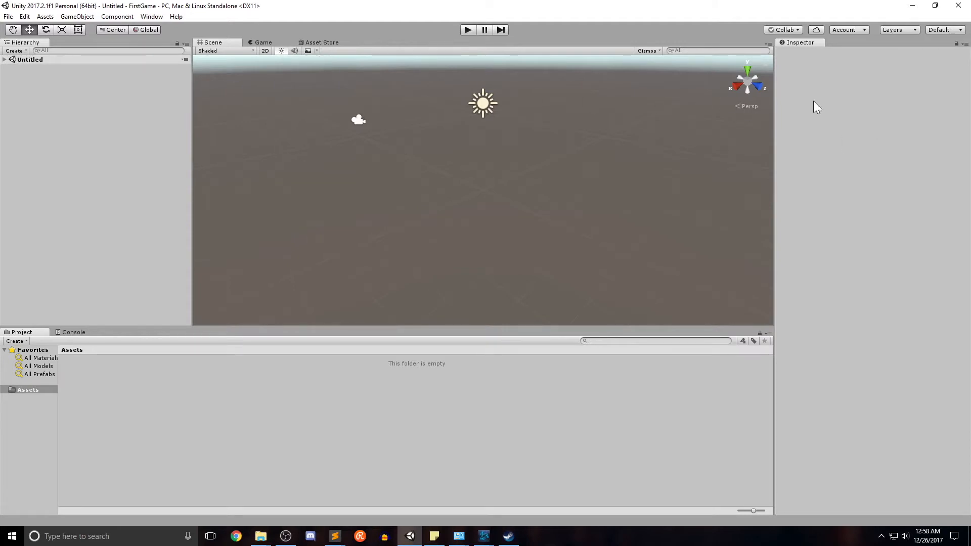
{"action": "mouse_move", "coordinate": [829, 163]}
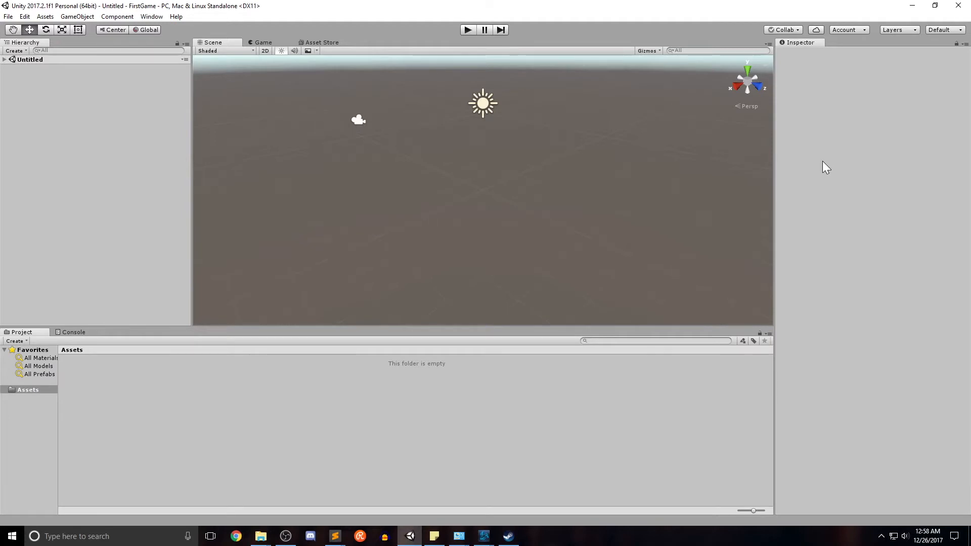
{"action": "mouse_move", "coordinate": [826, 134]}
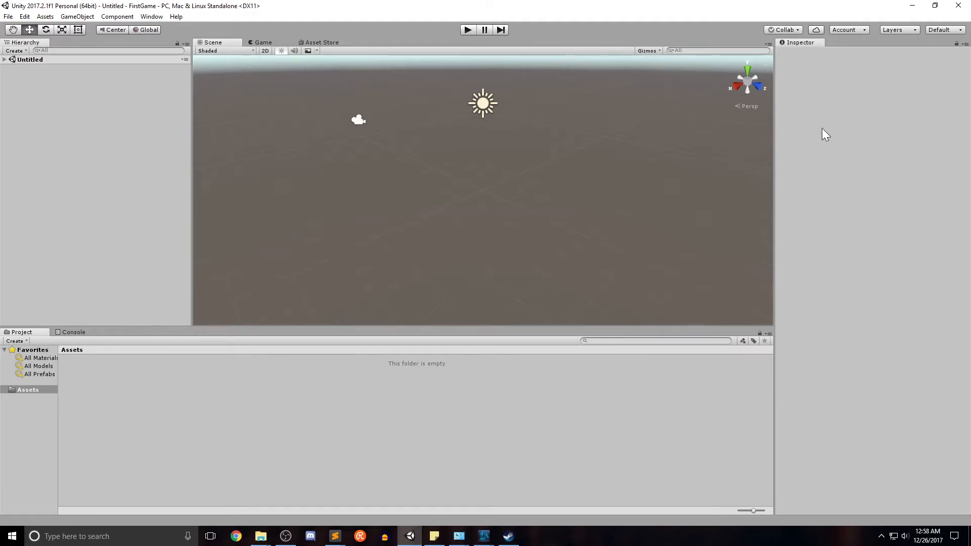
{"action": "mouse_move", "coordinate": [812, 49]}
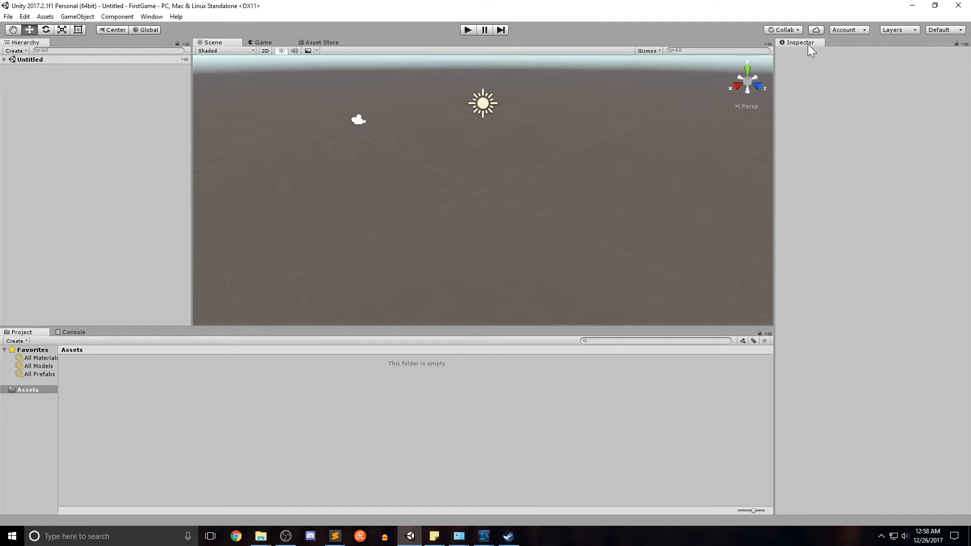
{"action": "mouse_move", "coordinate": [811, 68]}
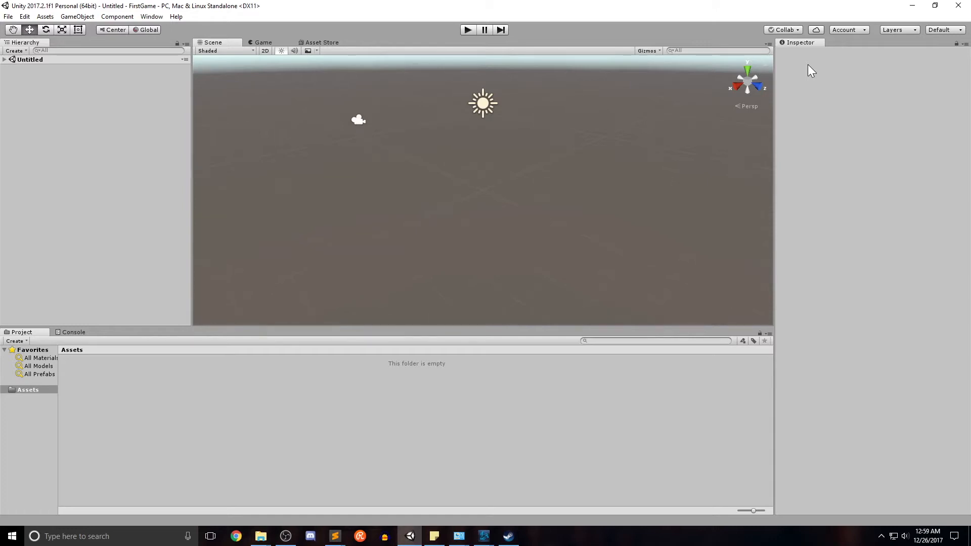
{"action": "mouse_move", "coordinate": [65, 160]}
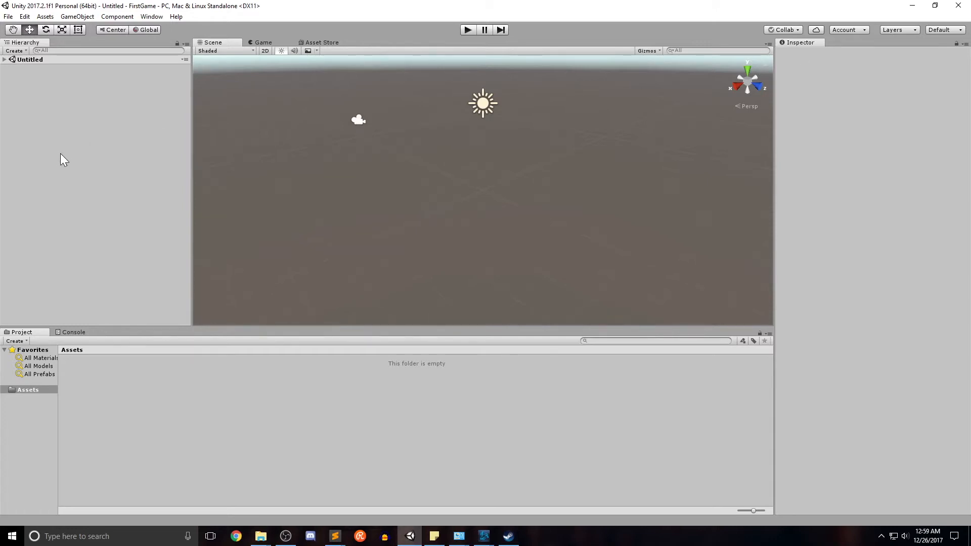
{"action": "mouse_move", "coordinate": [9, 74]}
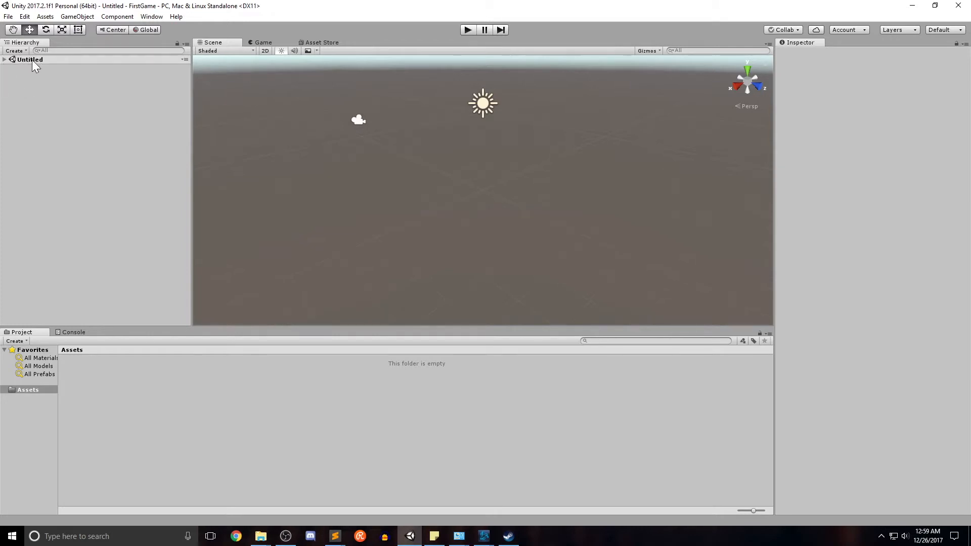
{"action": "mouse_move", "coordinate": [31, 66]}
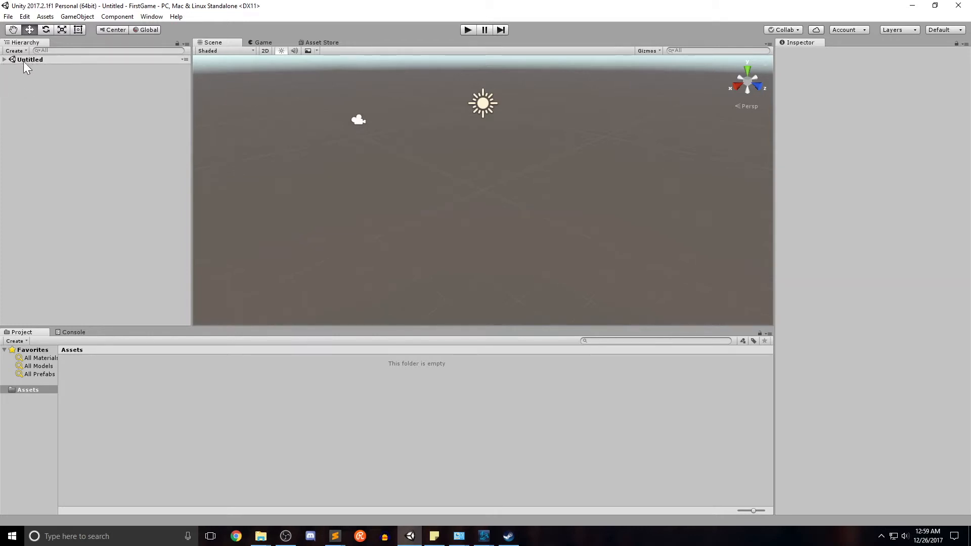
{"action": "left_click", "coordinate": [3, 58]}
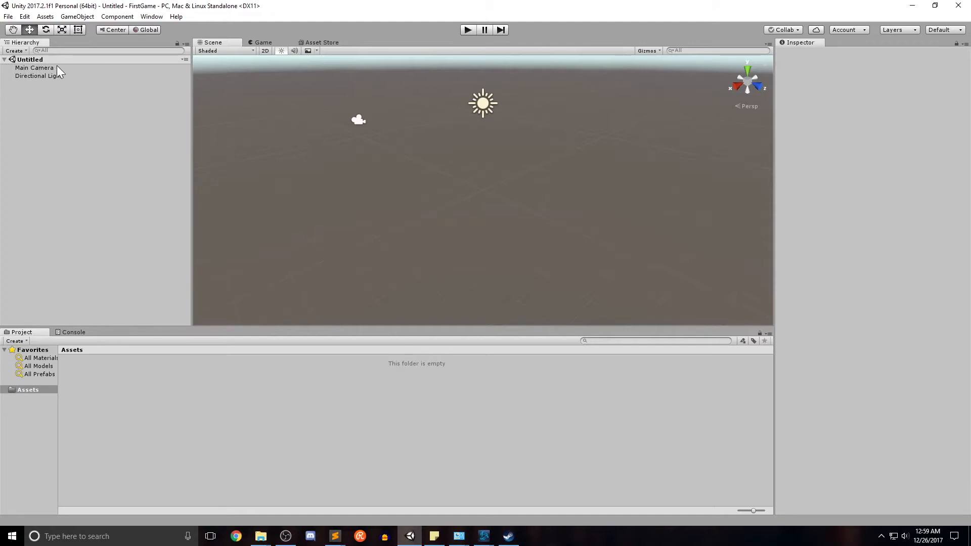
{"action": "mouse_move", "coordinate": [39, 81]}
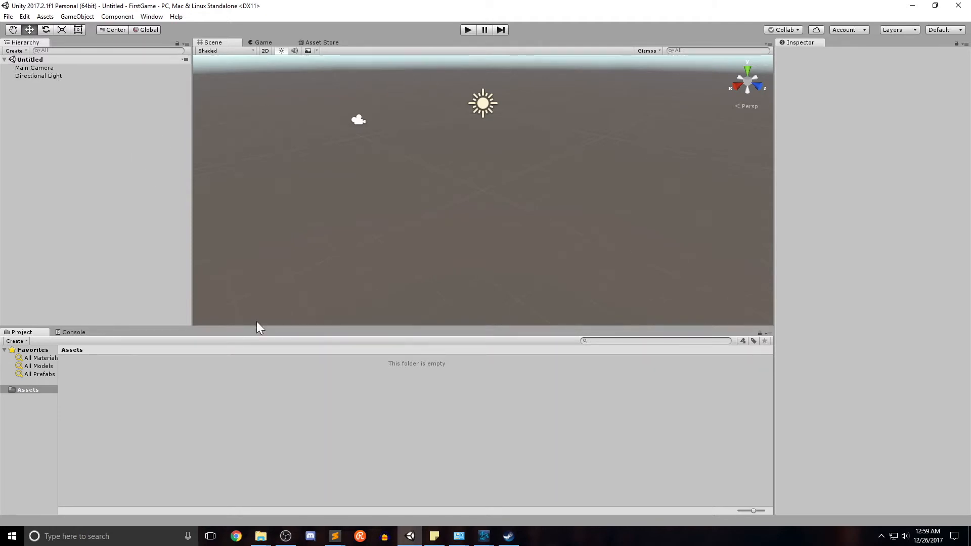
{"action": "mouse_move", "coordinate": [157, 363]}
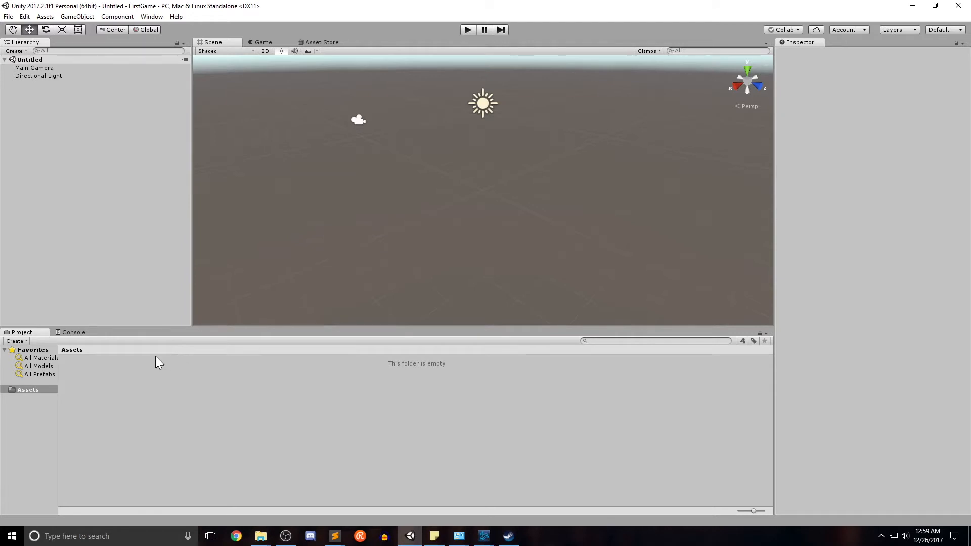
{"action": "mouse_move", "coordinate": [37, 334]}
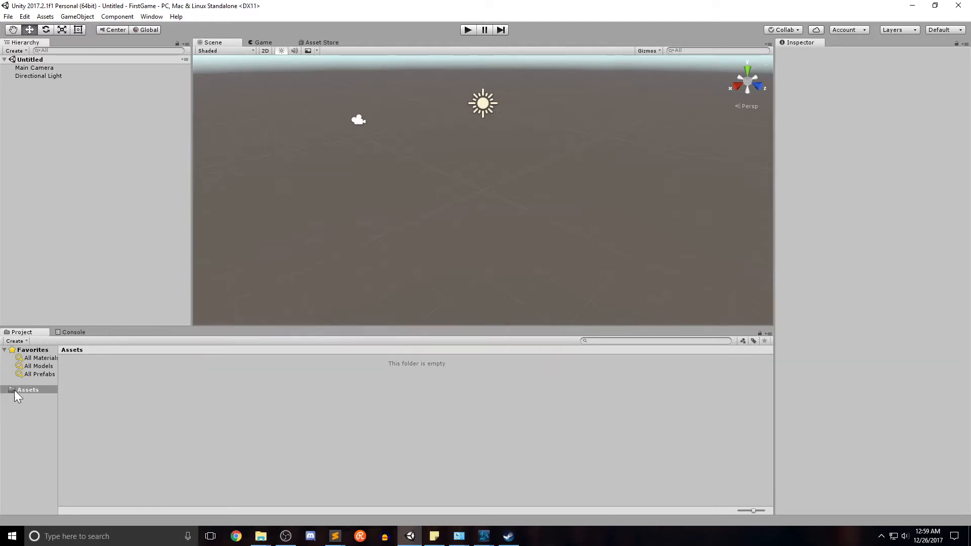
{"action": "mouse_move", "coordinate": [34, 402]}
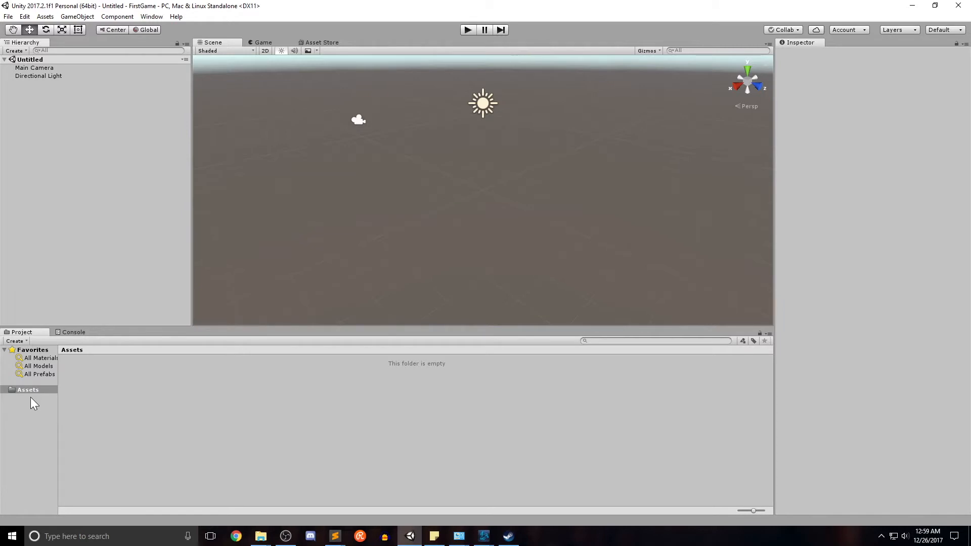
{"action": "mouse_move", "coordinate": [41, 400]}
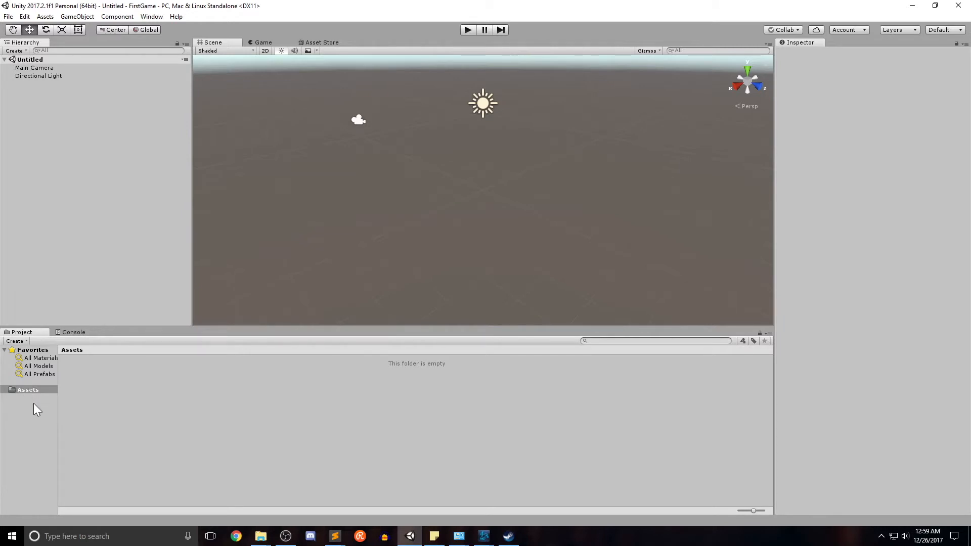
{"action": "mouse_move", "coordinate": [38, 435]}
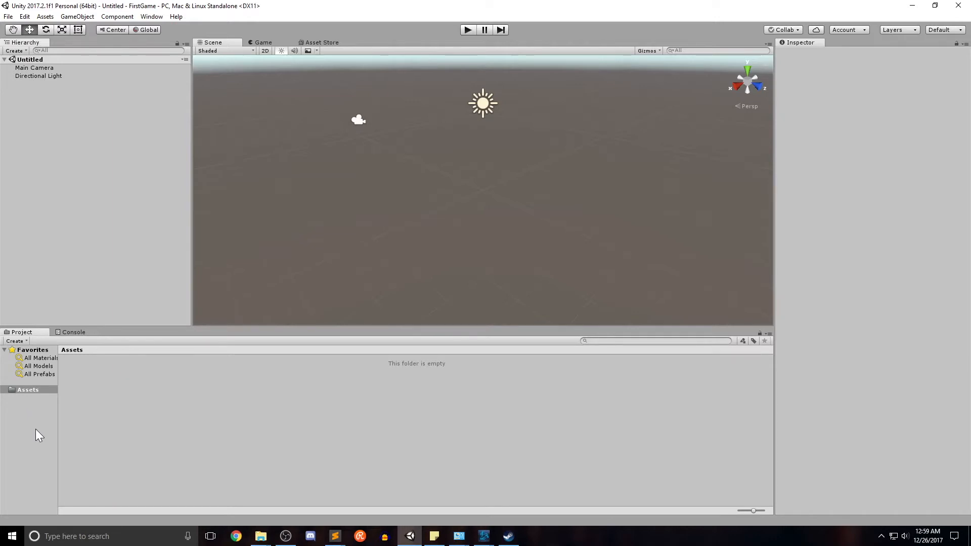
{"action": "mouse_move", "coordinate": [44, 417]}
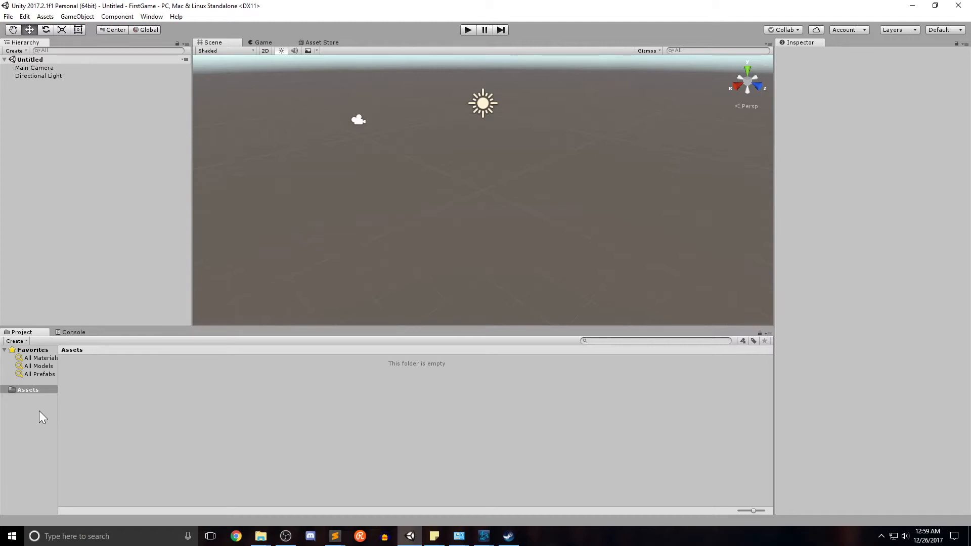
{"action": "mouse_move", "coordinate": [39, 421]}
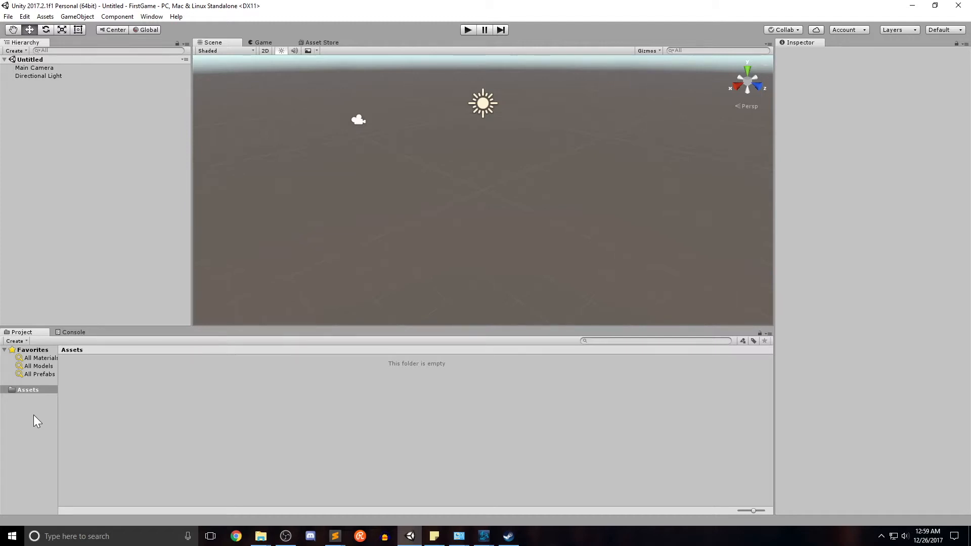
{"action": "mouse_move", "coordinate": [799, 119]}
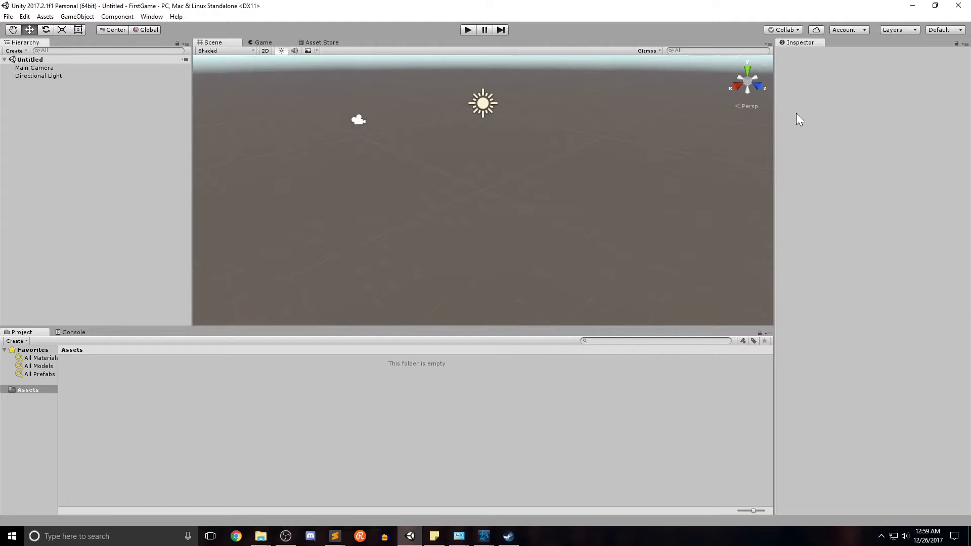
{"action": "mouse_move", "coordinate": [102, 208]}
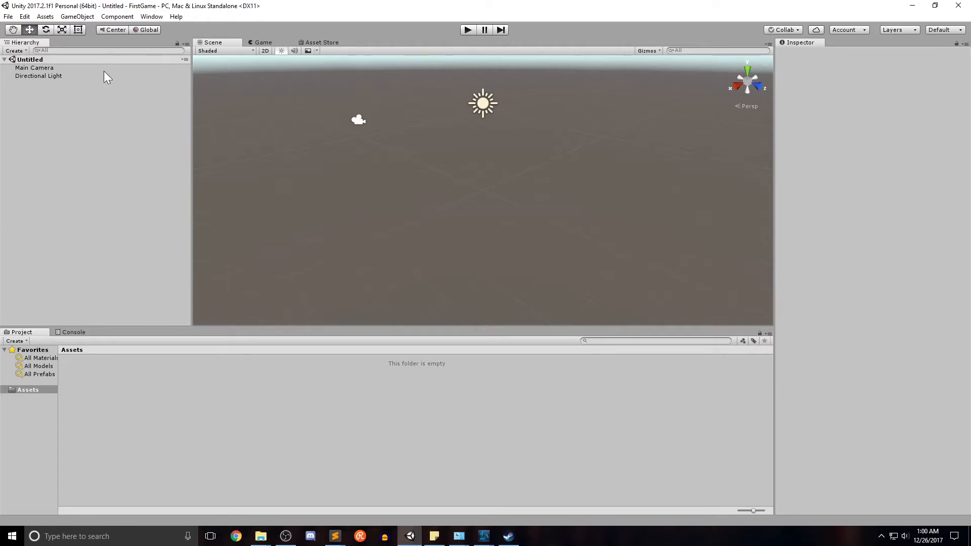
{"action": "mouse_move", "coordinate": [749, 86]}
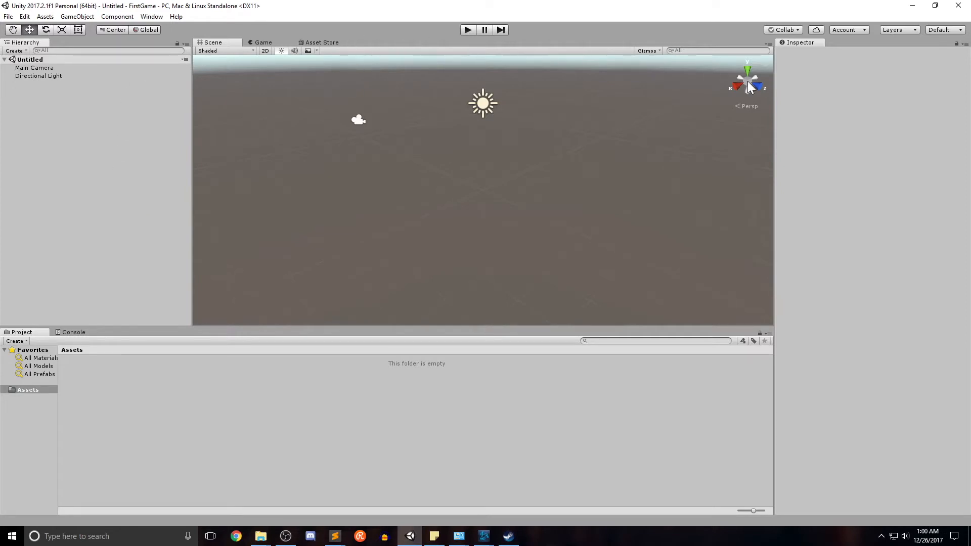
{"action": "mouse_move", "coordinate": [804, 80]}
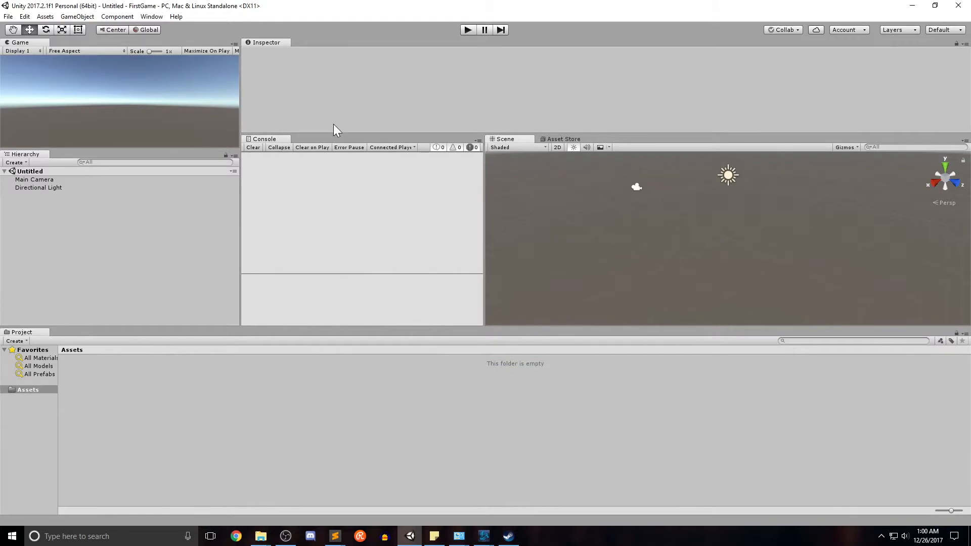
{"action": "mouse_move", "coordinate": [703, 60]}
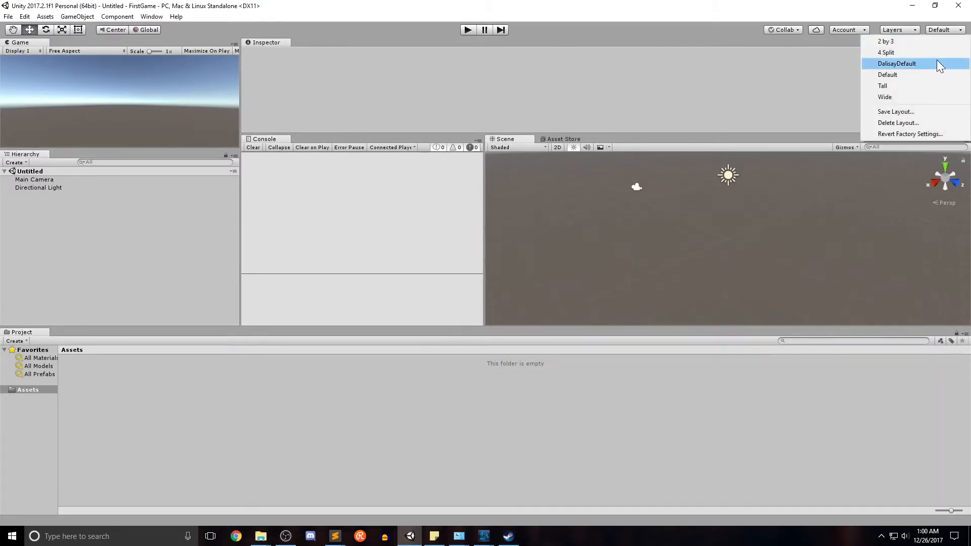
{"action": "mouse_move", "coordinate": [886, 41]}
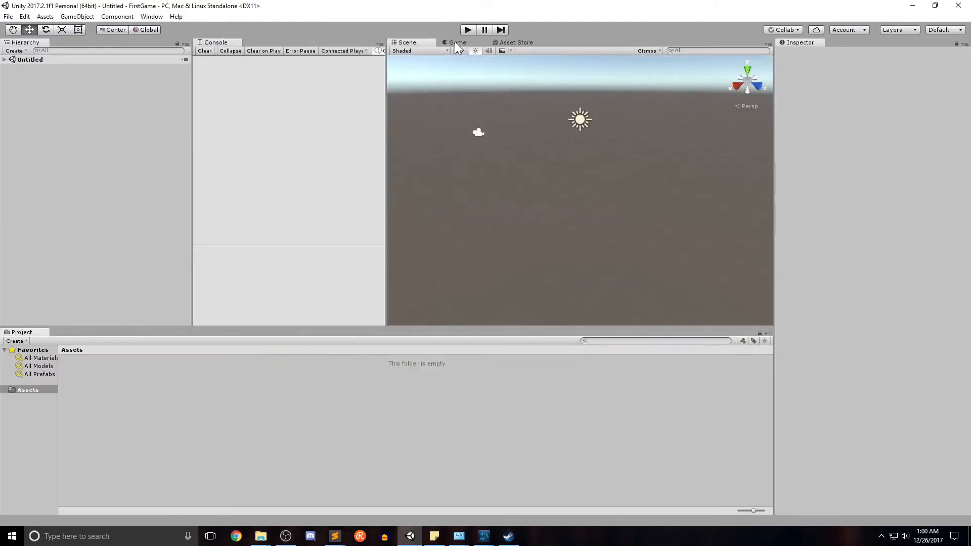
- Apply the custom saved DalisayDefault editor layout
{"action": "left_click", "coordinate": [458, 50]}
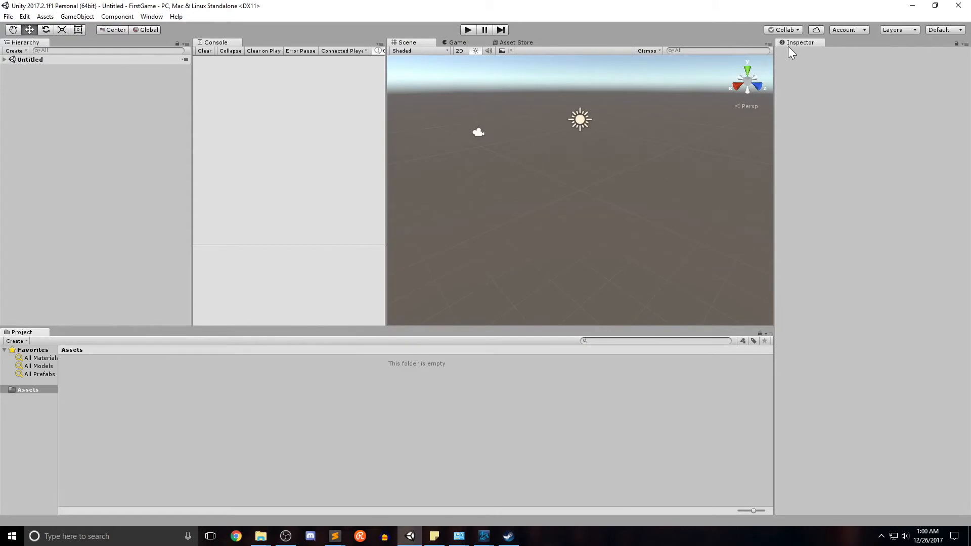
{"action": "mouse_move", "coordinate": [771, 40]}
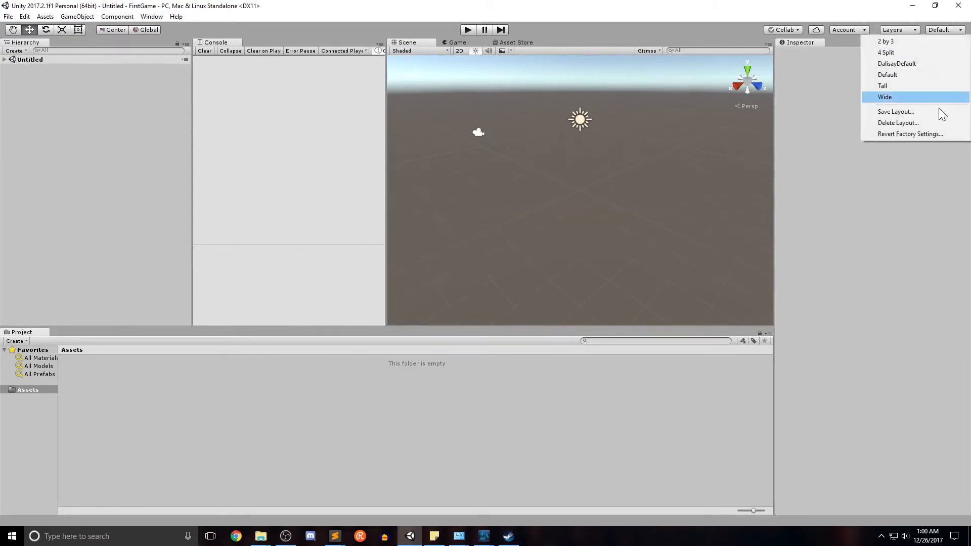
{"action": "mouse_move", "coordinate": [896, 111]}
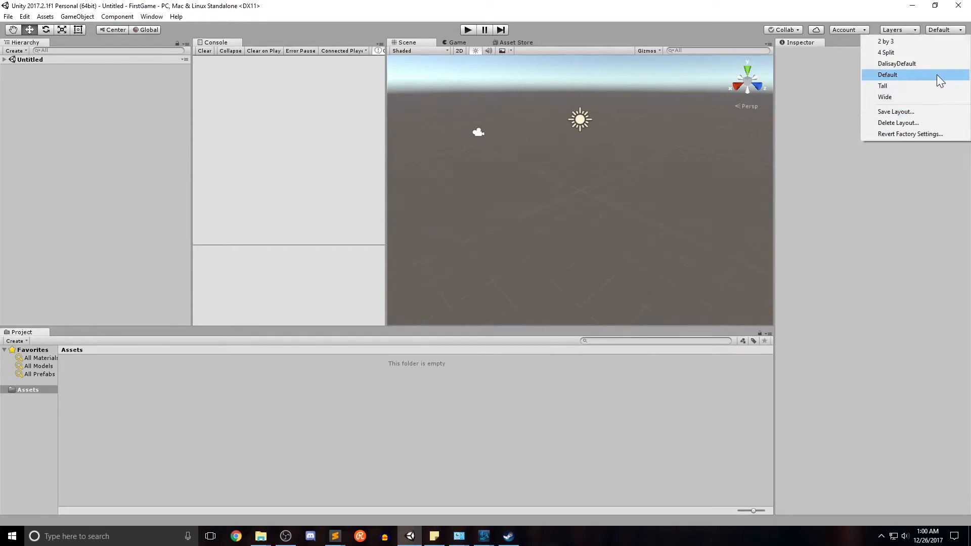
{"action": "mouse_move", "coordinate": [917, 64]}
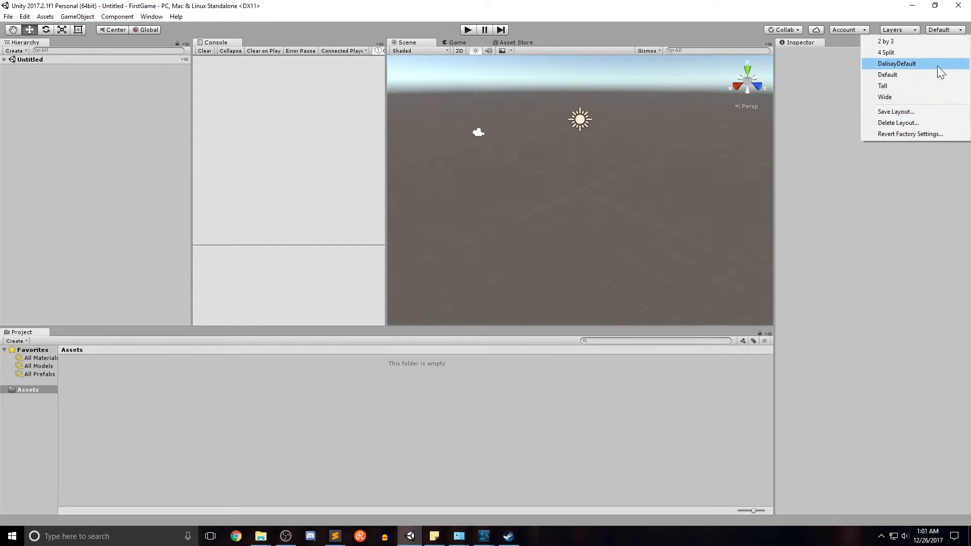
{"action": "left_click", "coordinate": [897, 63]}
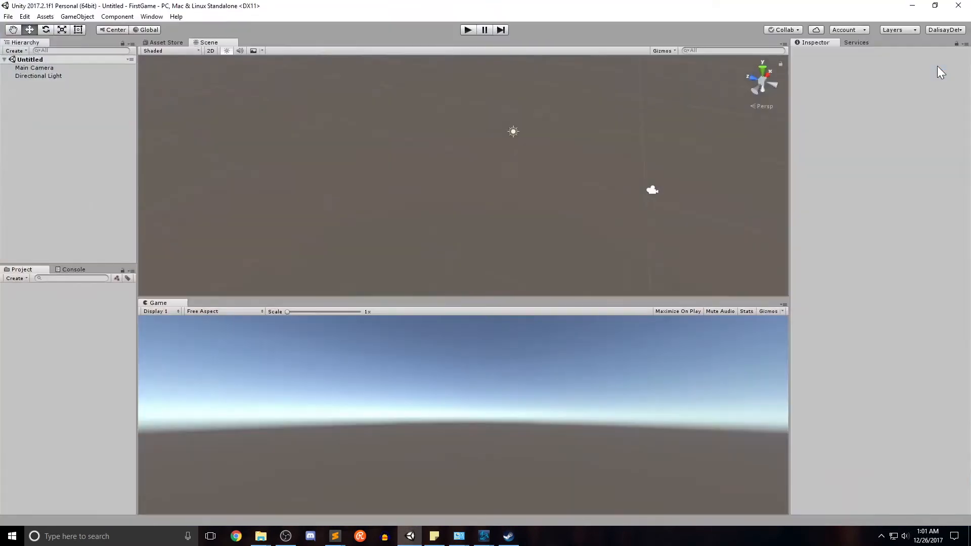
{"action": "mouse_move", "coordinate": [155, 92]}
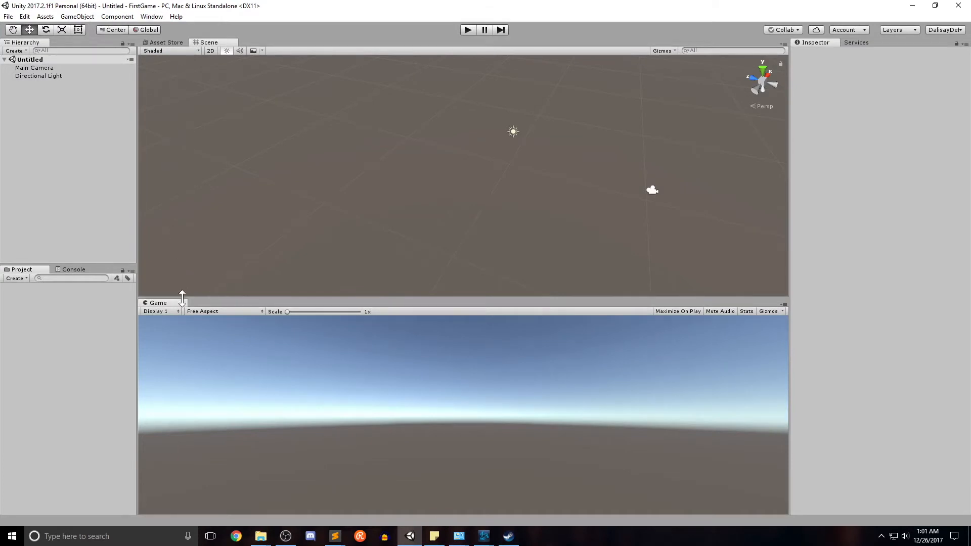
{"action": "mouse_move", "coordinate": [242, 93]}
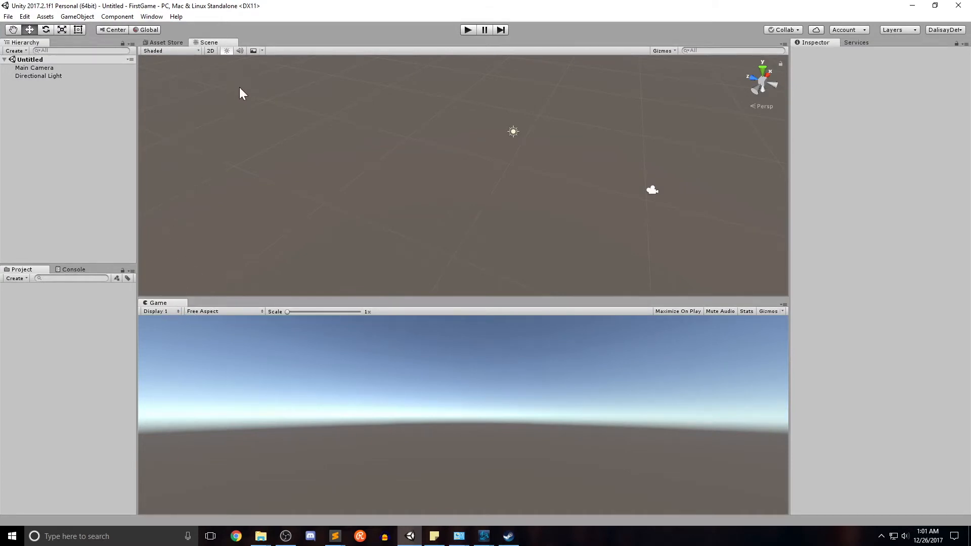
{"action": "mouse_move", "coordinate": [191, 114]}
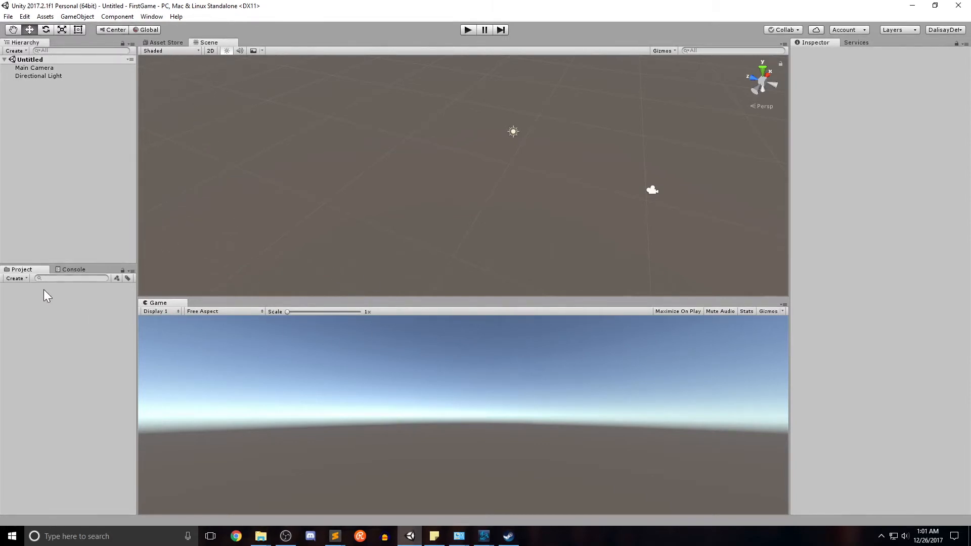
{"action": "mouse_move", "coordinate": [43, 96]}
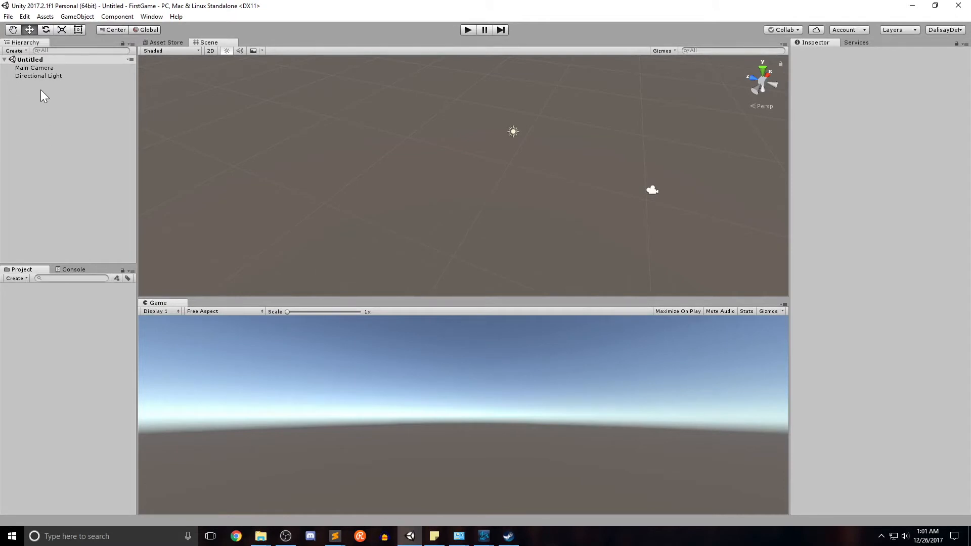
{"action": "mouse_move", "coordinate": [57, 265]}
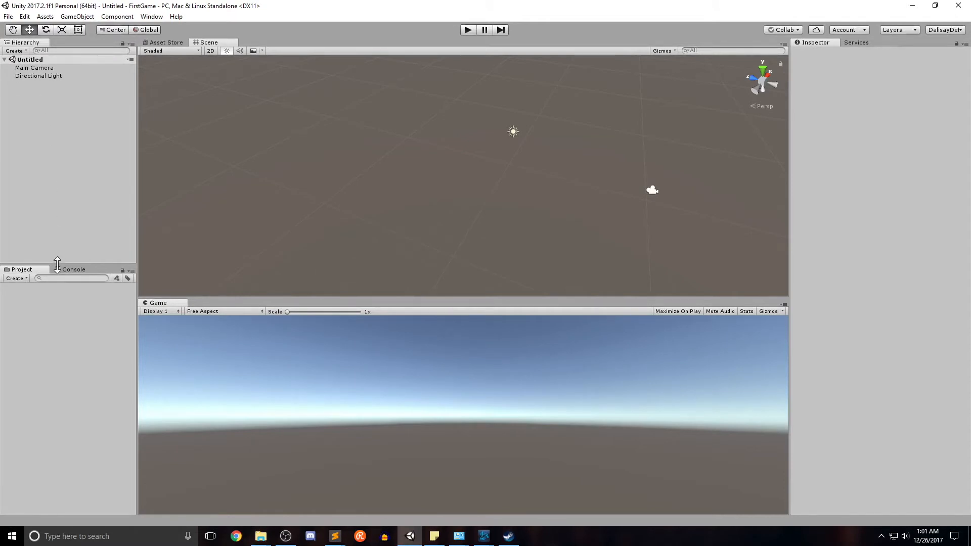
{"action": "mouse_move", "coordinate": [71, 276]}
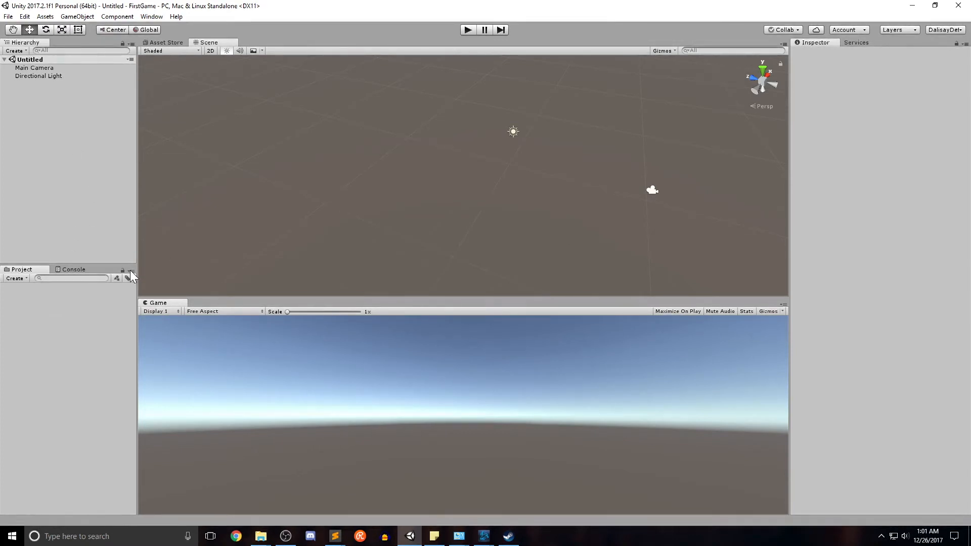
- Show the Project panel's One Column / Two Column layout options
{"action": "left_click", "coordinate": [128, 277]}
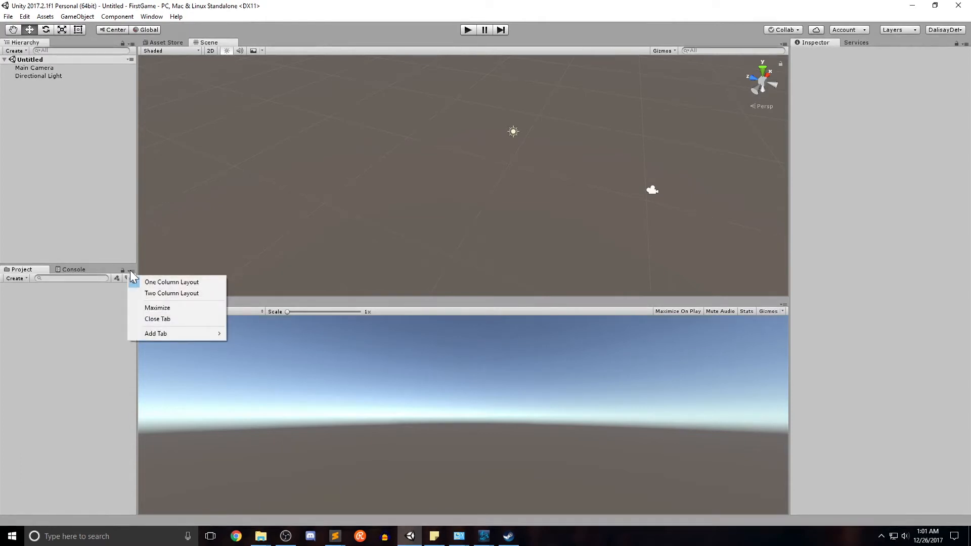
{"action": "mouse_move", "coordinate": [172, 293]}
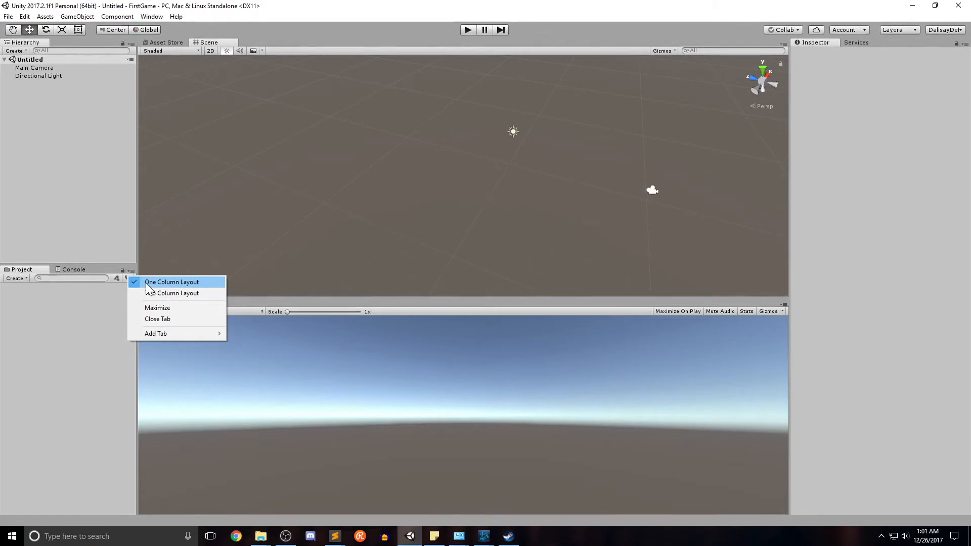
{"action": "mouse_move", "coordinate": [171, 293]}
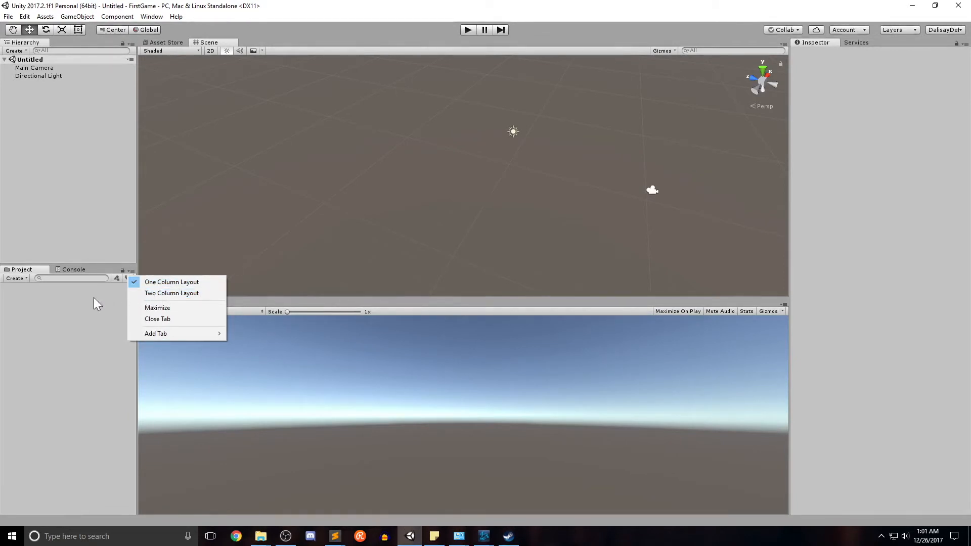
{"action": "mouse_move", "coordinate": [17, 308]}
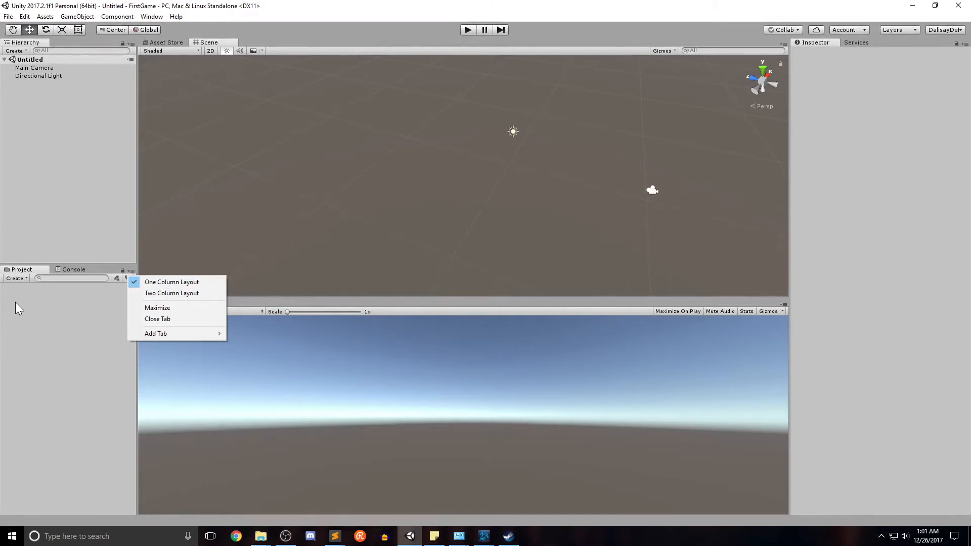
{"action": "mouse_move", "coordinate": [29, 317]}
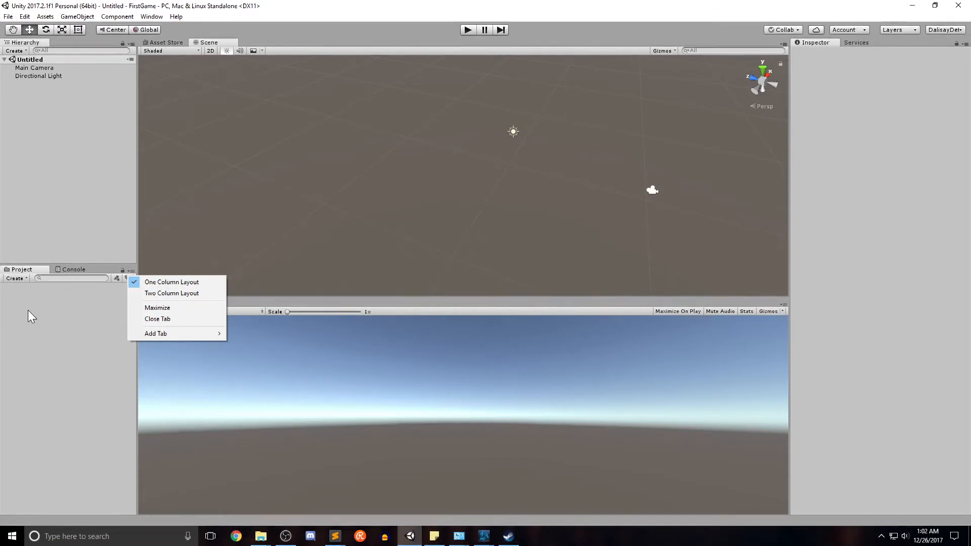
{"action": "mouse_move", "coordinate": [67, 308]}
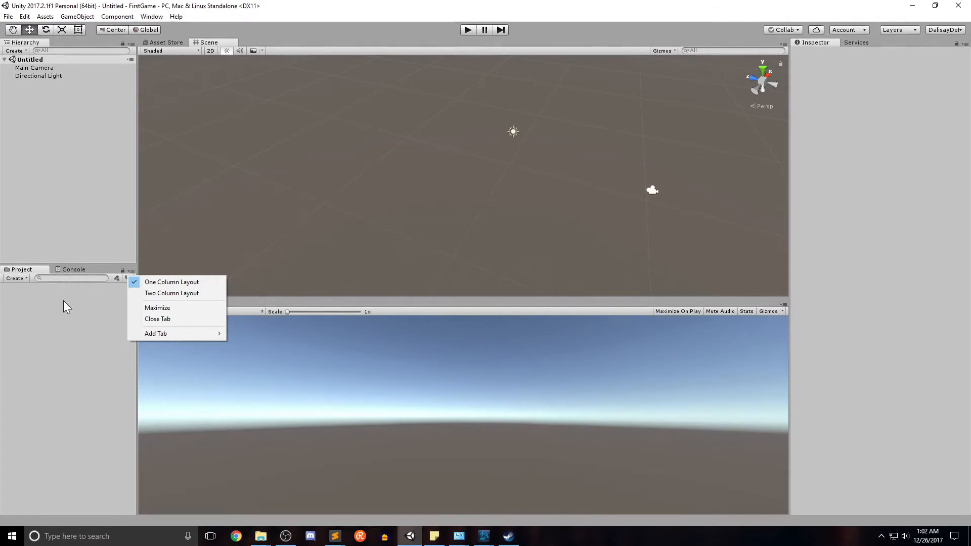
{"action": "mouse_move", "coordinate": [39, 326]}
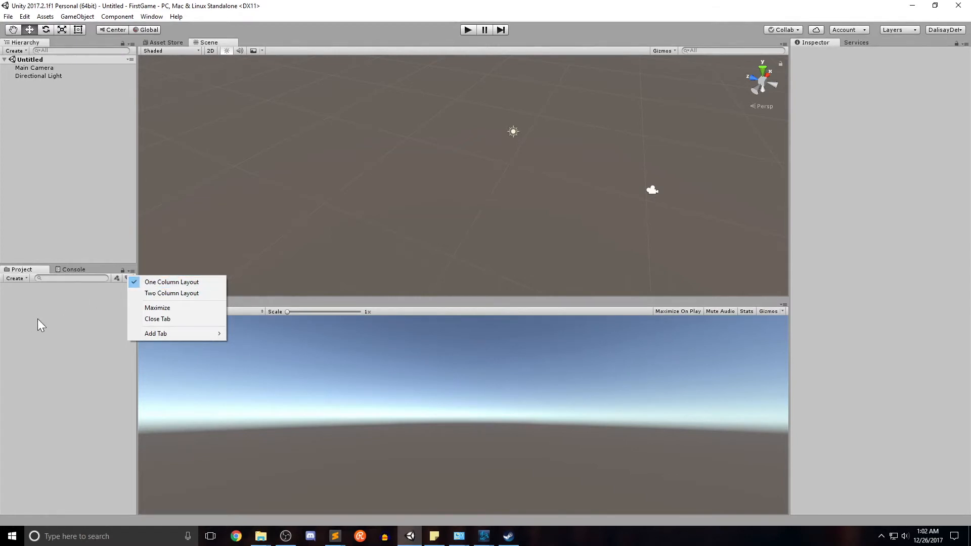
{"action": "mouse_move", "coordinate": [32, 326]}
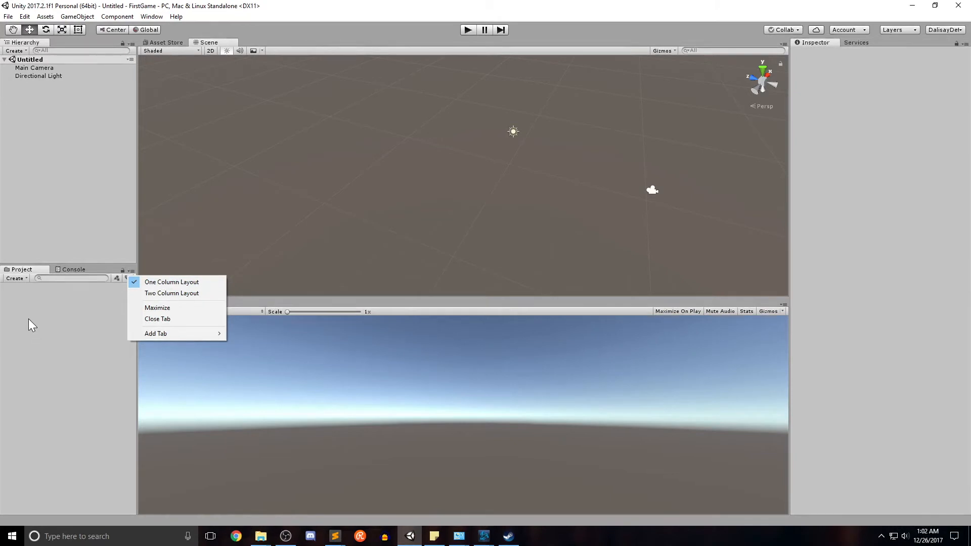
{"action": "mouse_move", "coordinate": [35, 312]}
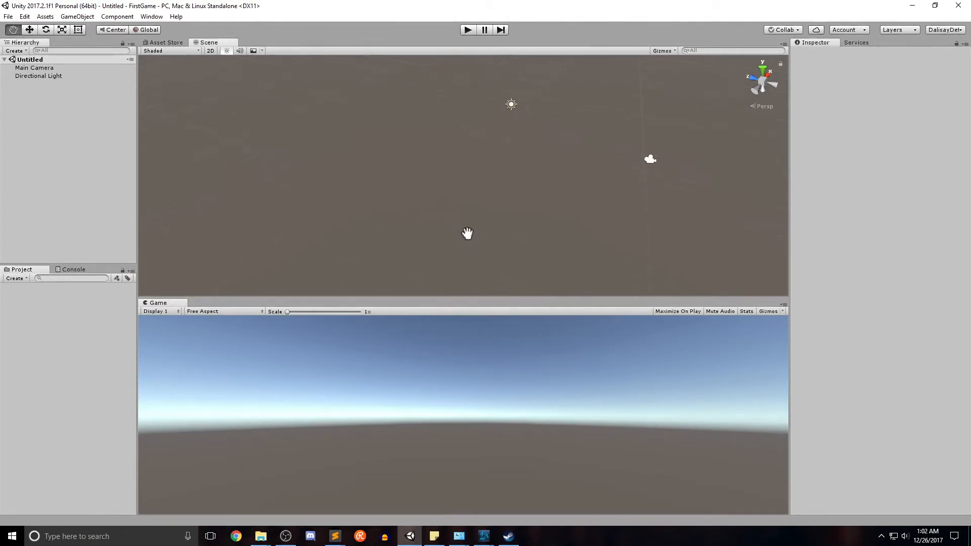
- Add a Cube to the empty scene via GameObject > 3D Object
{"action": "left_click_drag", "start_coordinate": [467, 234], "coordinate": [511, 231]}
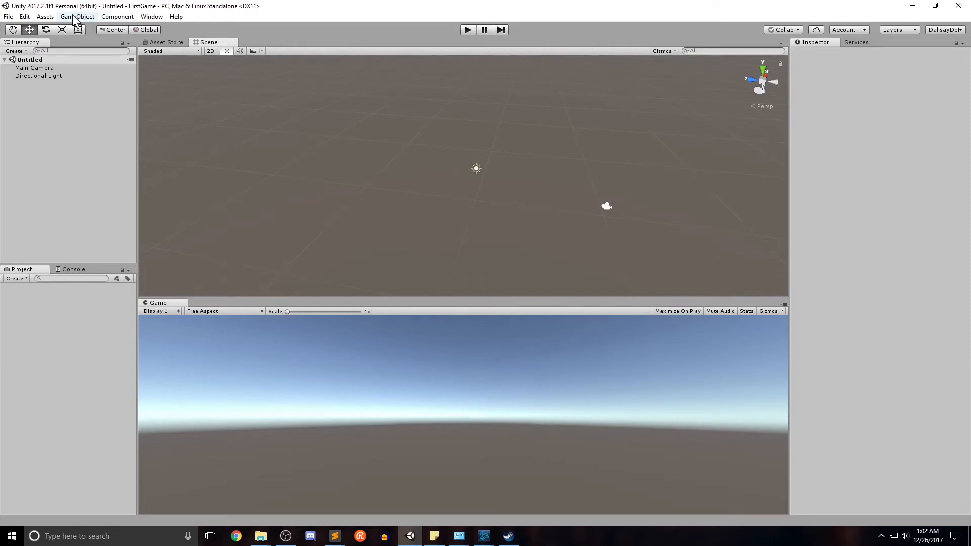
{"action": "left_click", "coordinate": [78, 16]}
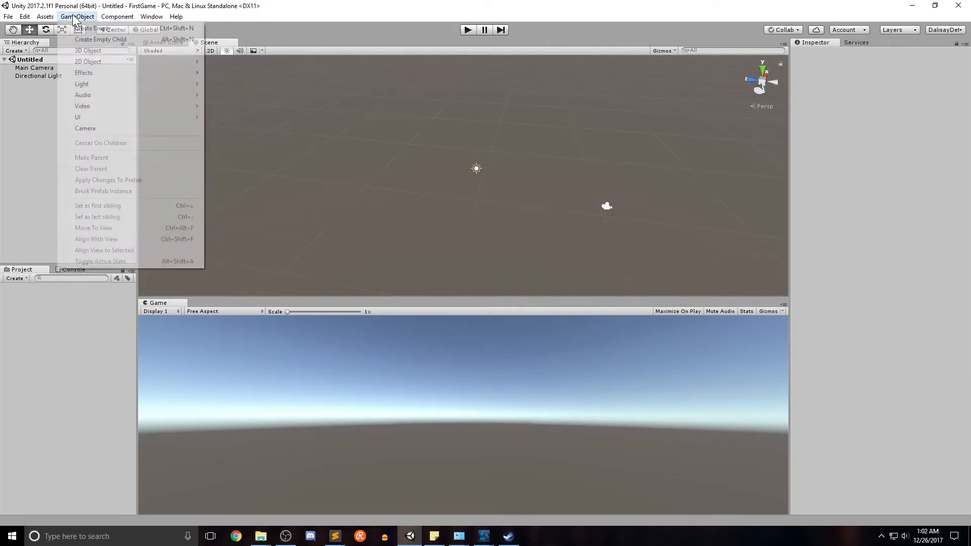
{"action": "mouse_move", "coordinate": [88, 50]}
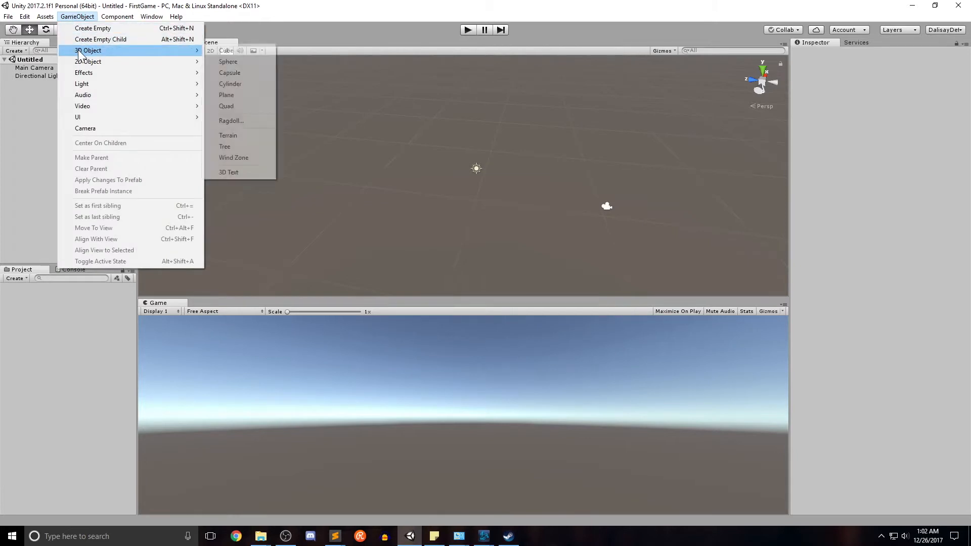
{"action": "mouse_move", "coordinate": [226, 51]}
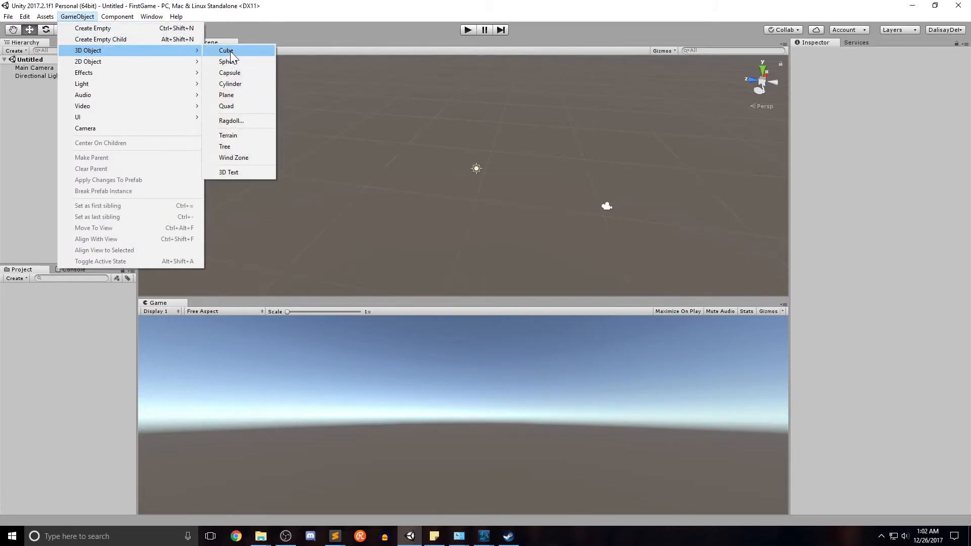
{"action": "left_click", "coordinate": [226, 50]}
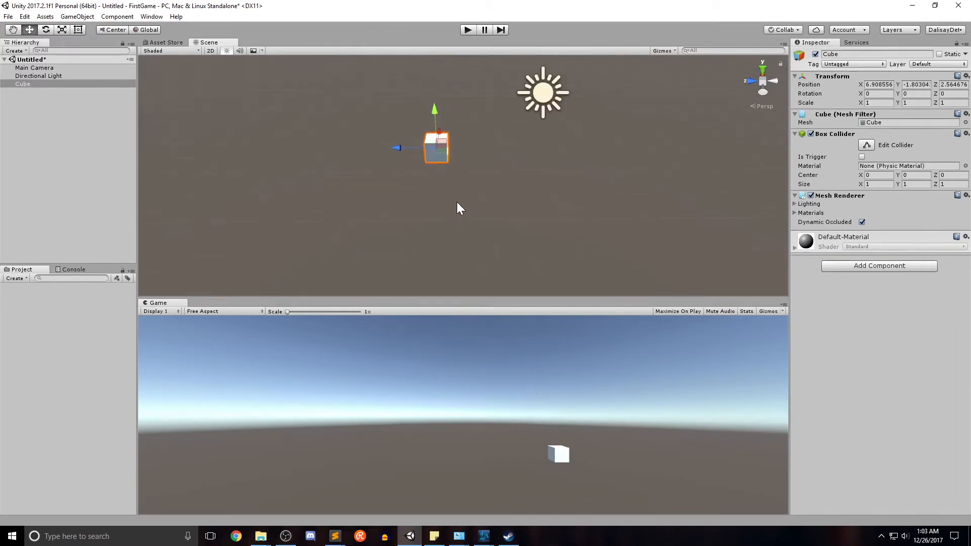
{"action": "left_click_drag", "start_coordinate": [458, 208], "coordinate": [443, 229]}
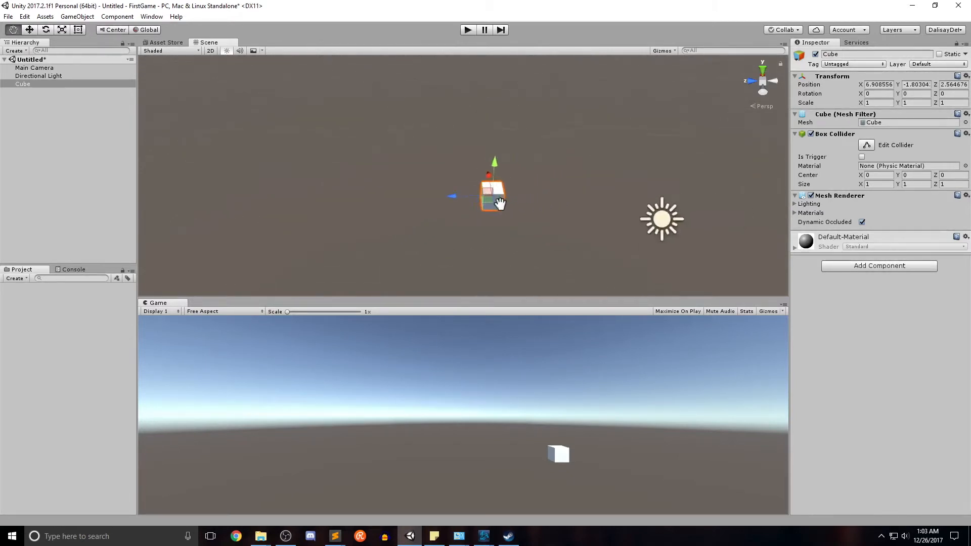
{"action": "left_click_drag", "start_coordinate": [492, 197], "coordinate": [534, 214]}
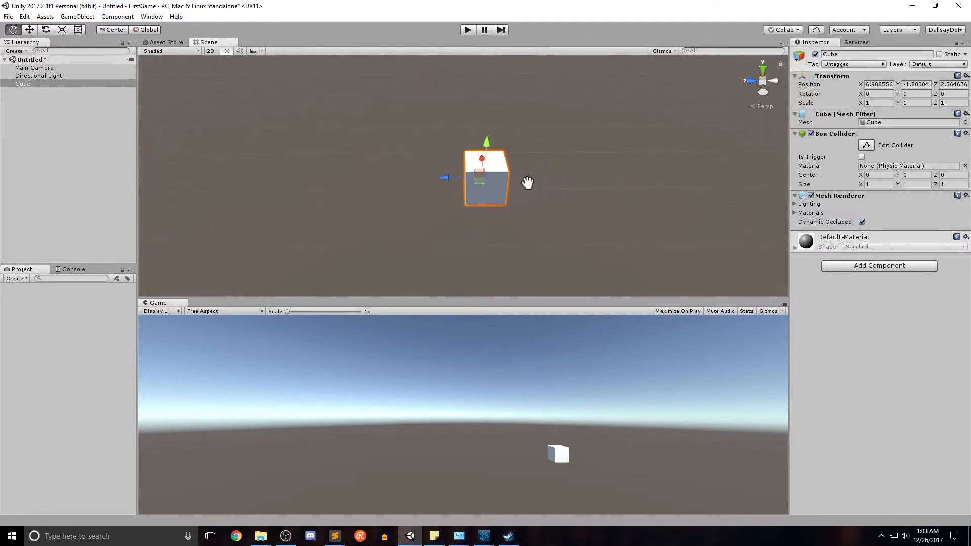
{"action": "mouse_move", "coordinate": [553, 182]}
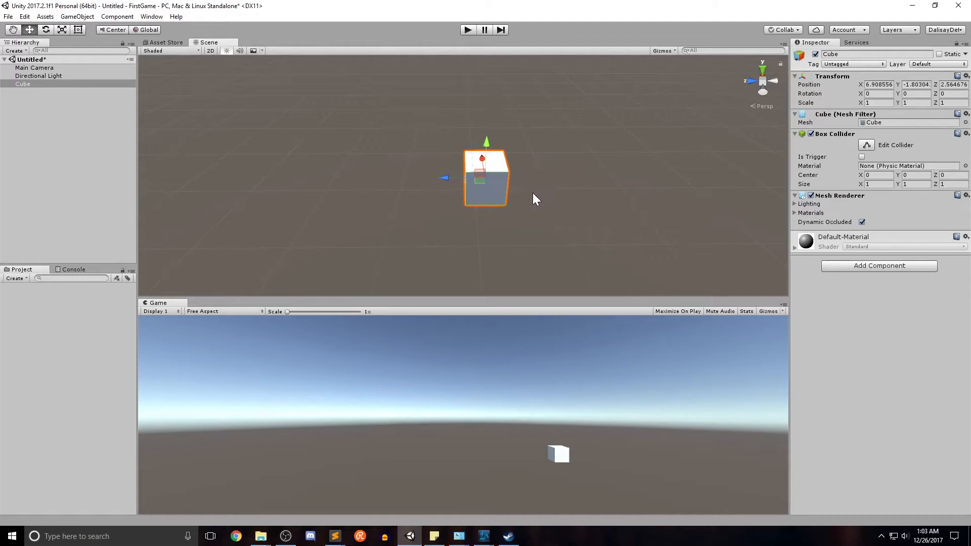
{"action": "mouse_move", "coordinate": [530, 197]}
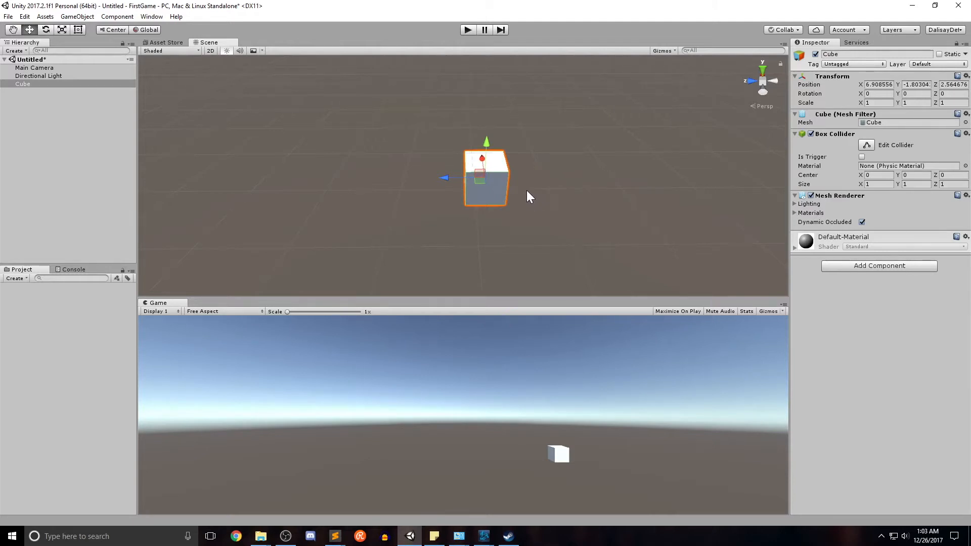
{"action": "left_click_drag", "start_coordinate": [530, 197], "coordinate": [445, 203]}
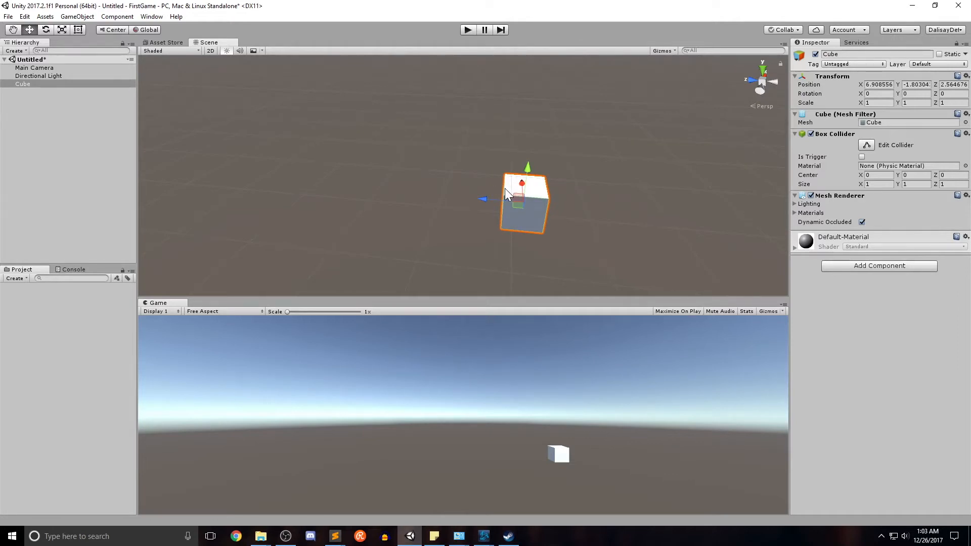
{"action": "mouse_move", "coordinate": [463, 190]}
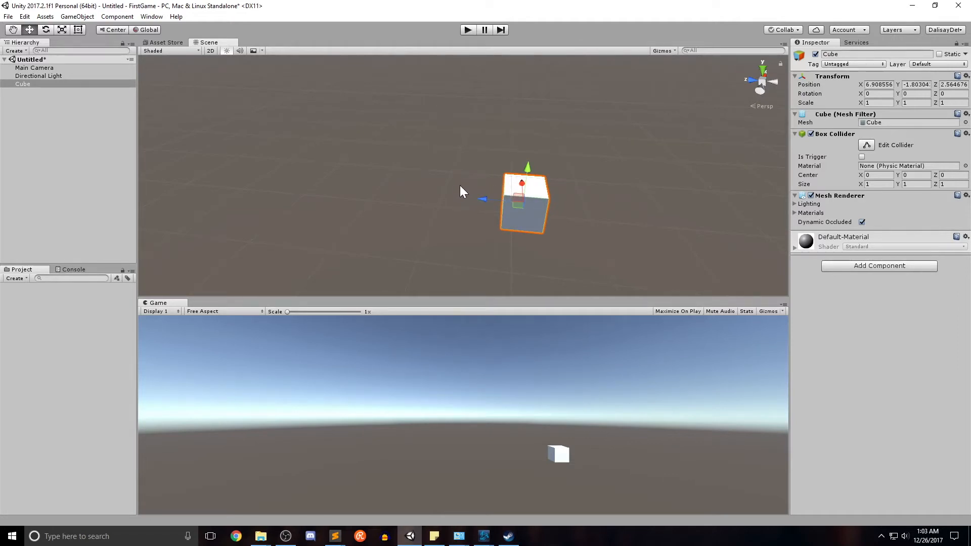
{"action": "mouse_move", "coordinate": [485, 185]}
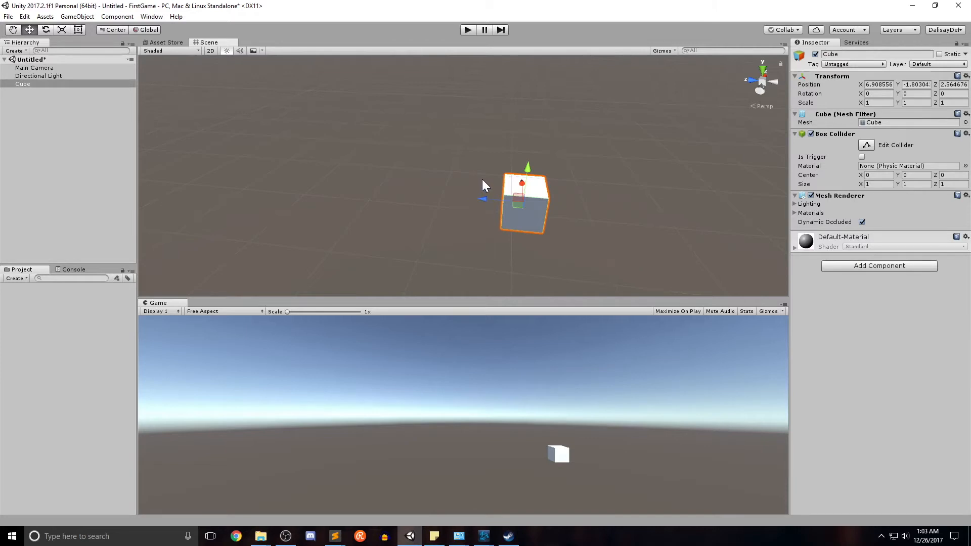
{"action": "mouse_move", "coordinate": [480, 185]}
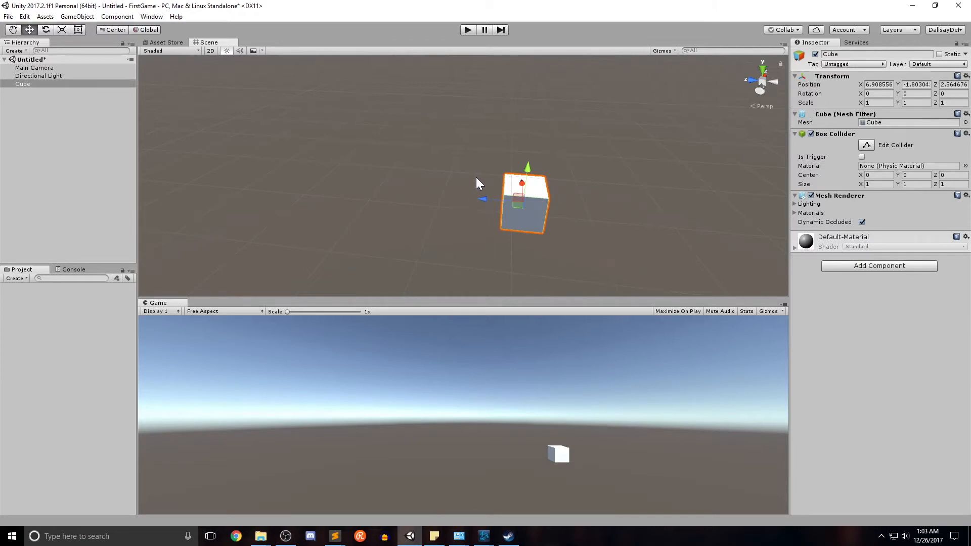
{"action": "mouse_move", "coordinate": [472, 184]}
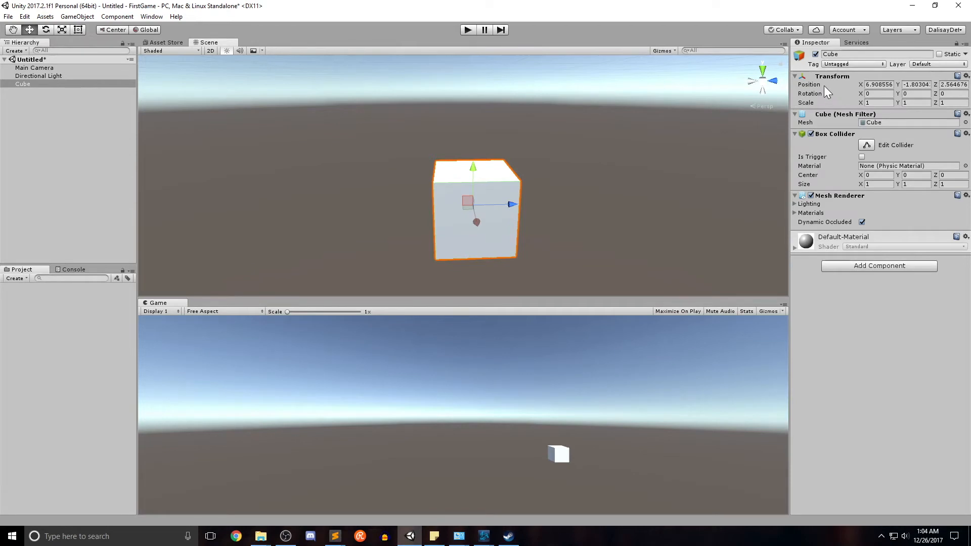
{"action": "mouse_move", "coordinate": [824, 87]}
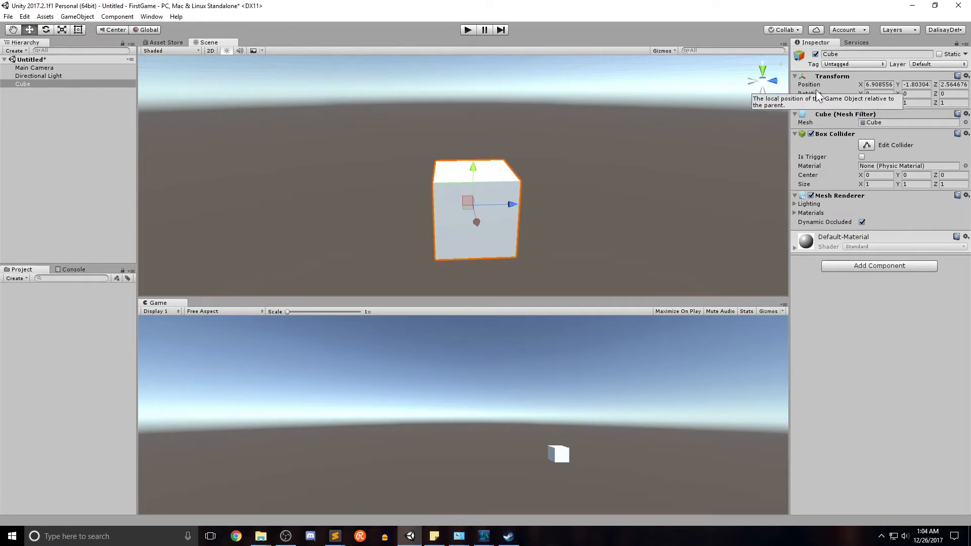
{"action": "mouse_move", "coordinate": [599, 207]}
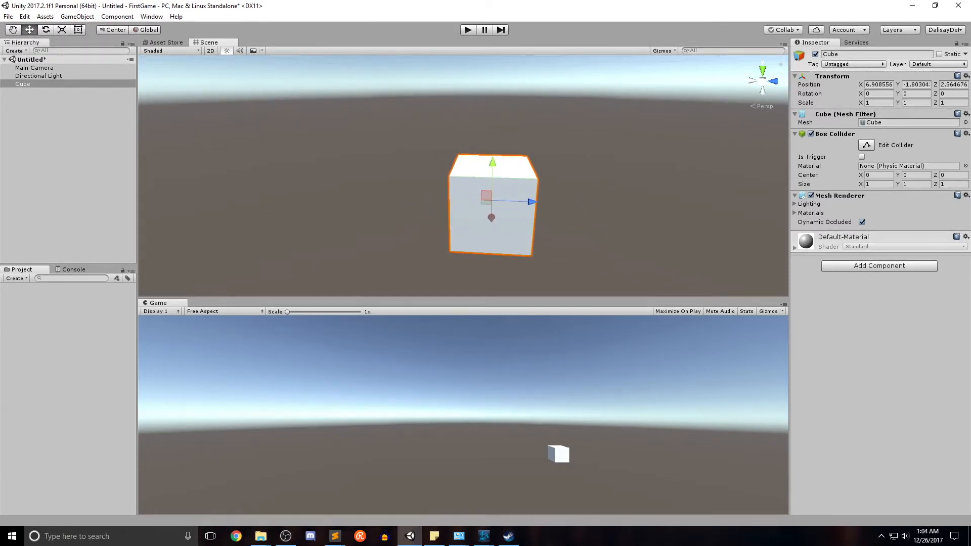
- Reset the Cube's Transform position to 0, 0, 0 at the world origin
{"action": "left_click", "coordinate": [878, 85]}
{"action": "type", "text": "0"}
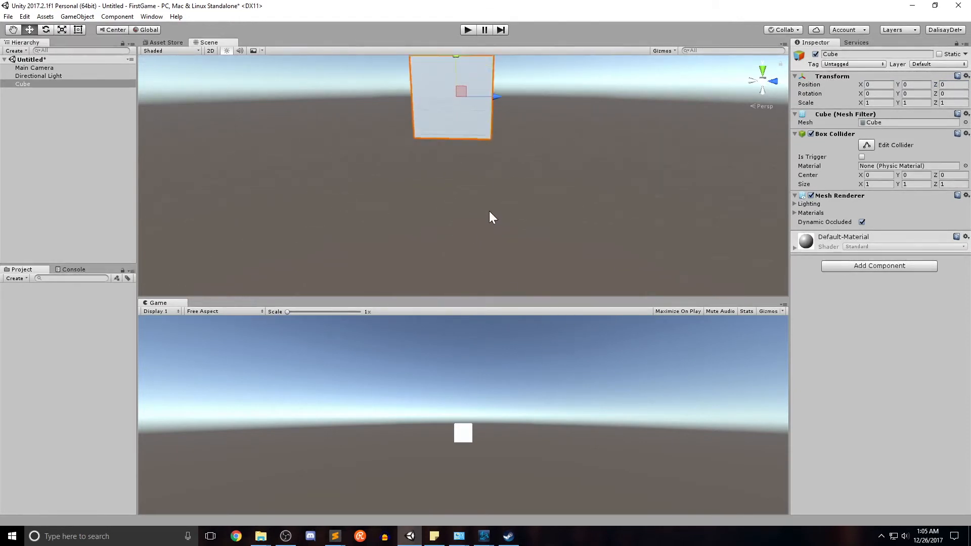
{"action": "left_click_drag", "start_coordinate": [492, 217], "coordinate": [543, 279]}
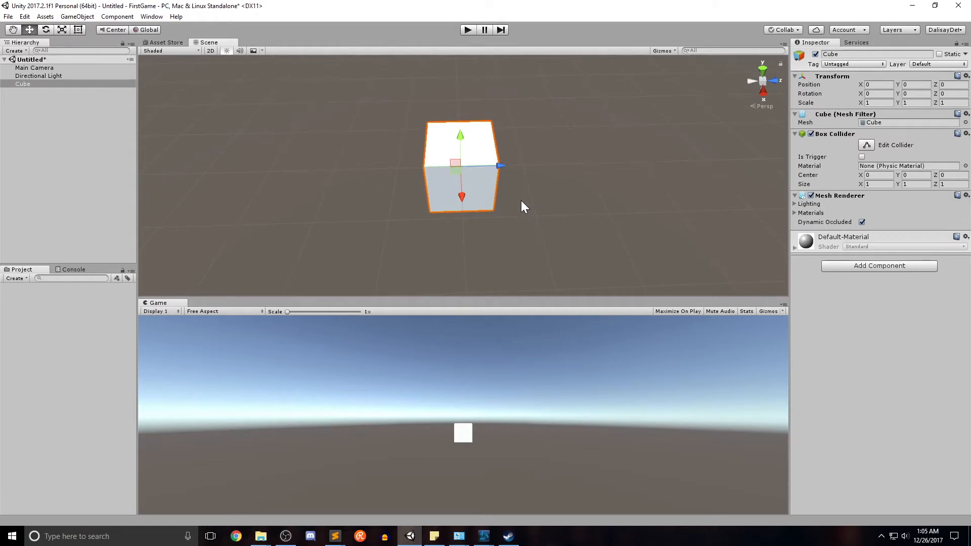
{"action": "mouse_move", "coordinate": [599, 116]}
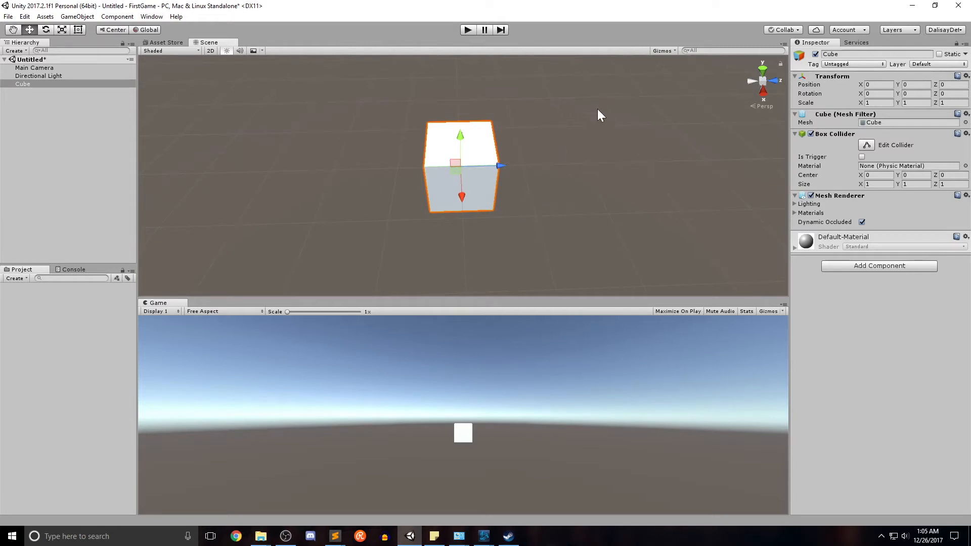
{"action": "mouse_move", "coordinate": [847, 90]}
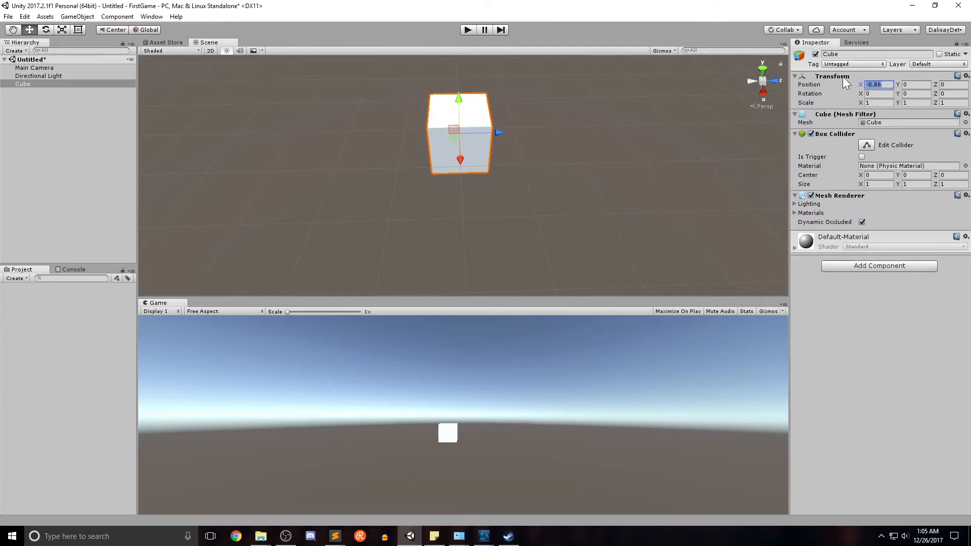
{"action": "type", "text": "0"}
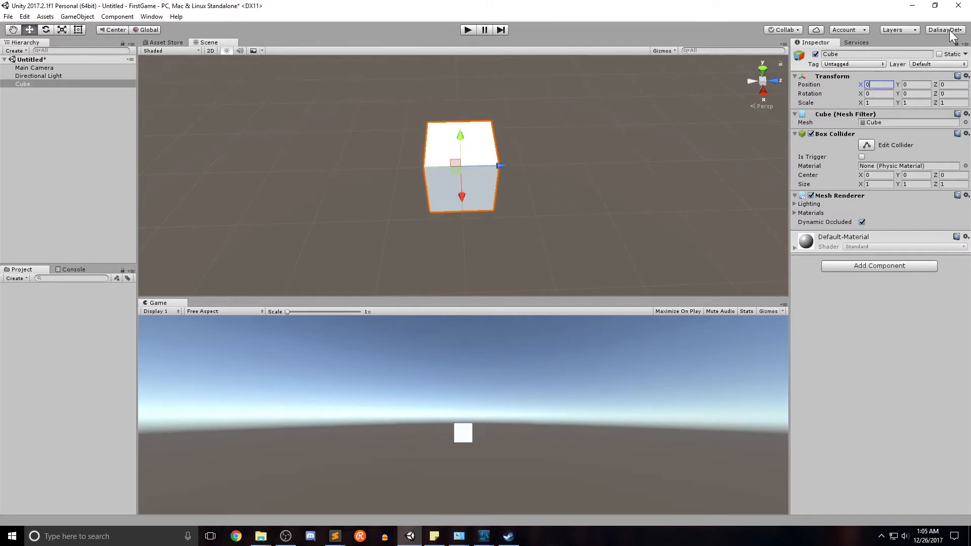
{"action": "mouse_move", "coordinate": [699, 135]}
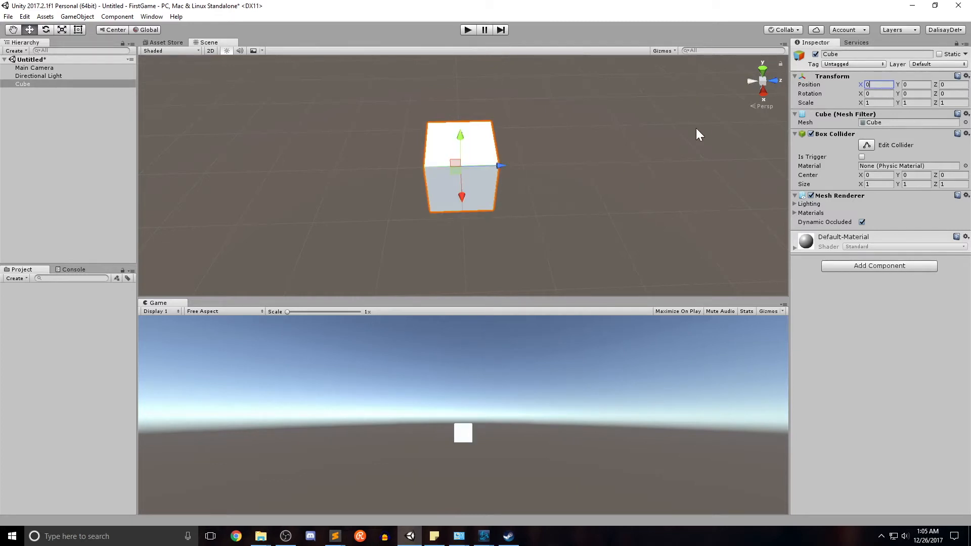
{"action": "type", "text": "1"}
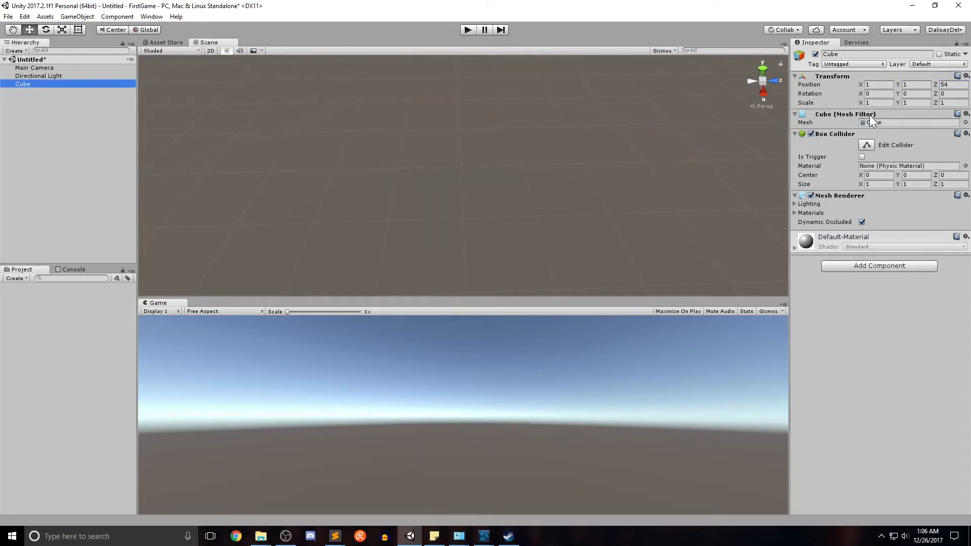
{"action": "left_click", "coordinate": [964, 76]}
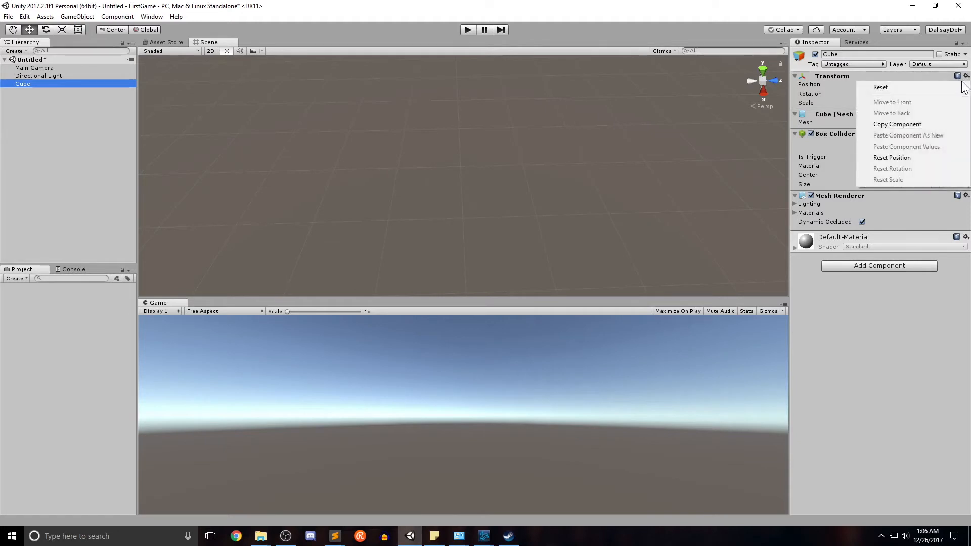
{"action": "left_click", "coordinate": [881, 88]}
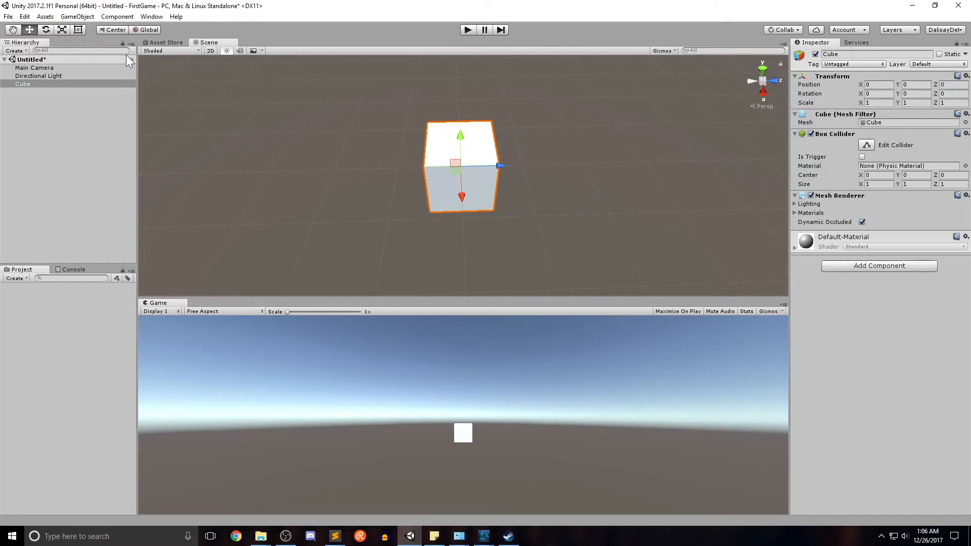
{"action": "mouse_move", "coordinate": [212, 102]}
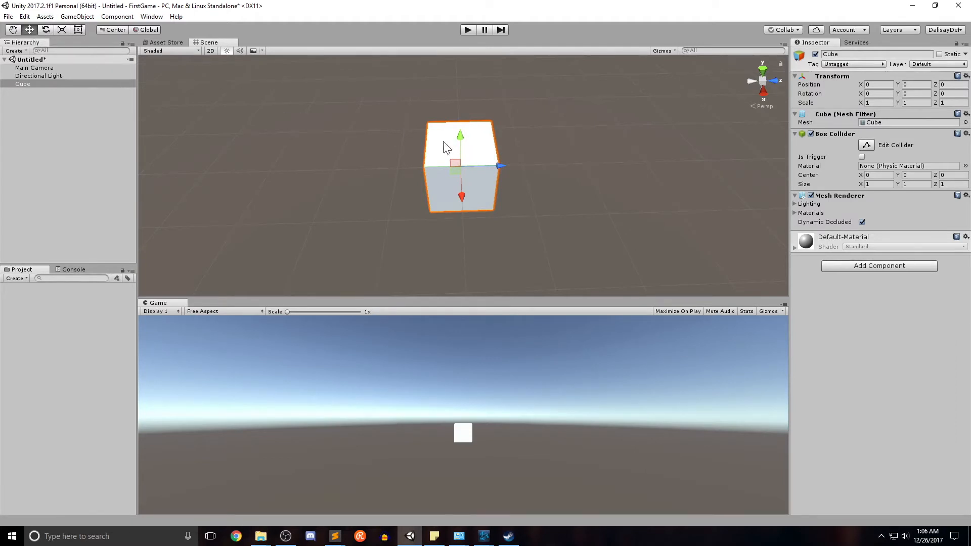
- Drag the Cube with the Move gizmo to about 1.54, 1.41, 0.13
{"action": "left_click_drag", "start_coordinate": [500, 166], "coordinate": [557, 172]}
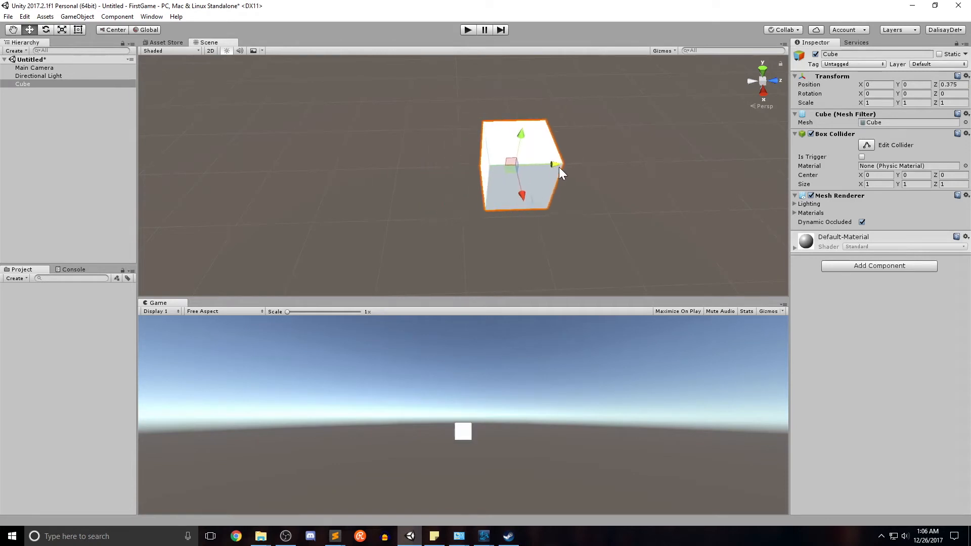
{"action": "left_click_drag", "start_coordinate": [557, 172], "coordinate": [582, 199]}
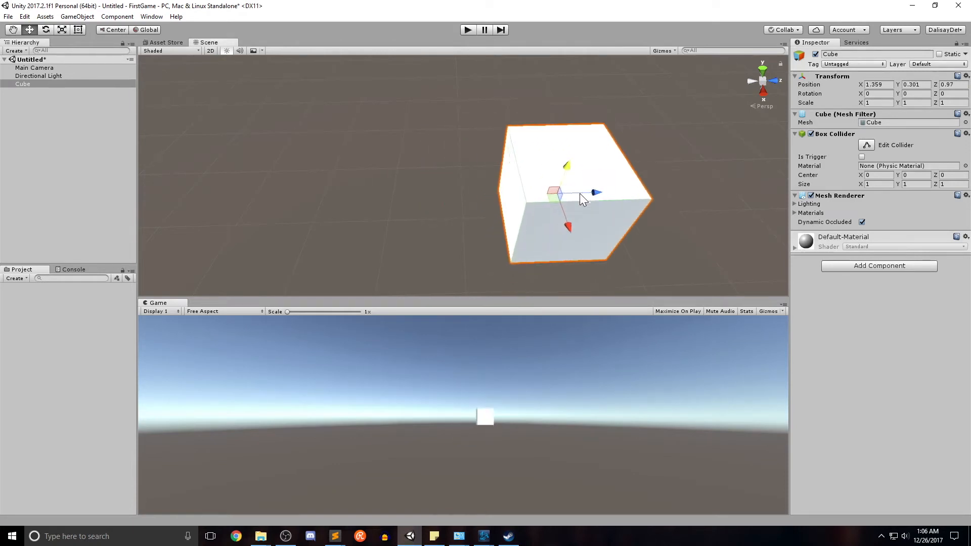
{"action": "left_click_drag", "start_coordinate": [583, 198], "coordinate": [474, 180]}
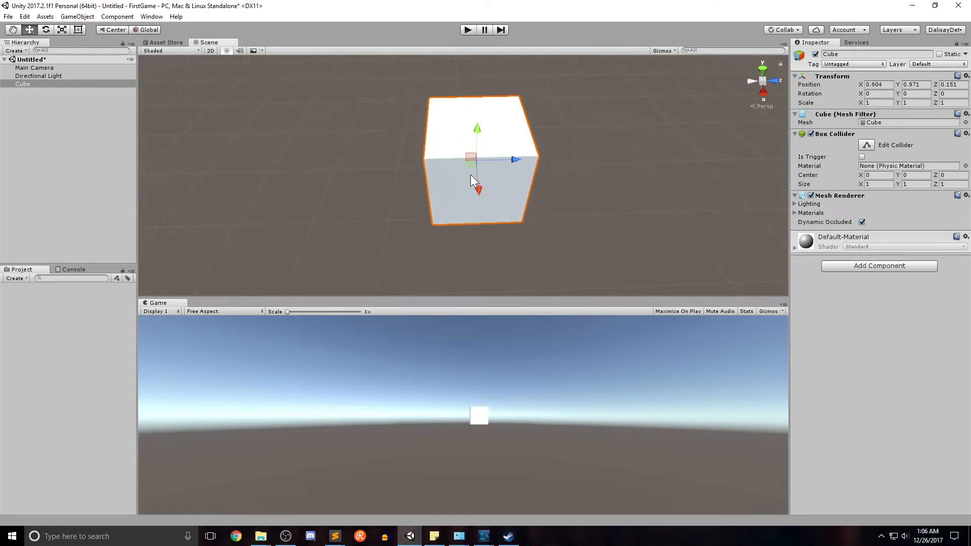
{"action": "left_click_drag", "start_coordinate": [471, 179], "coordinate": [526, 167]}
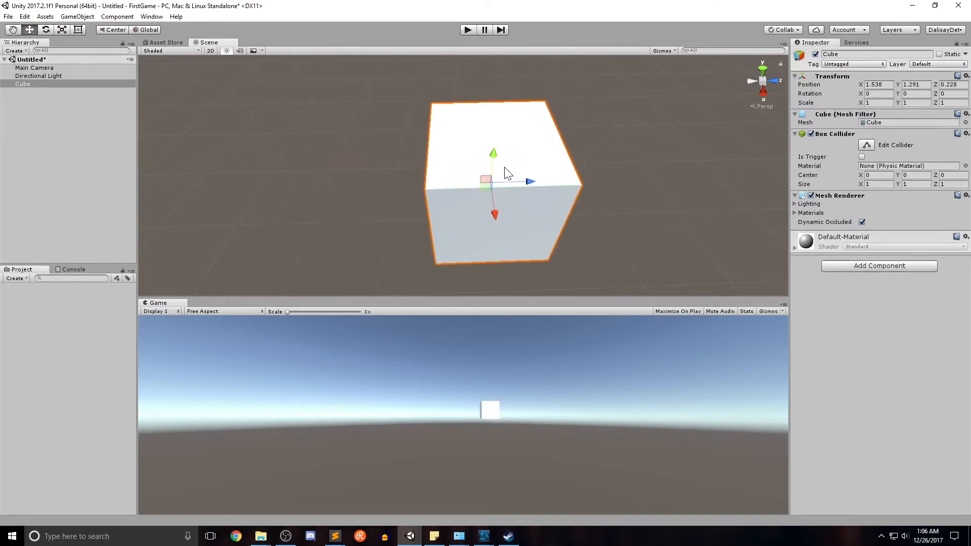
{"action": "left_click_drag", "start_coordinate": [494, 152], "coordinate": [495, 143]}
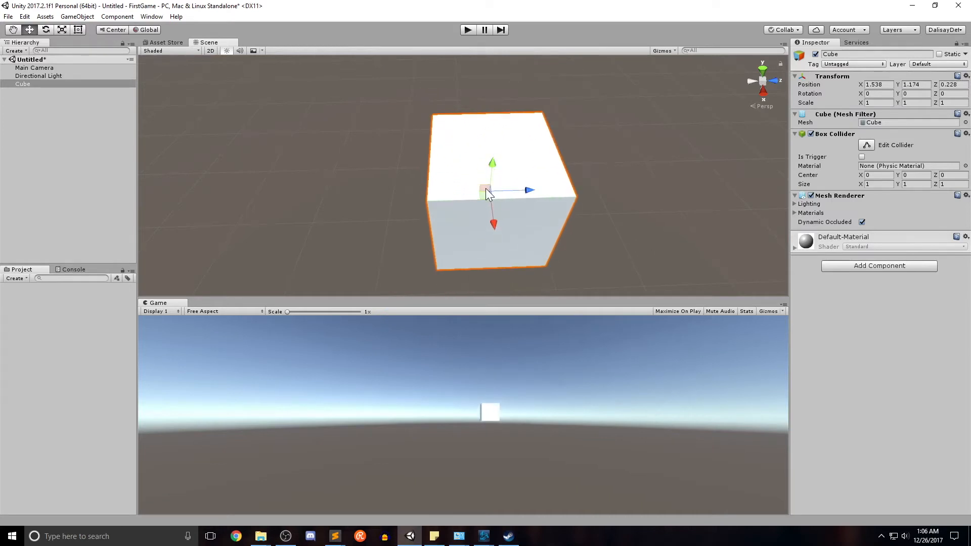
{"action": "left_click_drag", "start_coordinate": [493, 162], "coordinate": [470, 129]}
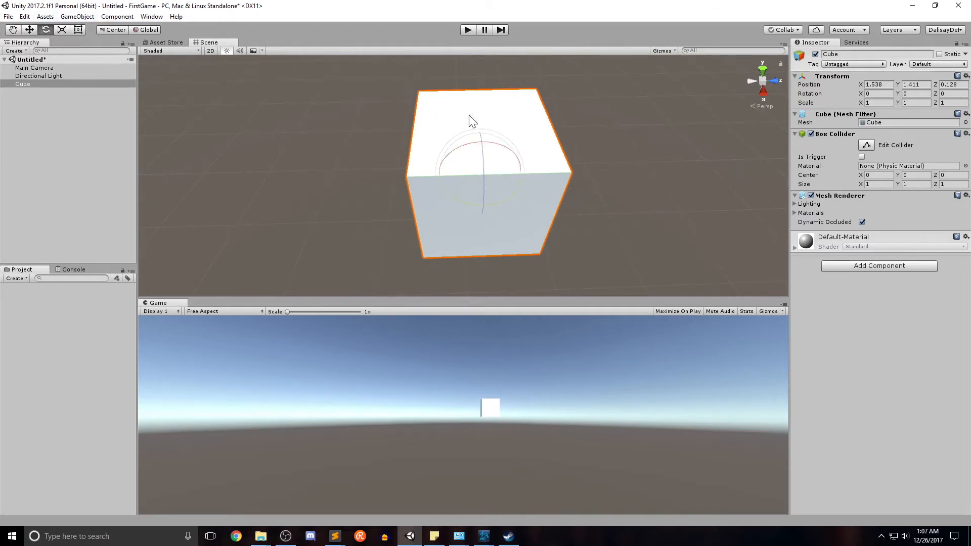
- Rotate the Cube with the gizmo rings to roughly -29, -1, -209 degrees
{"action": "left_click_drag", "start_coordinate": [471, 121], "coordinate": [530, 164]}
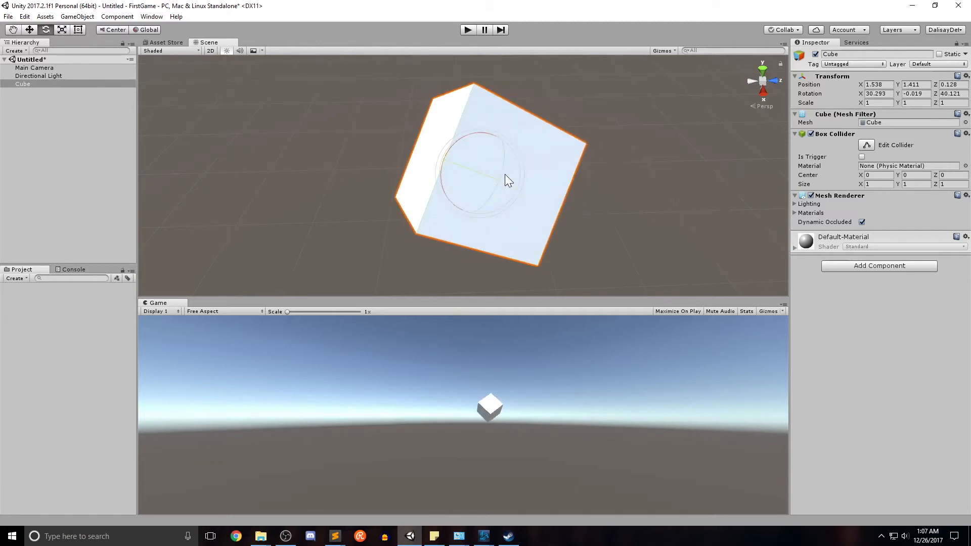
{"action": "left_click_drag", "start_coordinate": [508, 179], "coordinate": [530, 204]}
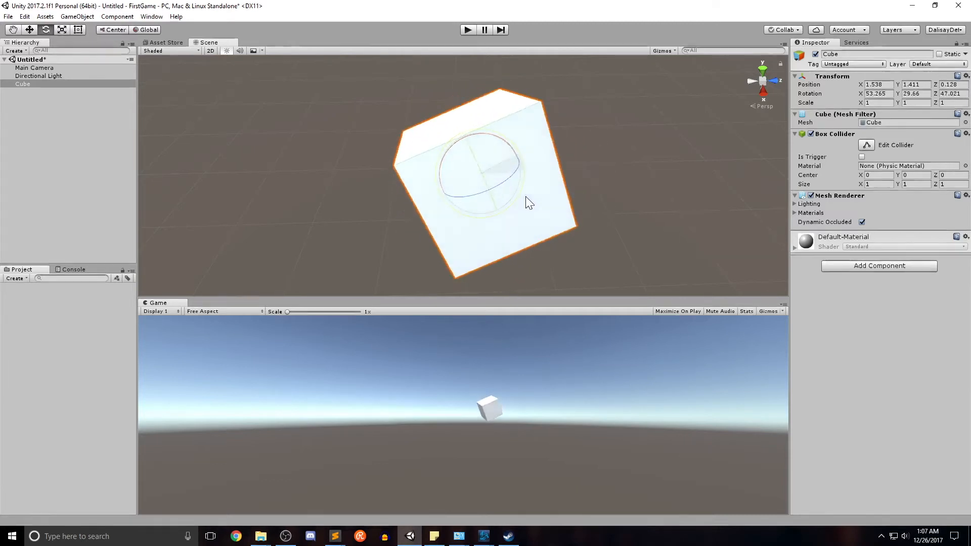
{"action": "left_click_drag", "start_coordinate": [526, 203], "coordinate": [483, 211]}
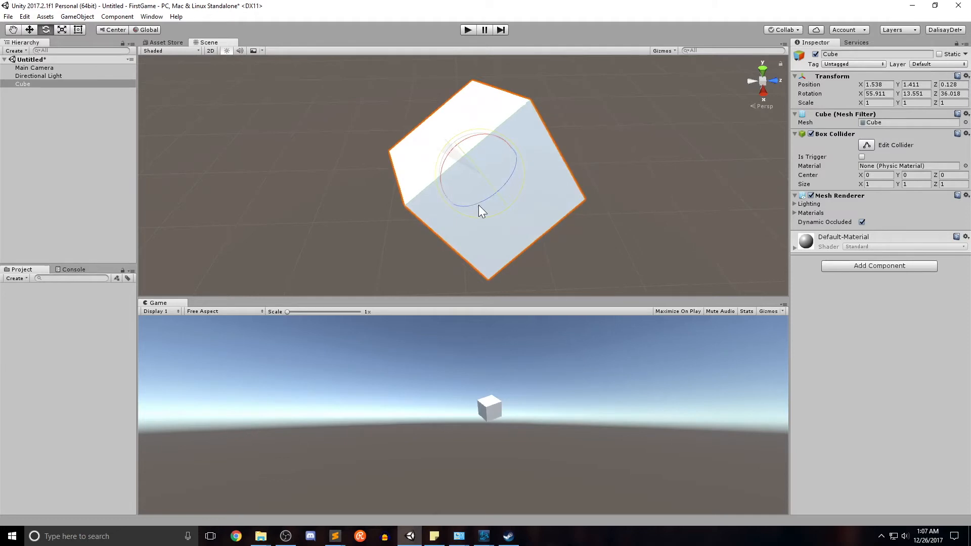
{"action": "left_click_drag", "start_coordinate": [482, 210], "coordinate": [542, 190]}
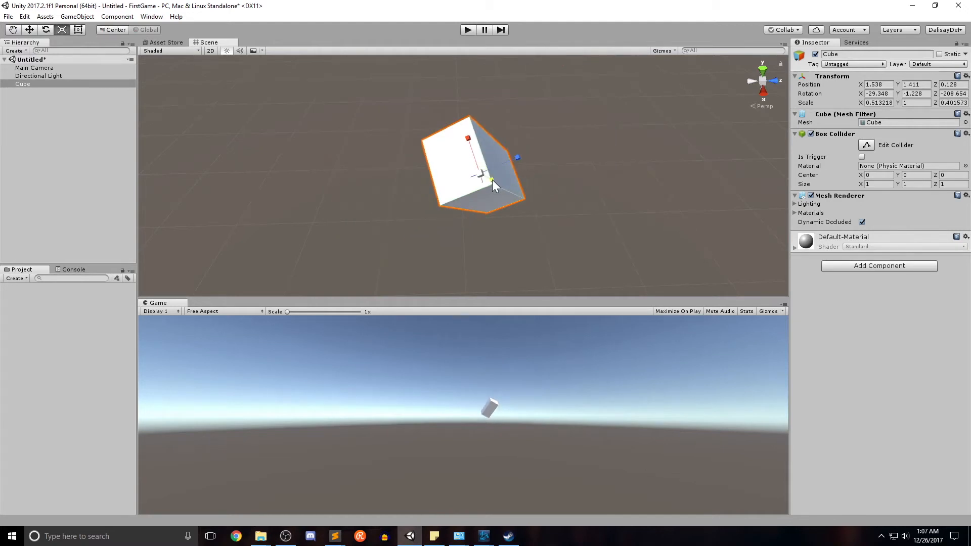
- Stretch the Cube's Y scale to about 1.12 with the Scale gizmo
{"action": "left_click_drag", "start_coordinate": [491, 181], "coordinate": [502, 189]}
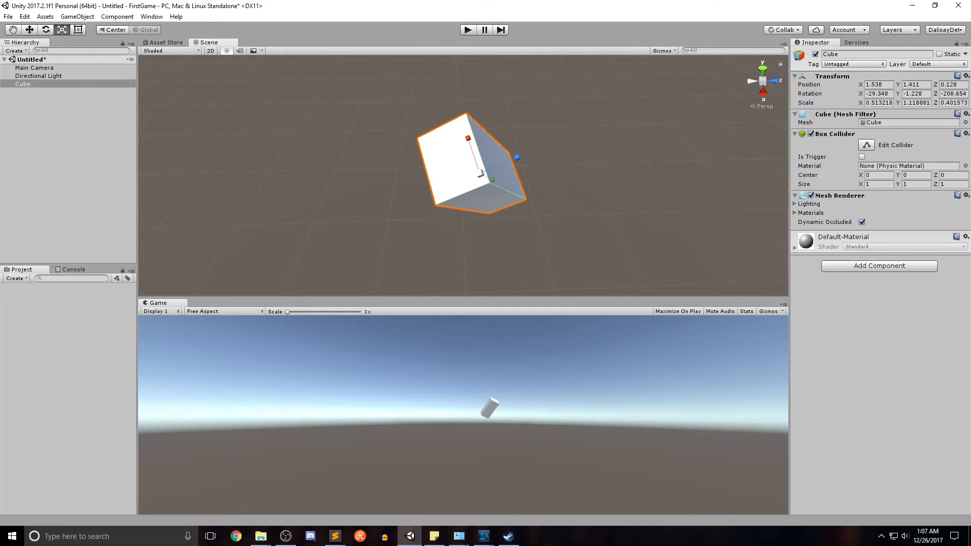
{"action": "mouse_move", "coordinate": [430, 159]}
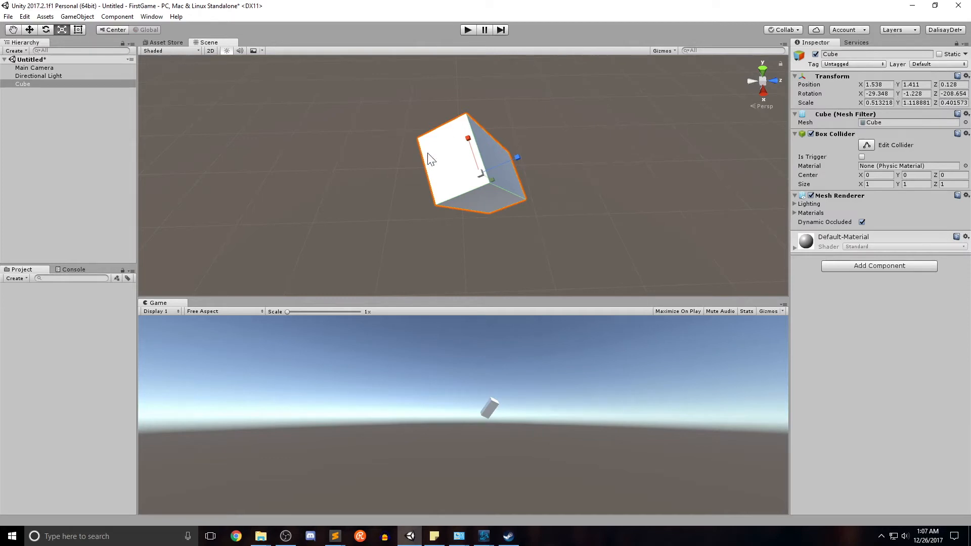
{"action": "mouse_move", "coordinate": [439, 155]}
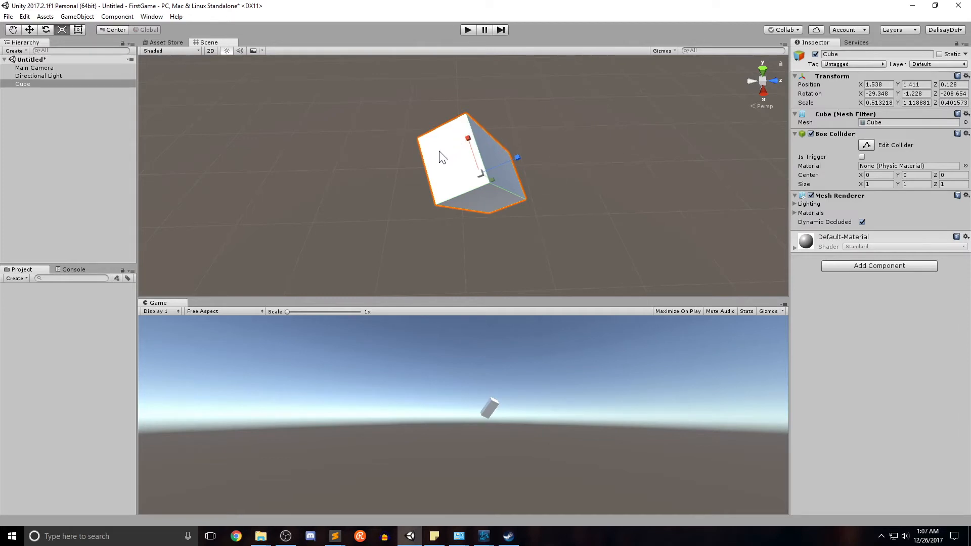
{"action": "mouse_move", "coordinate": [451, 165]}
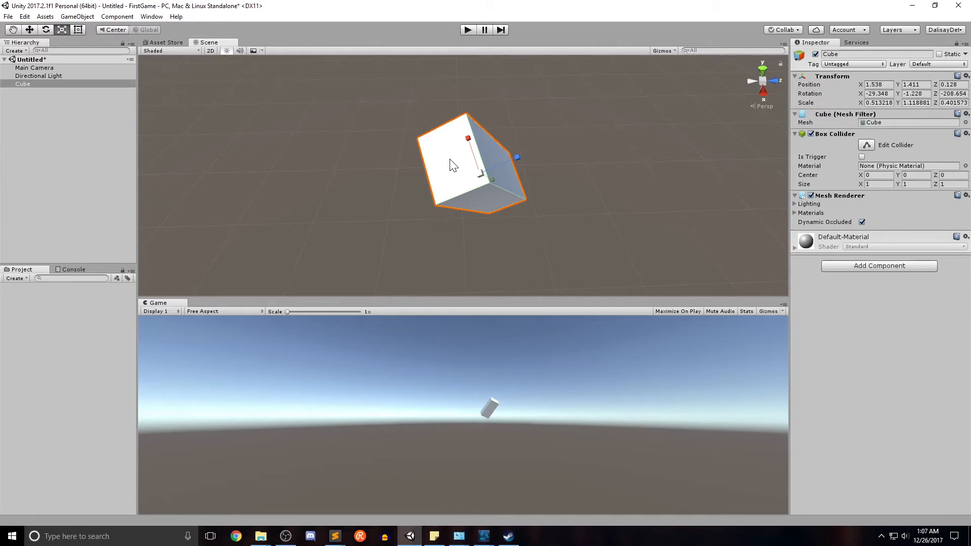
{"action": "mouse_move", "coordinate": [437, 158]}
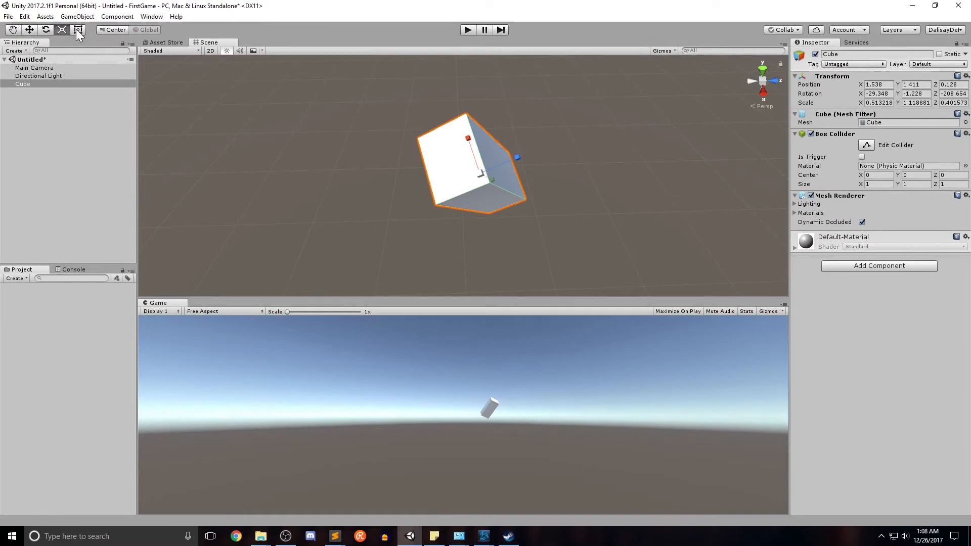
- Resize the Cube from its top-right corner using the Rect Tool
{"action": "left_click", "coordinate": [78, 29]}
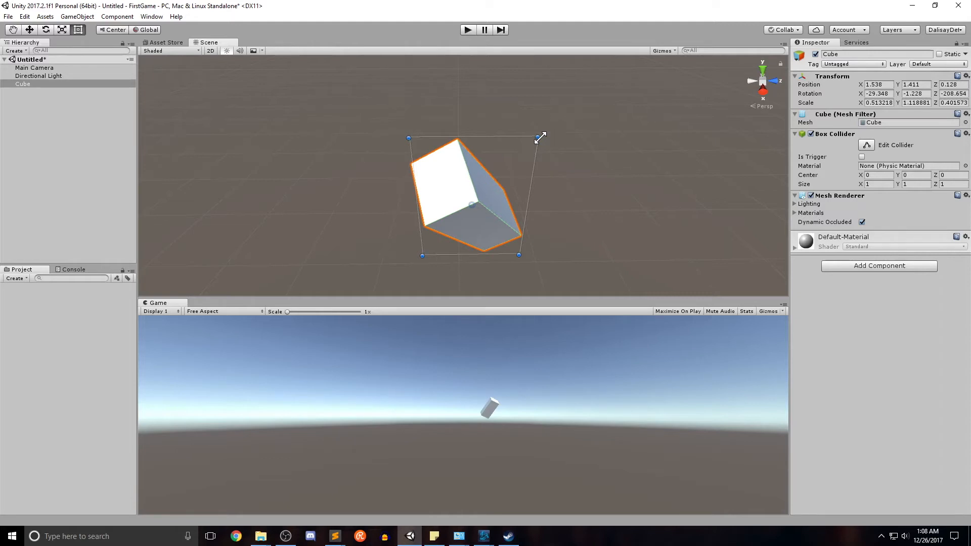
{"action": "left_click_drag", "start_coordinate": [541, 137], "coordinate": [507, 204]}
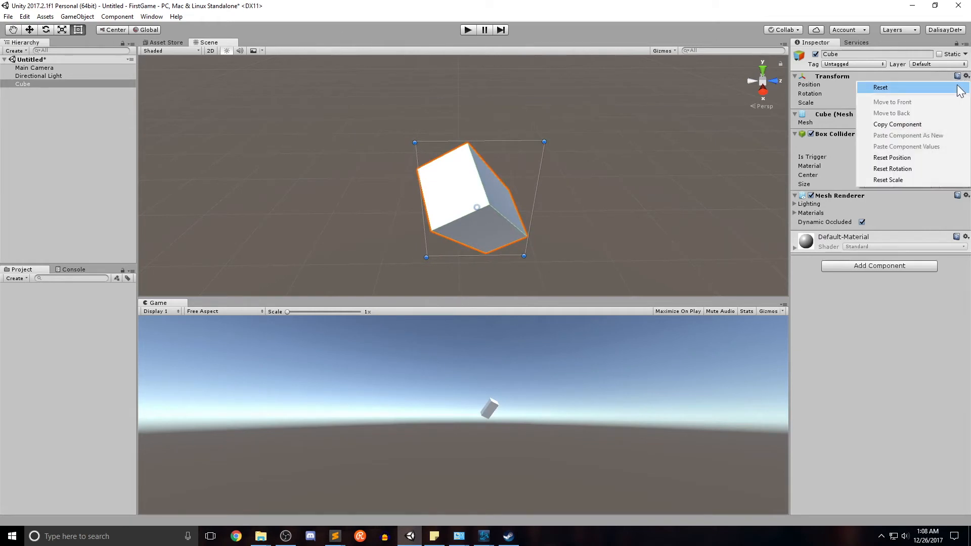
- Reset the Cube's transform to position 0,0,0, rotation 0,0,0, scale 1,1,1
{"action": "left_click", "coordinate": [881, 87]}
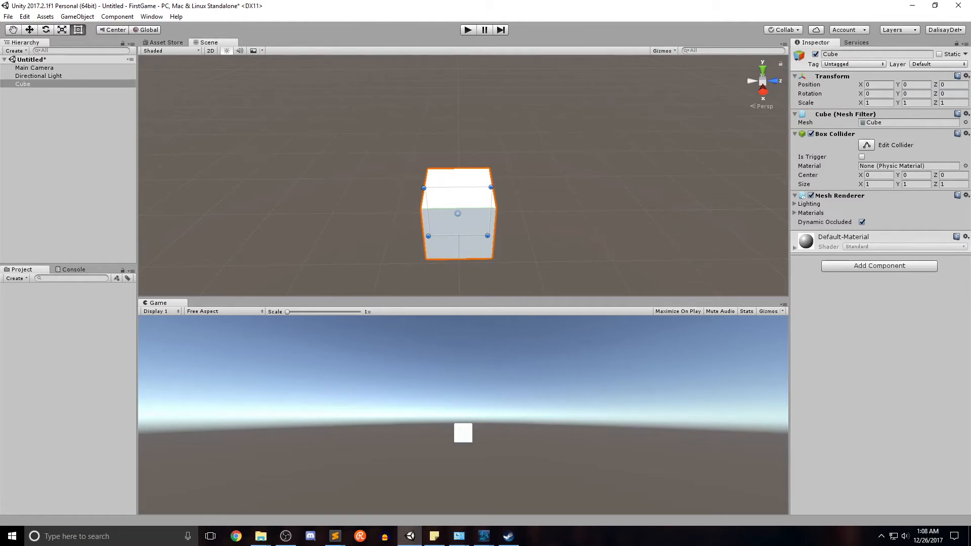
{"action": "mouse_move", "coordinate": [564, 198]}
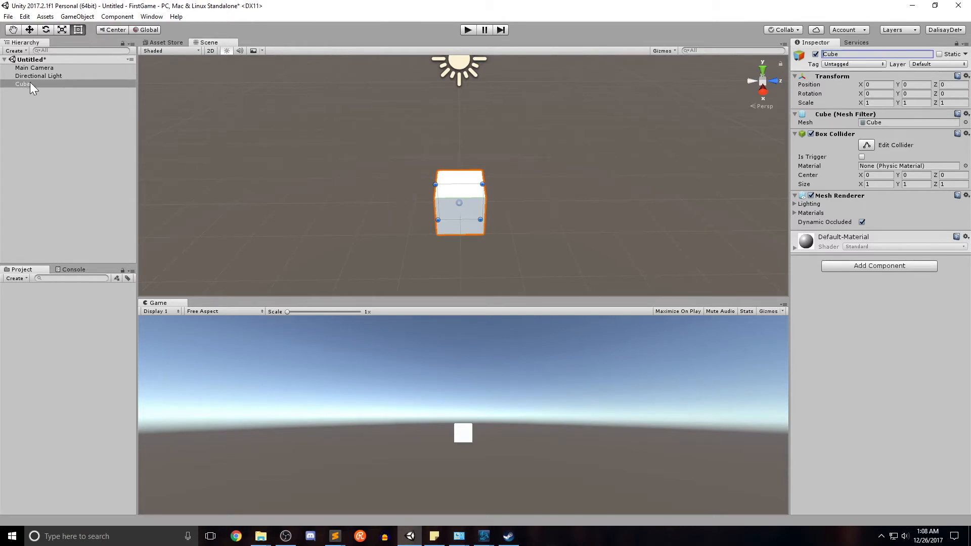
- Rename the Cube in the Hierarchy to Platform
{"action": "left_click", "coordinate": [23, 84]}
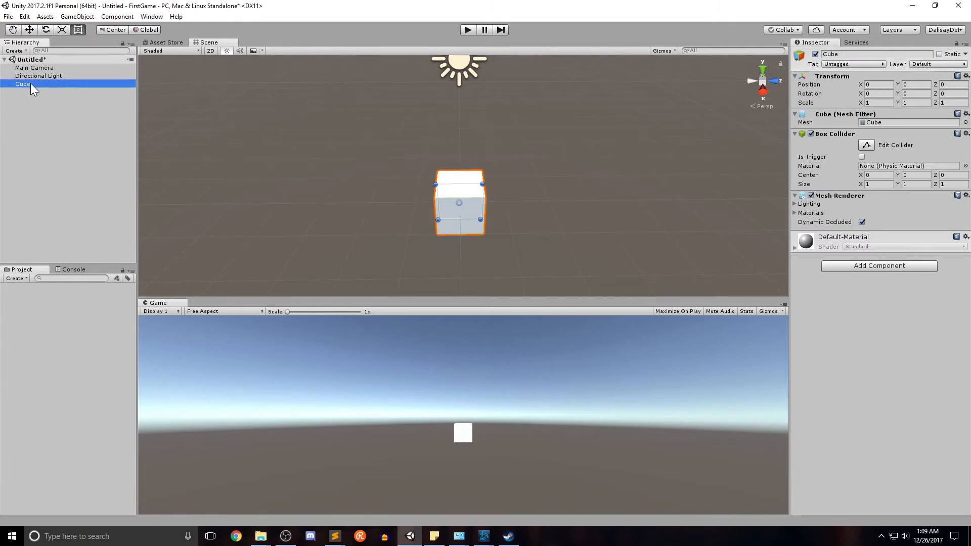
{"action": "double_click", "coordinate": [22, 84]}
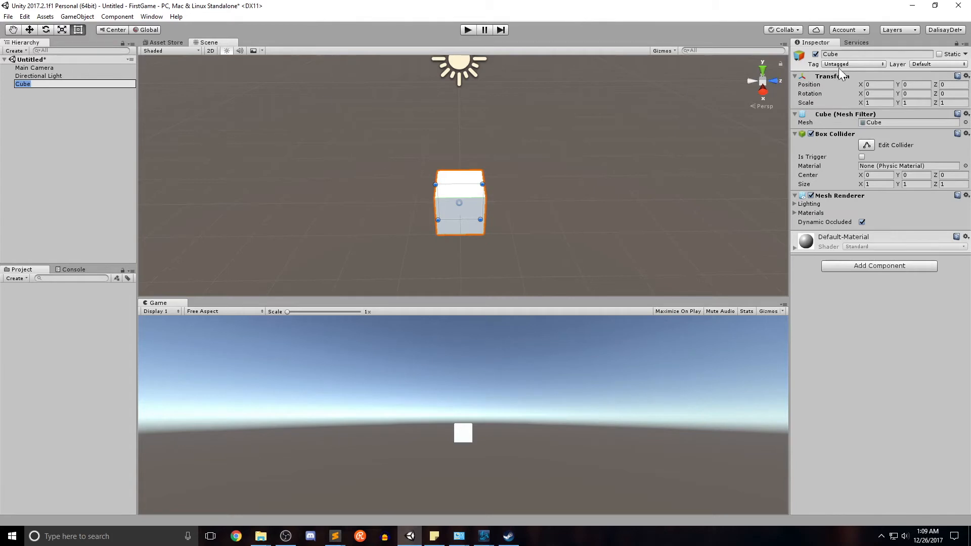
{"action": "left_click", "coordinate": [877, 54]}
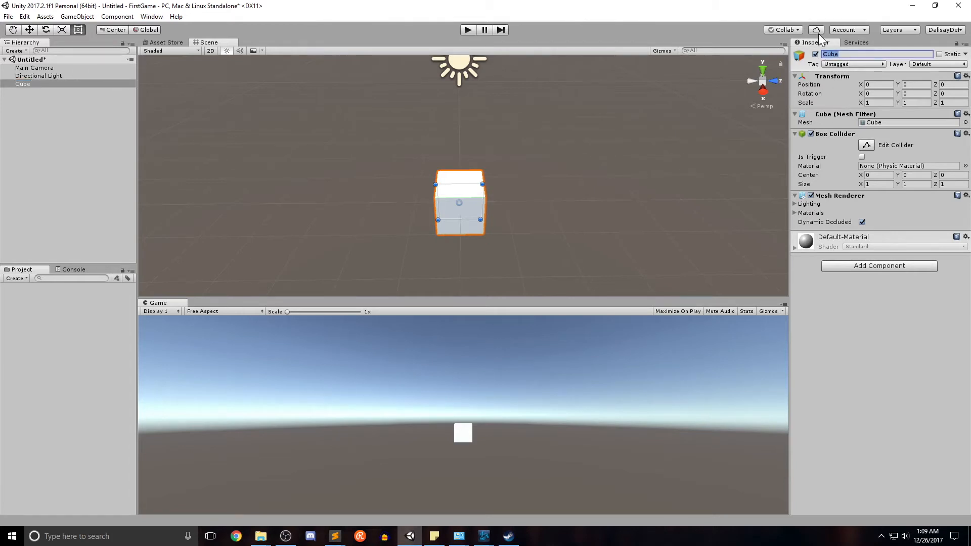
{"action": "type", "text": "Platform"}
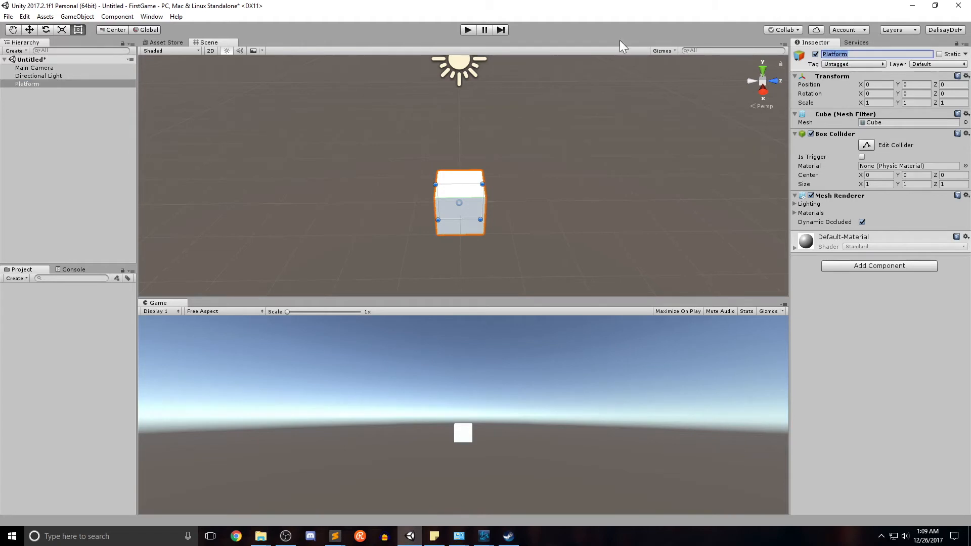
{"action": "mouse_move", "coordinate": [287, 157]}
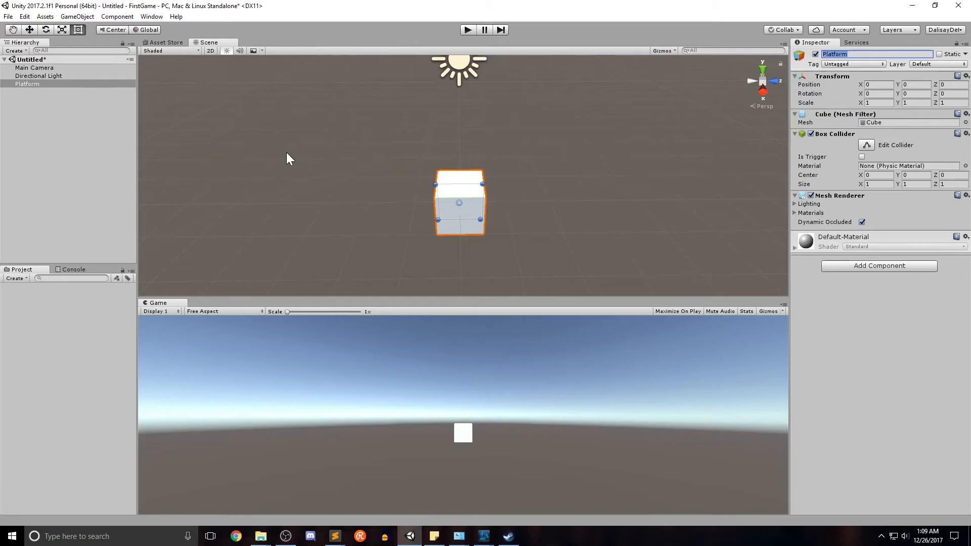
{"action": "mouse_move", "coordinate": [505, 196]}
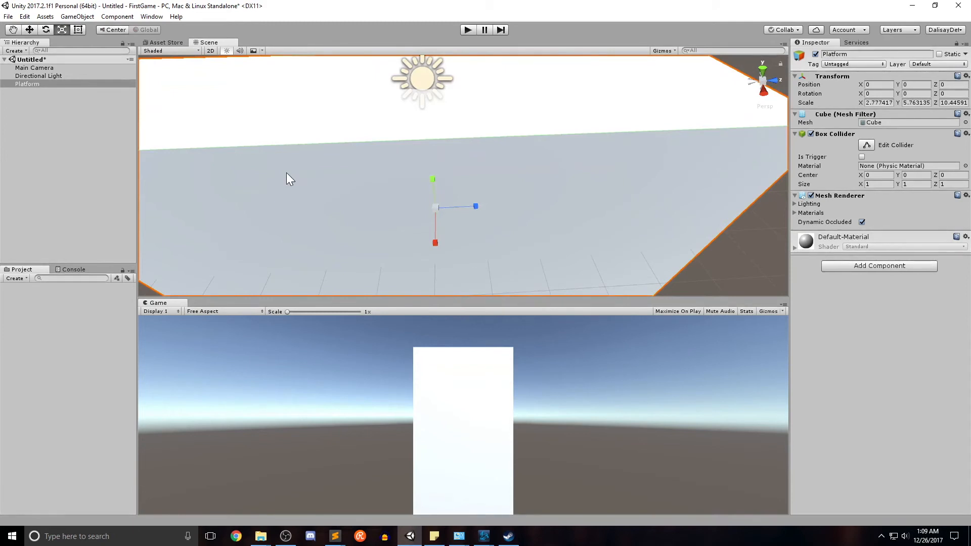
{"action": "mouse_move", "coordinate": [413, 231]}
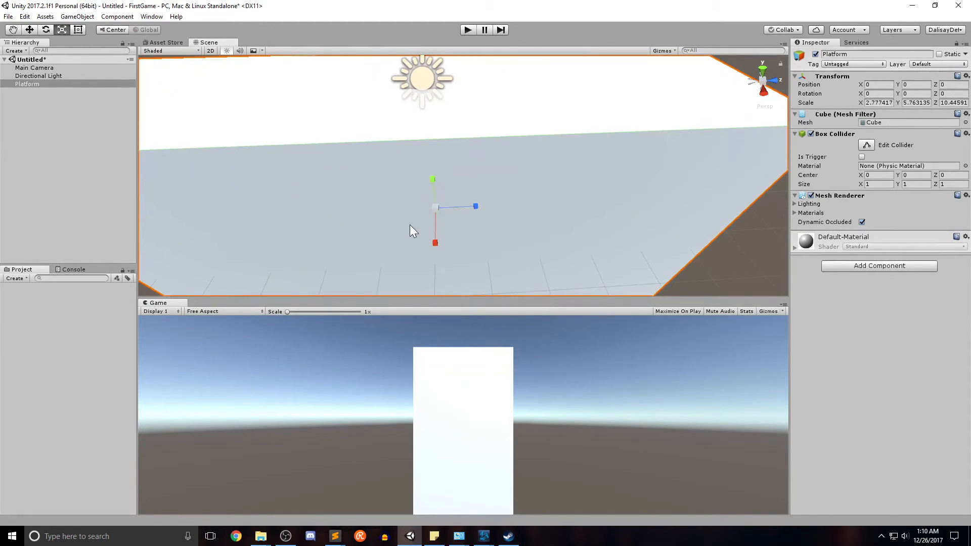
{"action": "mouse_move", "coordinate": [430, 188]}
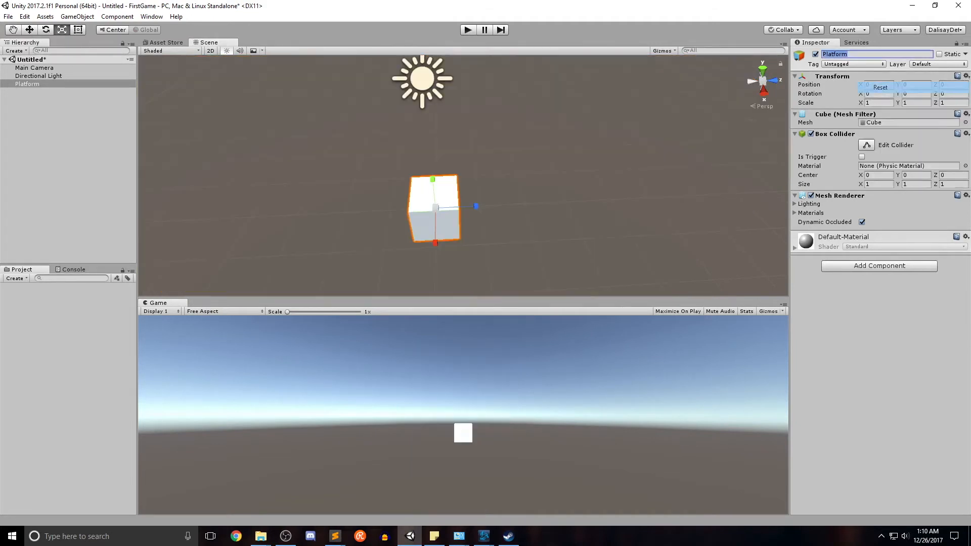
- Set the Platform's scale X and Z to 10, leaving Y at 1, forming a flat slab
{"action": "left_click", "coordinate": [877, 103]}
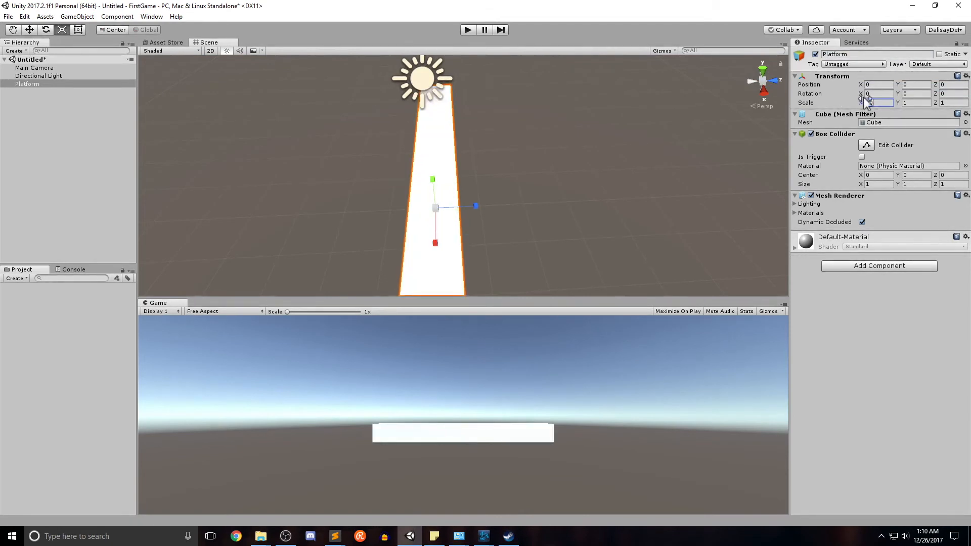
{"action": "type", "text": "10"}
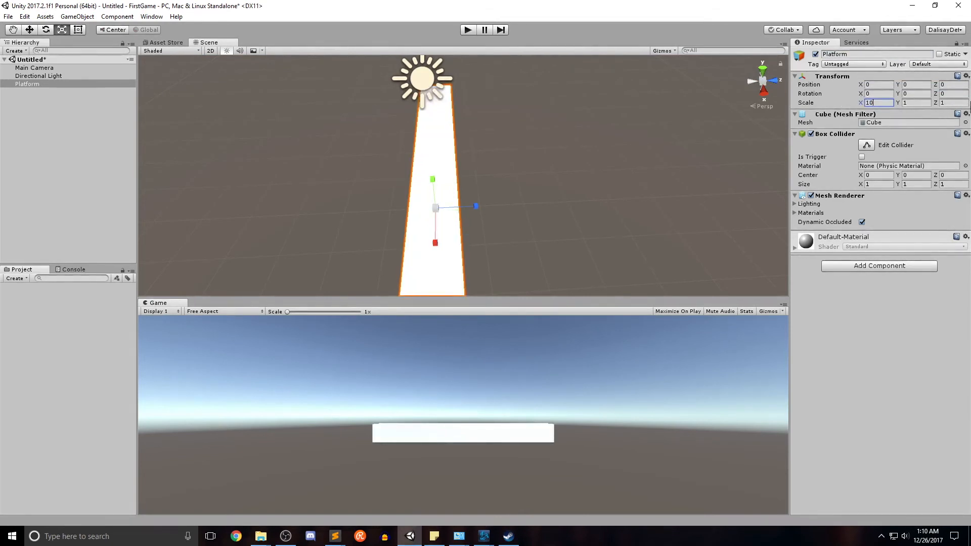
{"action": "type", "text": "10"}
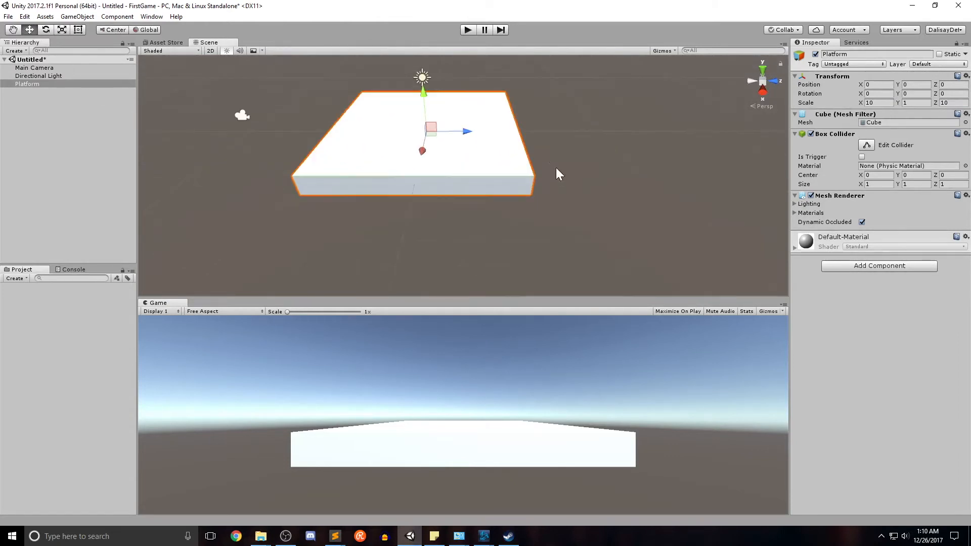
{"action": "left_click_drag", "start_coordinate": [558, 174], "coordinate": [598, 175]}
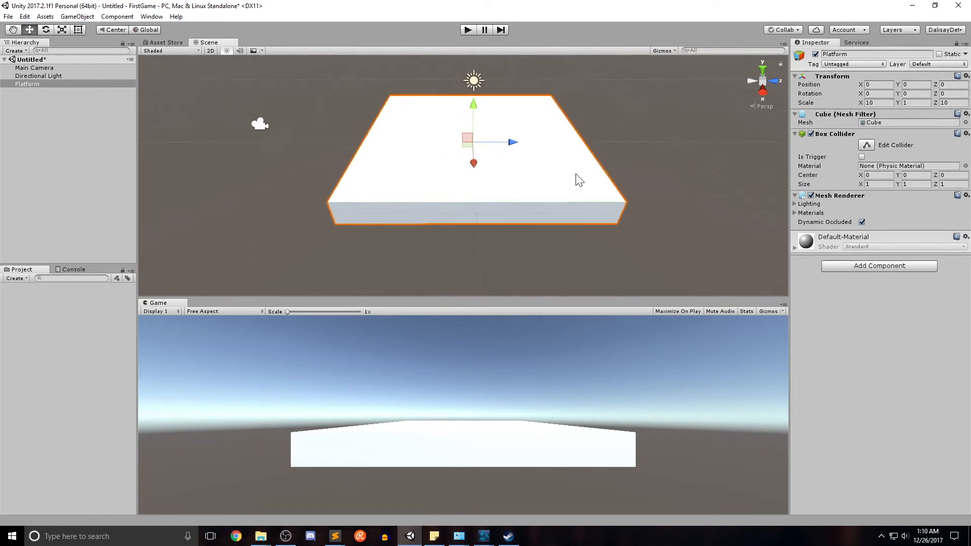
{"action": "mouse_move", "coordinate": [176, 70]}
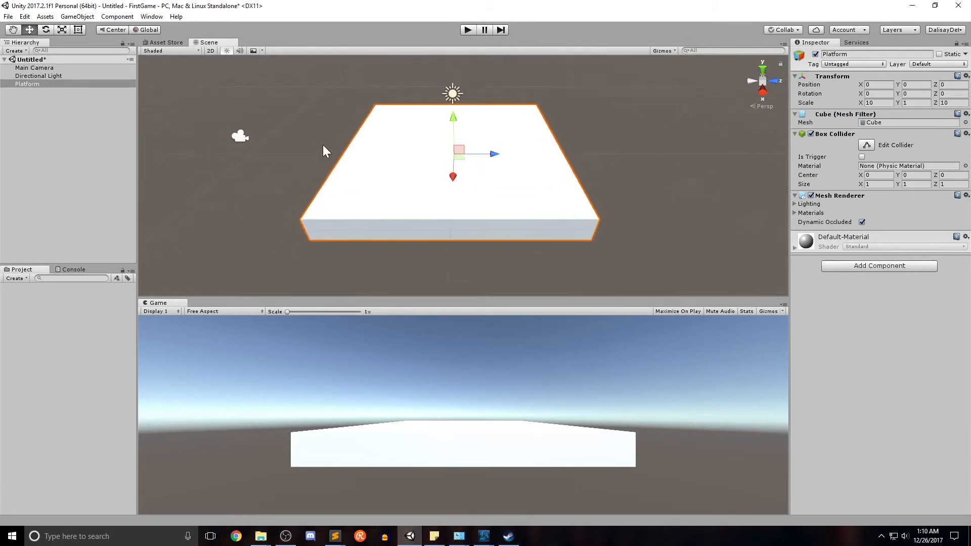
{"action": "mouse_move", "coordinate": [387, 141]}
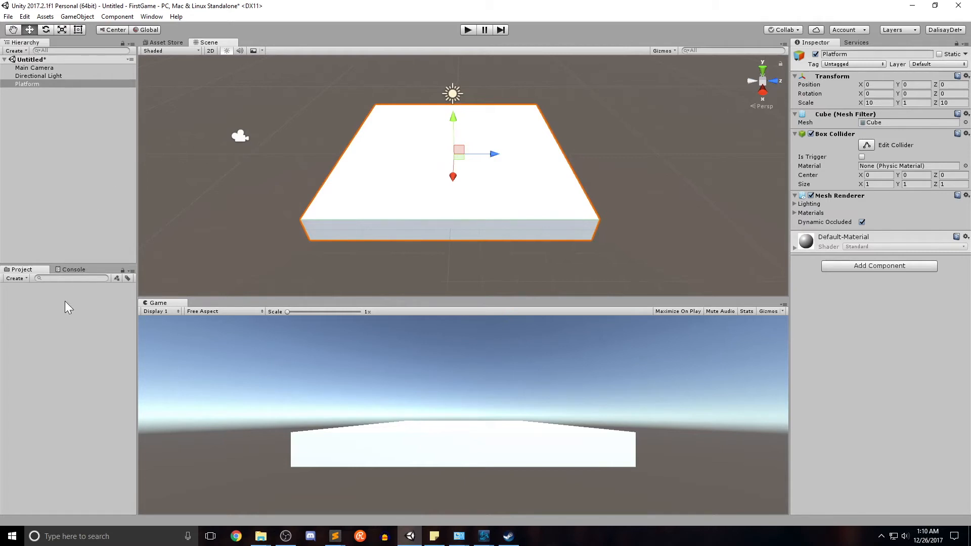
{"action": "mouse_move", "coordinate": [73, 310]}
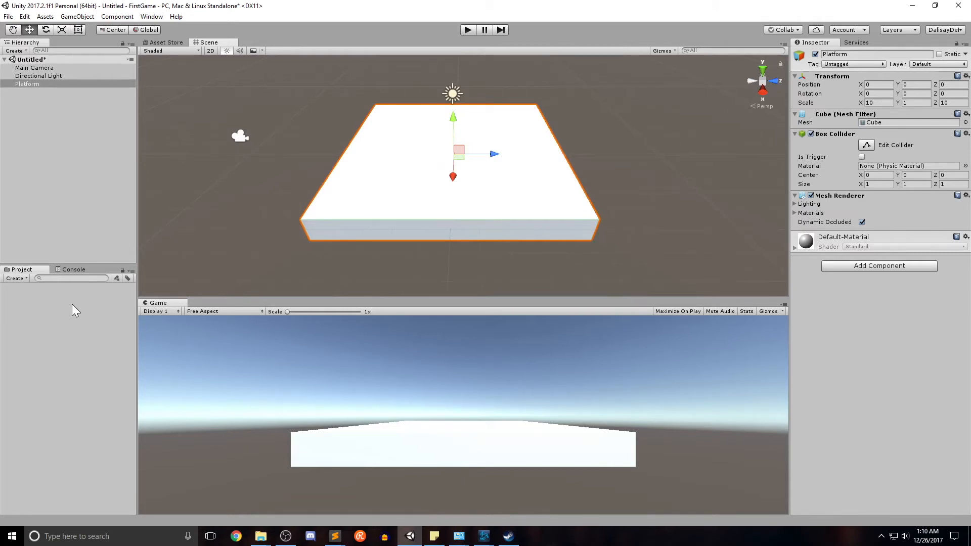
{"action": "mouse_move", "coordinate": [45, 296]}
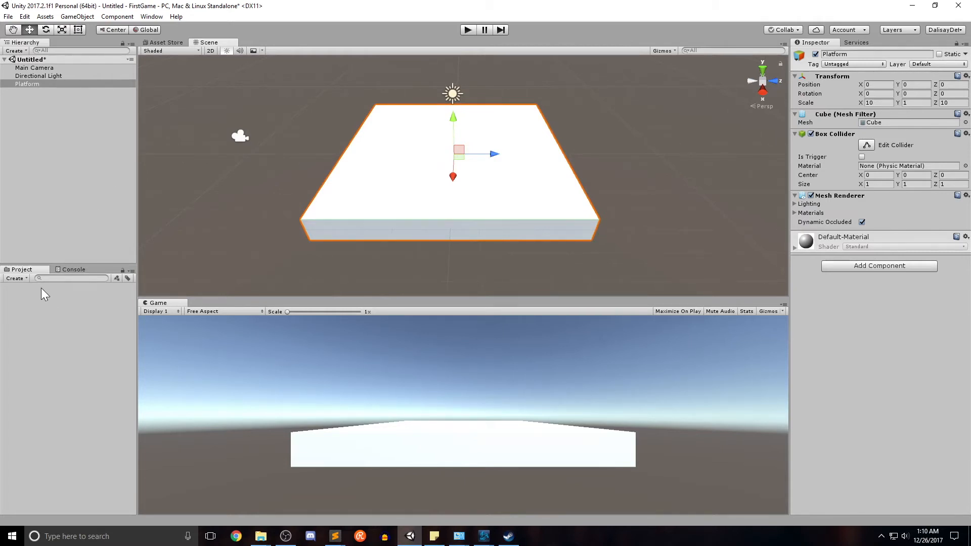
{"action": "mouse_move", "coordinate": [50, 297]}
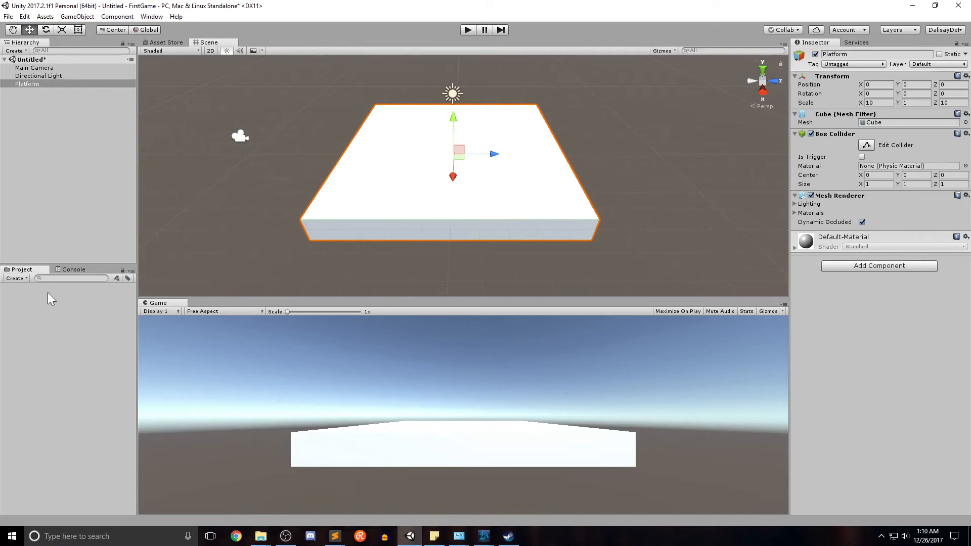
- Create a _Scenes folder in the project assets and start saving the scene
{"action": "left_click", "coordinate": [15, 278]}
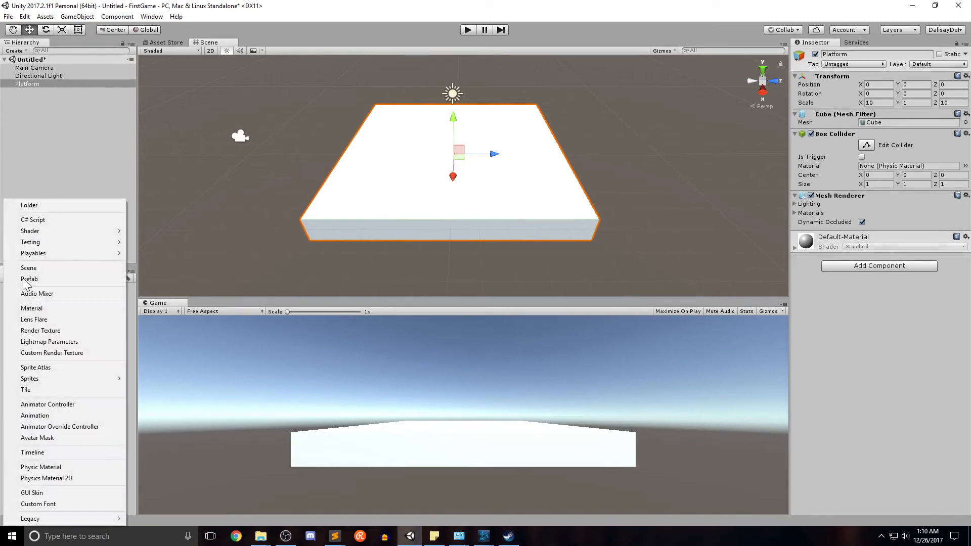
{"action": "left_click", "coordinate": [30, 205]}
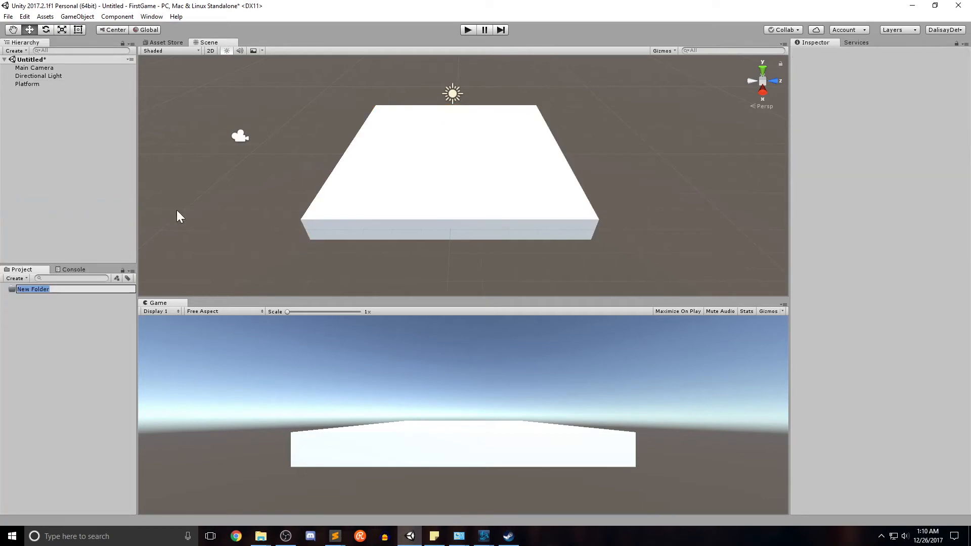
{"action": "mouse_move", "coordinate": [132, 268]}
{"action": "type", "text": "_Scenes"}
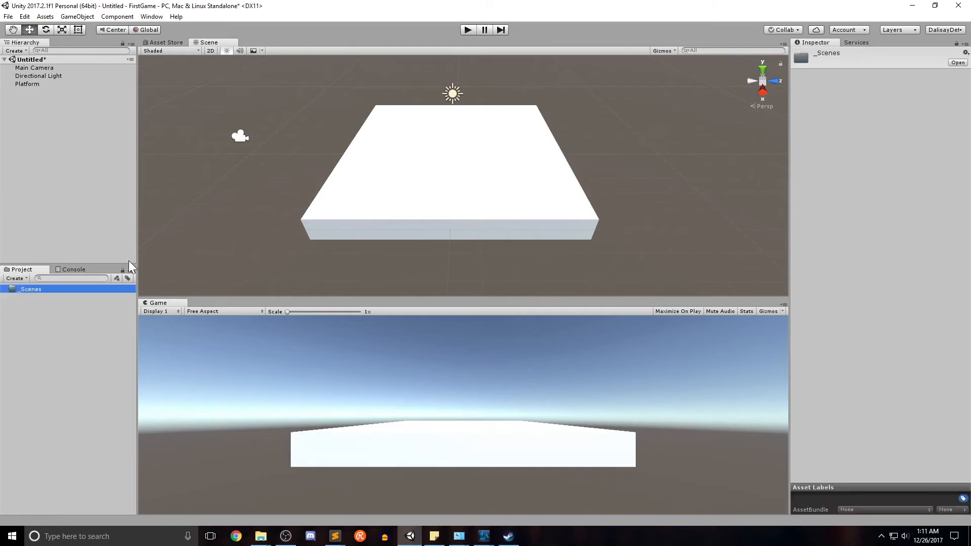
{"action": "left_click", "coordinate": [30, 289]}
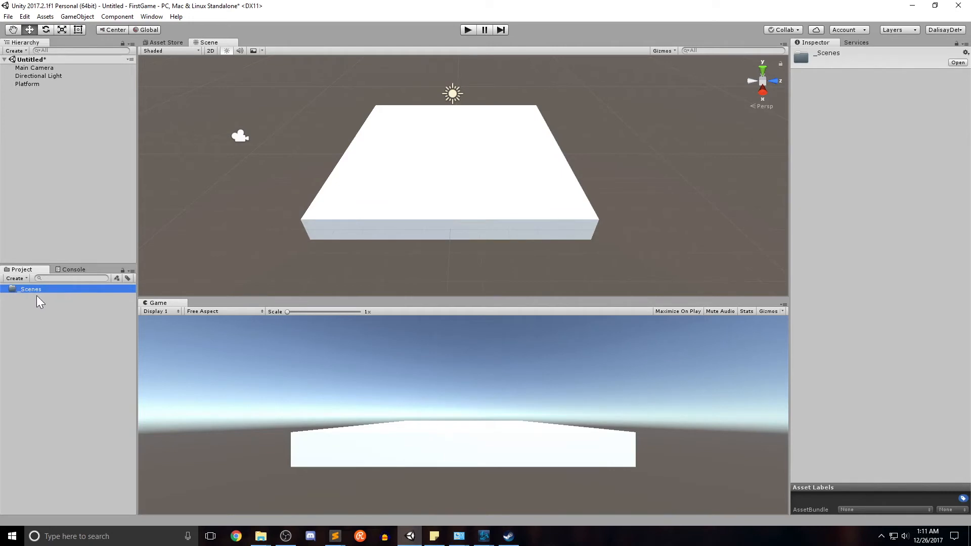
{"action": "mouse_move", "coordinate": [55, 318]}
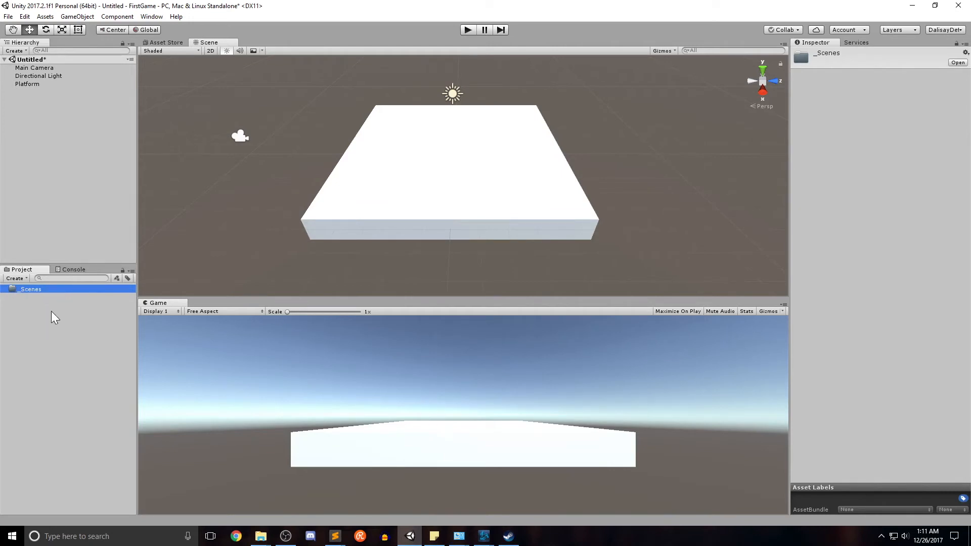
{"action": "left_click", "coordinate": [25, 17]}
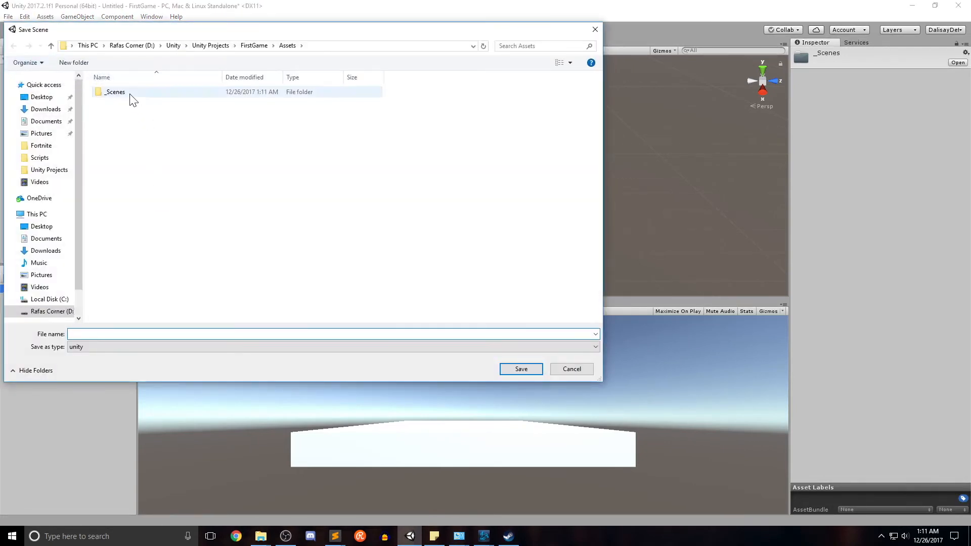
- Save the scene as Main inside _Scenes and expand the folder to show it
{"action": "double_click", "coordinate": [114, 91]}
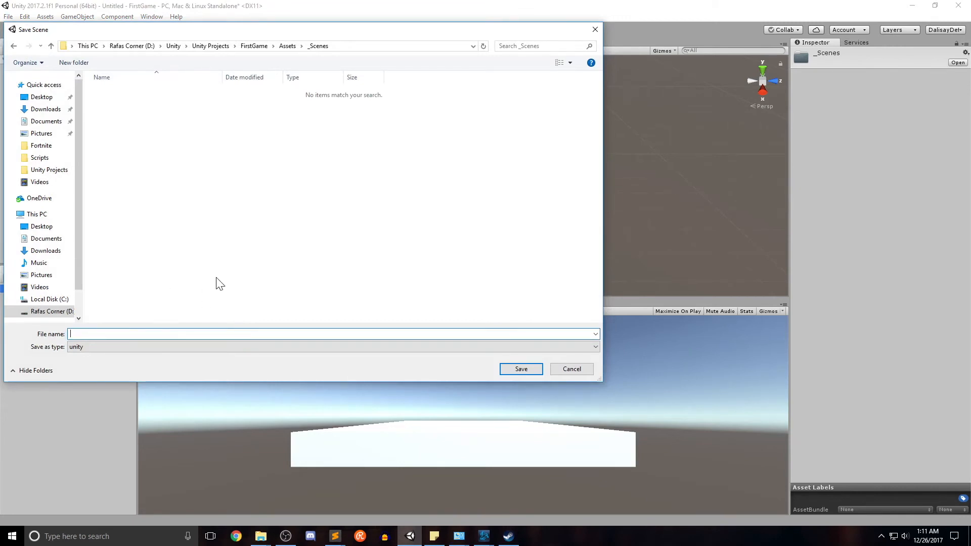
{"action": "type", "text": "Main"}
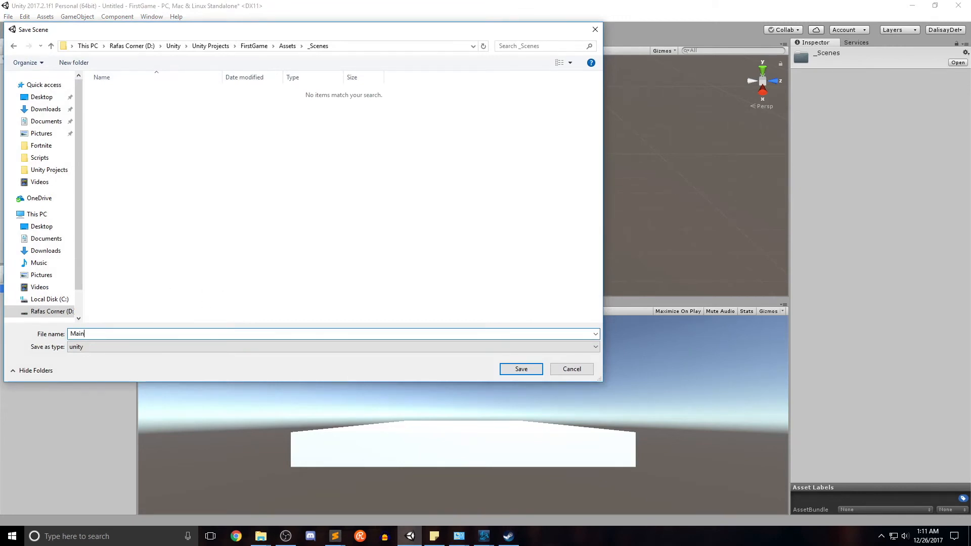
{"action": "left_click", "coordinate": [520, 369]}
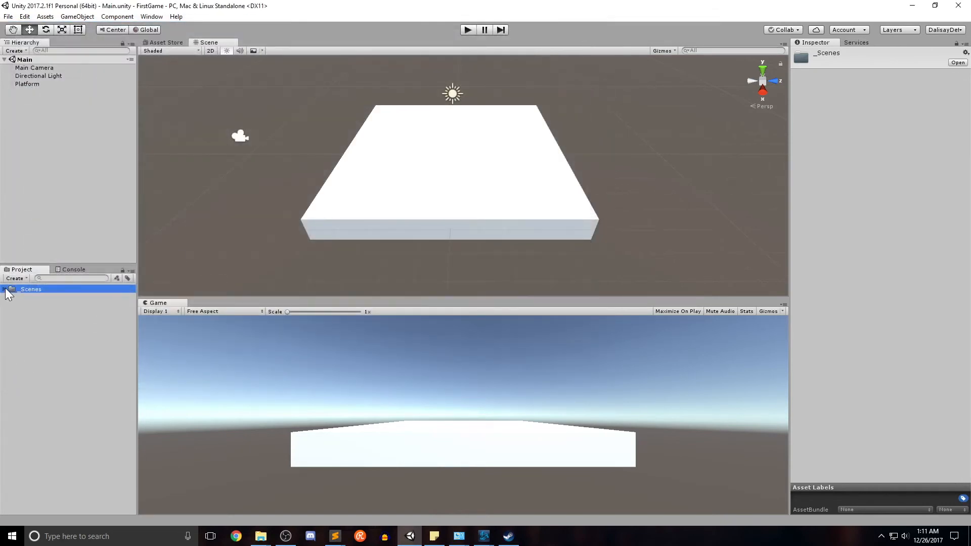
{"action": "left_click", "coordinate": [5, 290]}
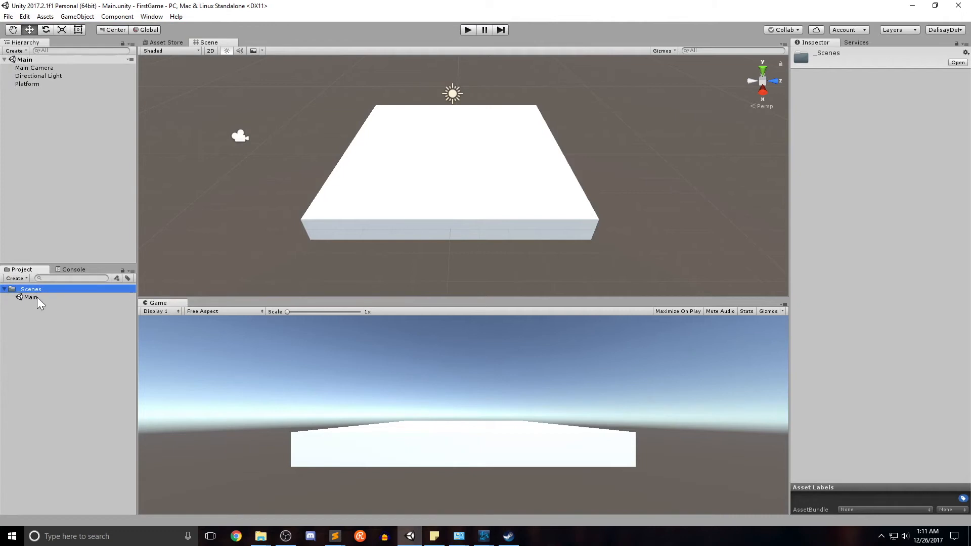
{"action": "mouse_move", "coordinate": [44, 300]}
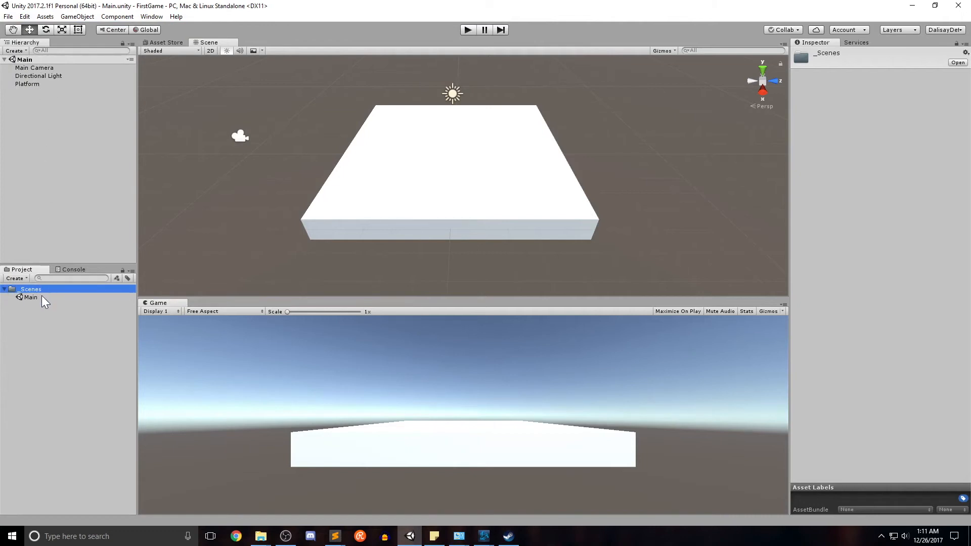
{"action": "mouse_move", "coordinate": [50, 306]}
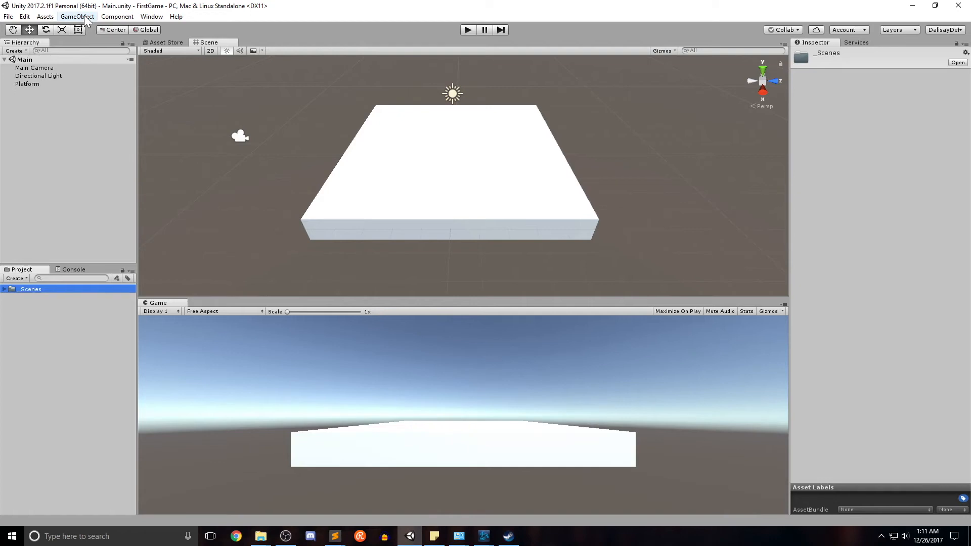
- Add a Sphere and drag it above the Platform to about -0.76, 1.89, 0.67
{"action": "left_click", "coordinate": [77, 16]}
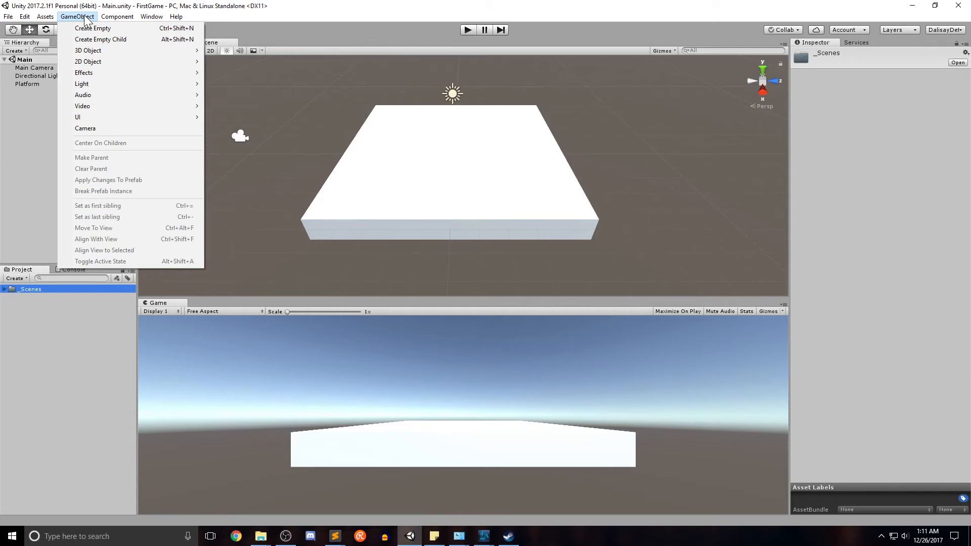
{"action": "mouse_move", "coordinate": [90, 26]}
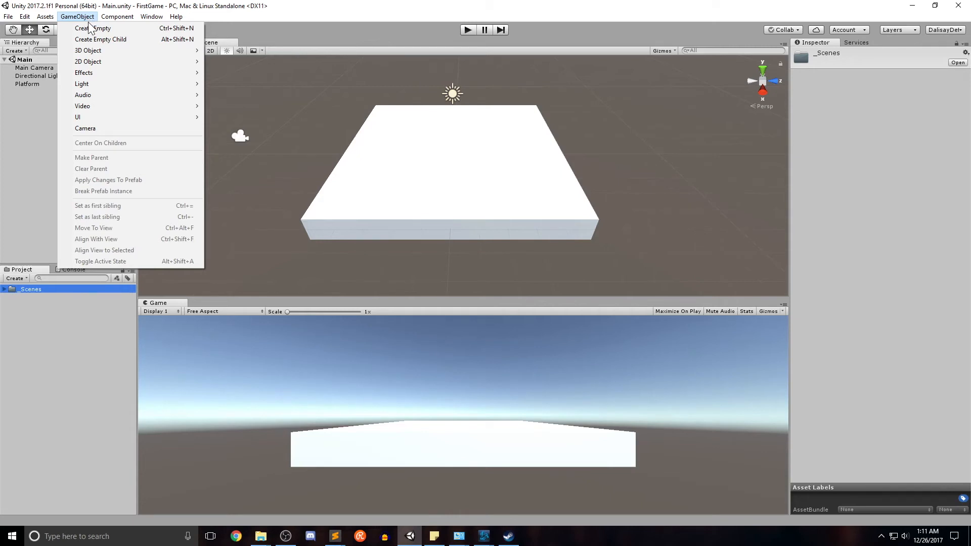
{"action": "mouse_move", "coordinate": [93, 28]}
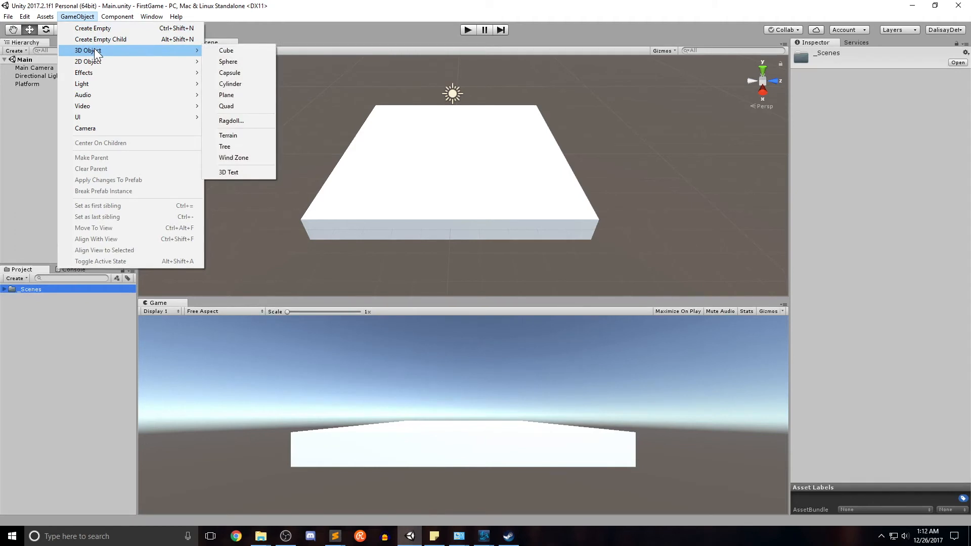
{"action": "left_click", "coordinate": [228, 61]}
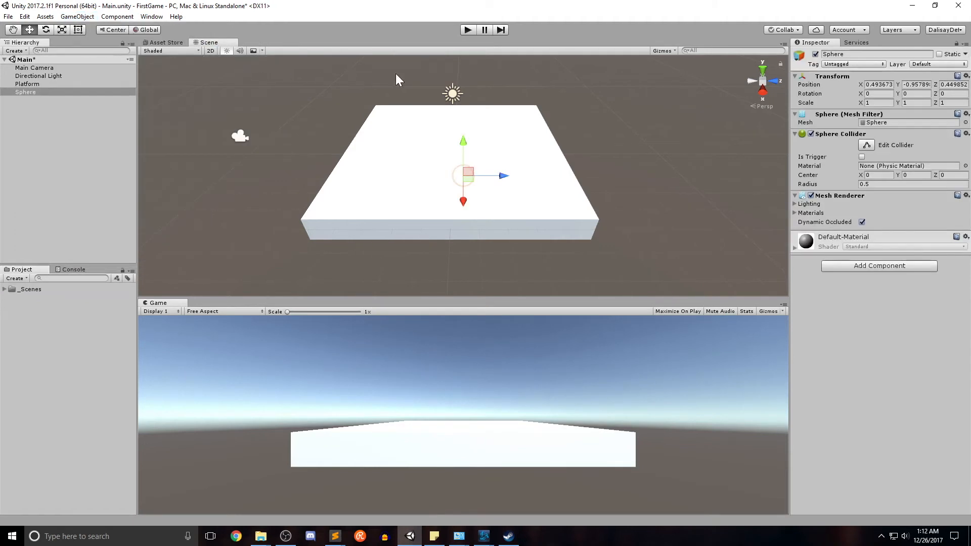
{"action": "mouse_move", "coordinate": [464, 147]}
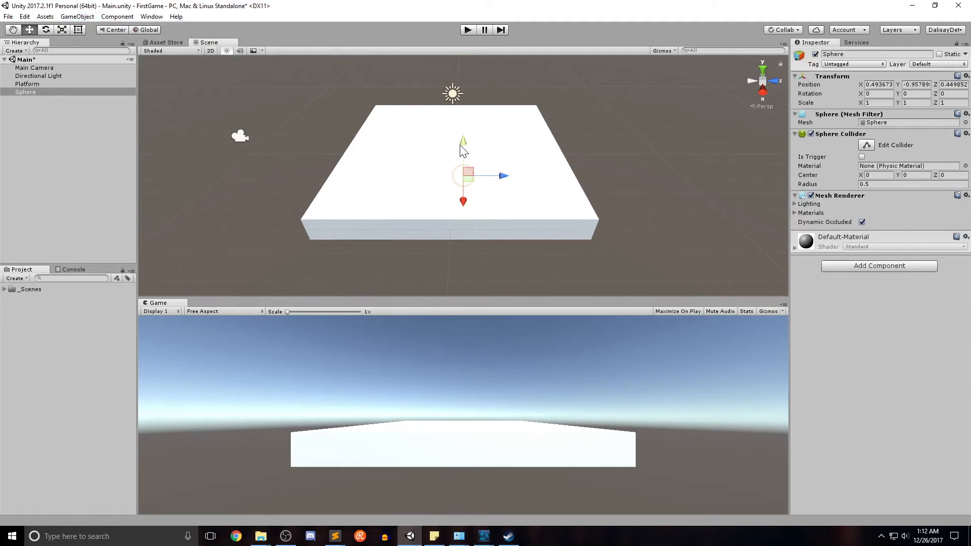
{"action": "left_click_drag", "start_coordinate": [463, 175], "coordinate": [452, 112]}
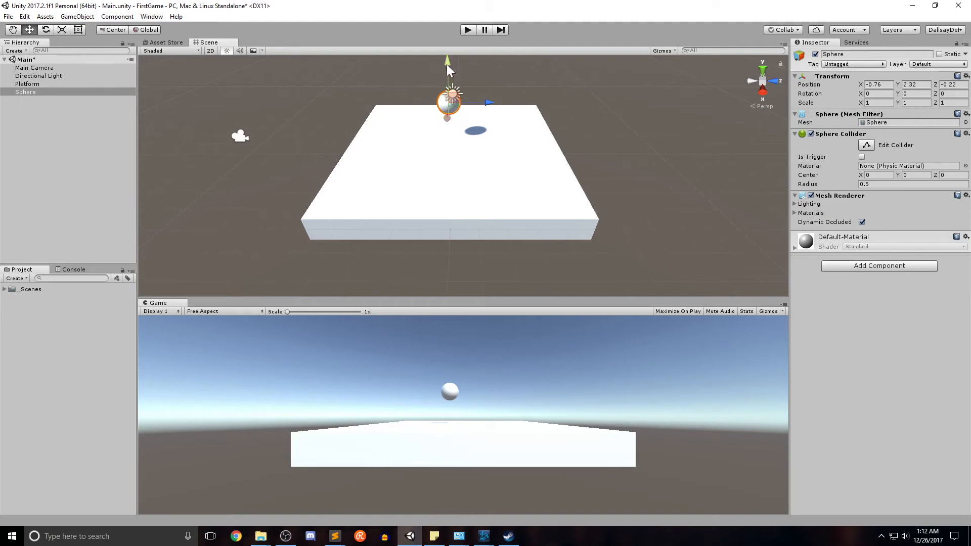
{"action": "left_click_drag", "start_coordinate": [447, 96], "coordinate": [485, 121]}
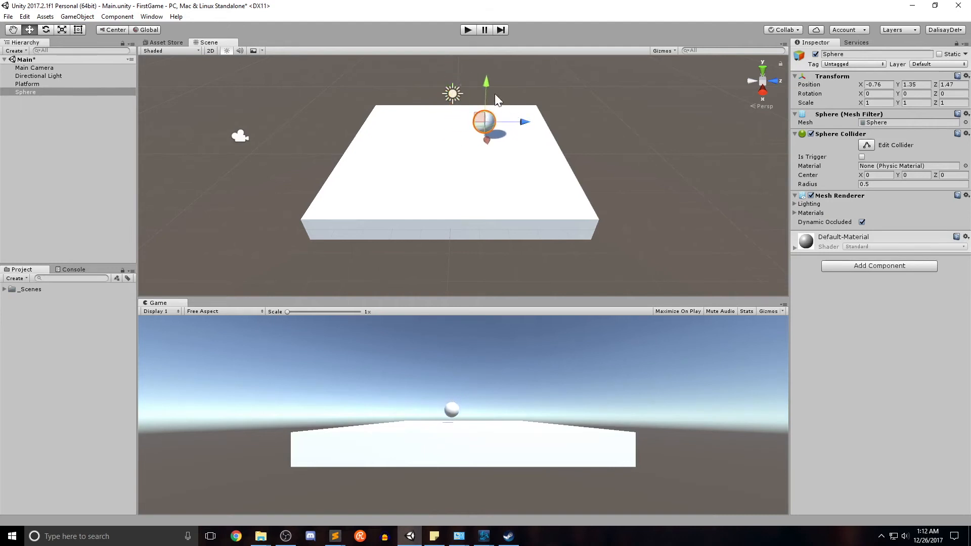
{"action": "left_click_drag", "start_coordinate": [486, 83], "coordinate": [486, 62]}
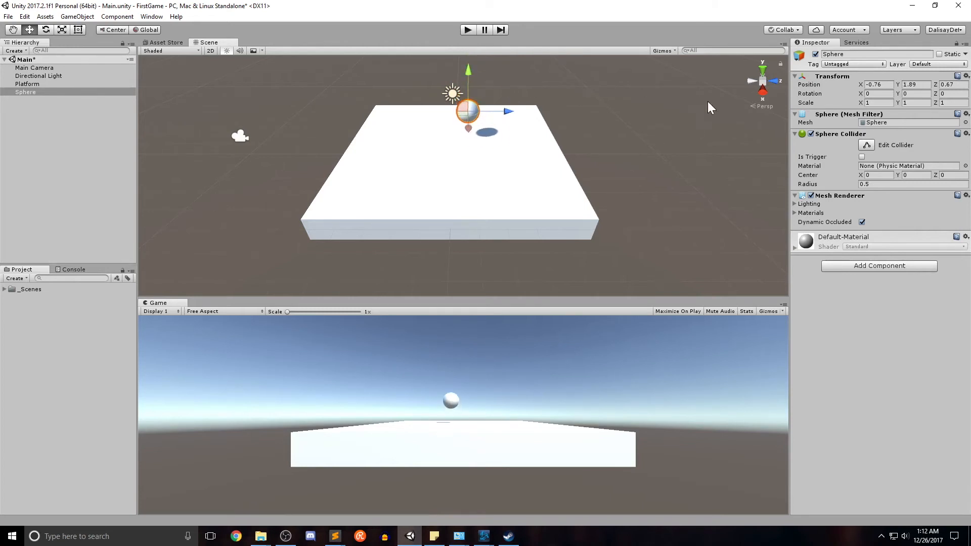
- Reset the Sphere's transform to the origin and frame it in the Scene view
{"action": "left_click", "coordinate": [964, 76]}
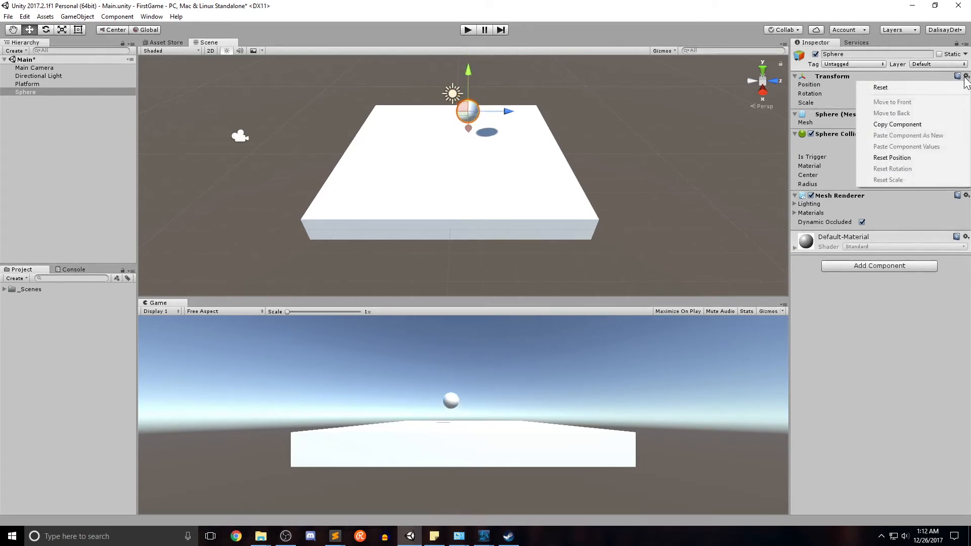
{"action": "mouse_move", "coordinate": [880, 87]}
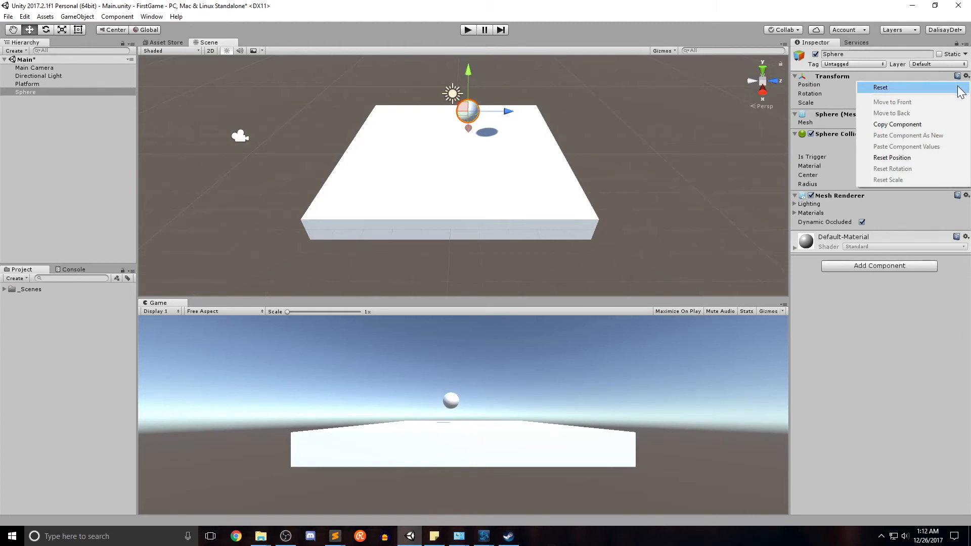
{"action": "left_click", "coordinate": [880, 87]}
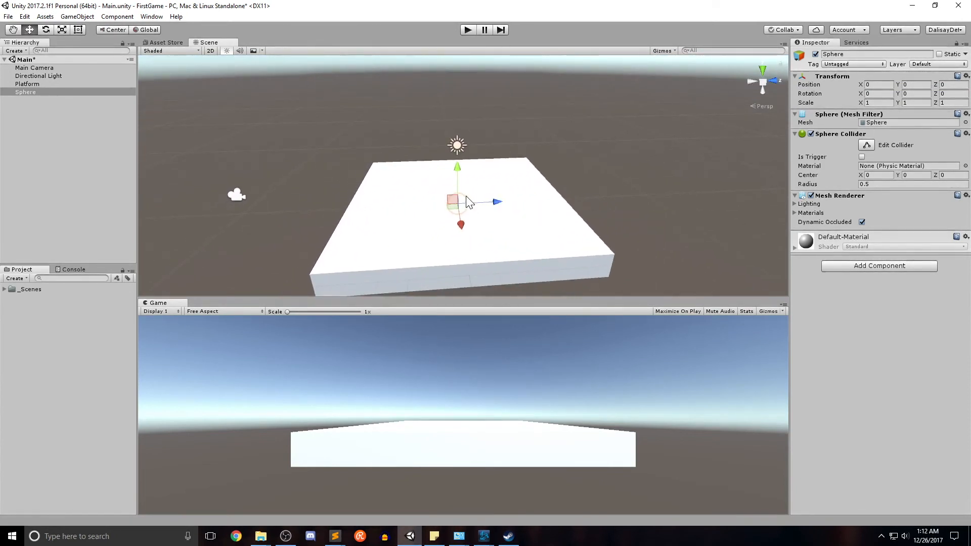
{"action": "mouse_move", "coordinate": [510, 208]}
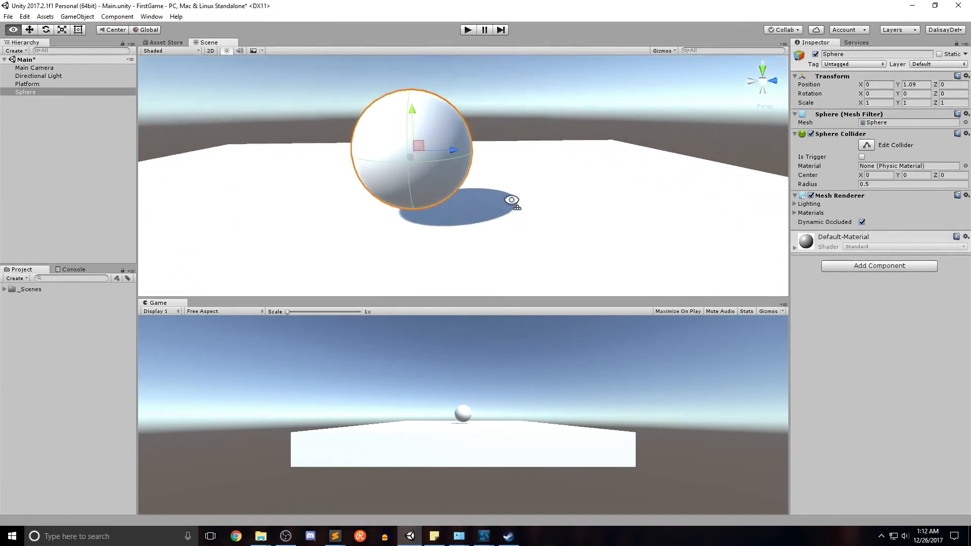
{"action": "left_click_drag", "start_coordinate": [511, 200], "coordinate": [556, 171]}
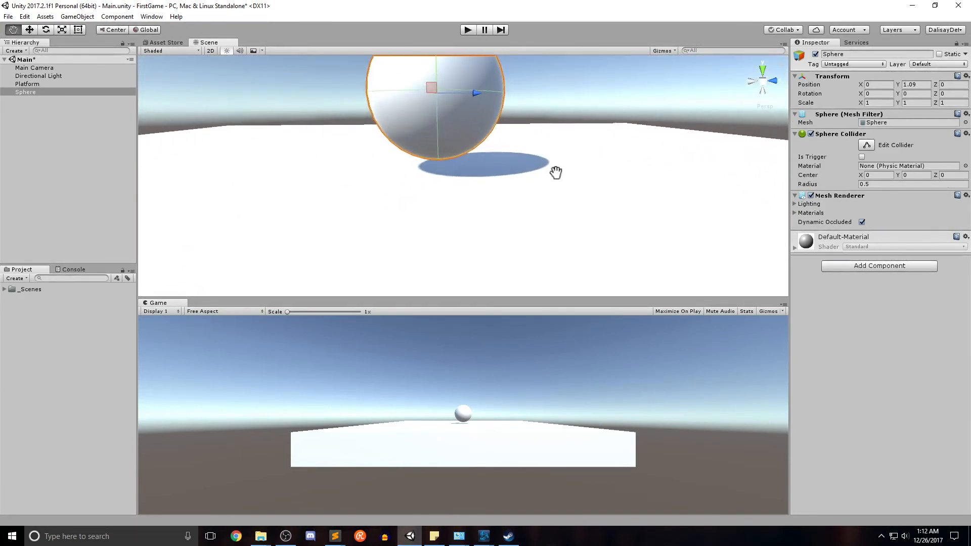
{"action": "left_click_drag", "start_coordinate": [555, 172], "coordinate": [559, 113]}
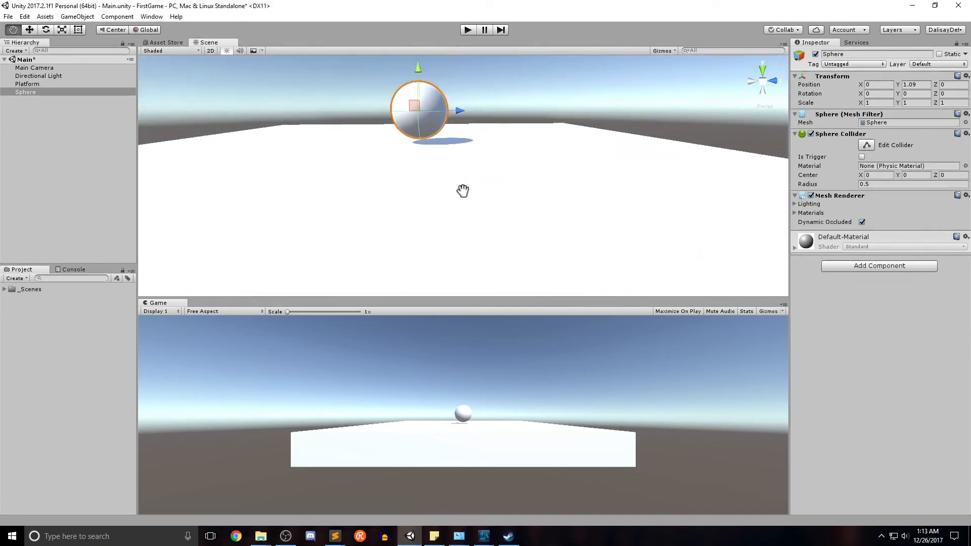
{"action": "left_click", "coordinate": [916, 84]}
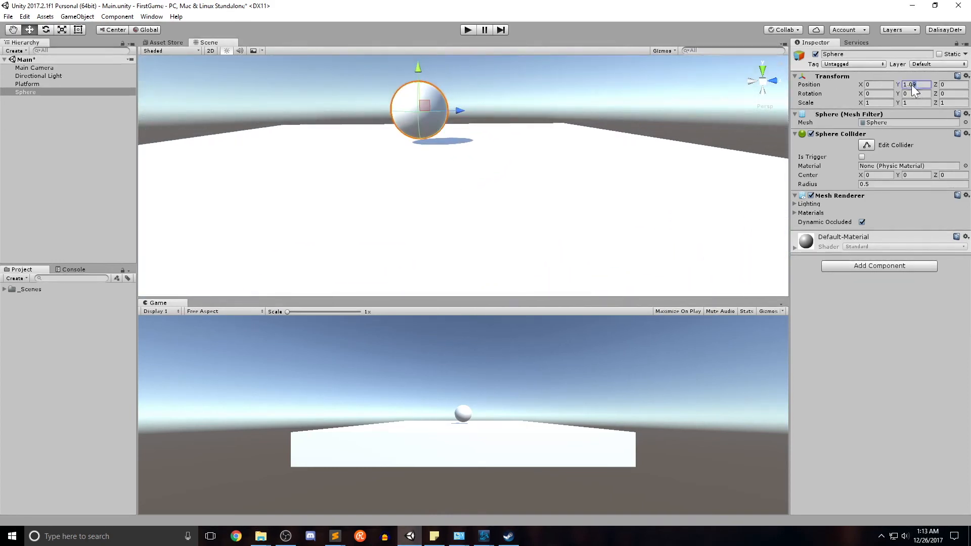
{"action": "type", "text": "1"}
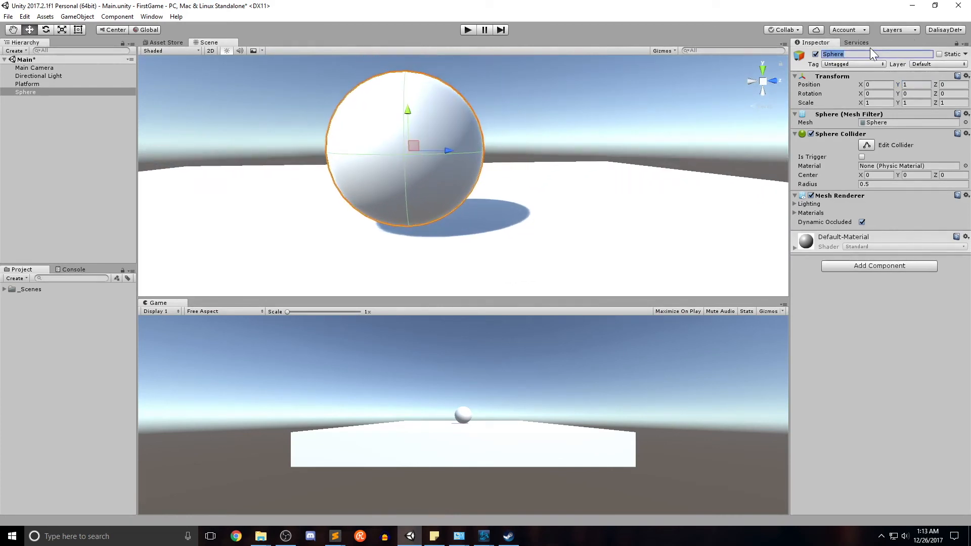
{"action": "type", "text": "Player"}
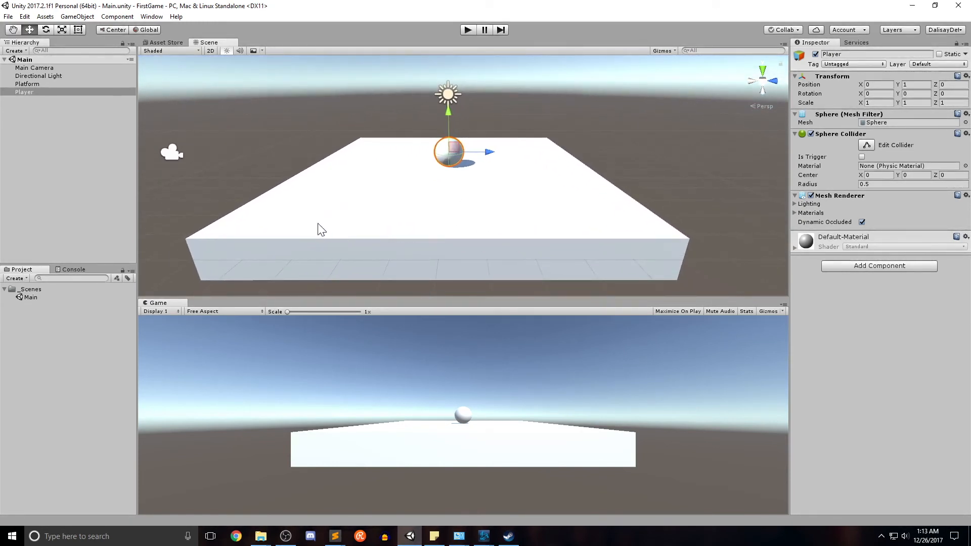
{"action": "mouse_move", "coordinate": [88, 217]}
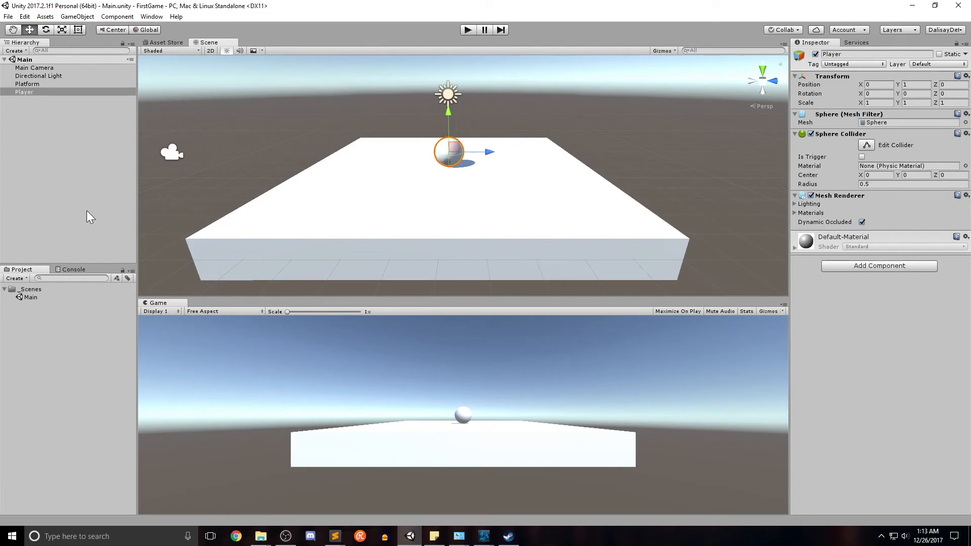
{"action": "mouse_move", "coordinate": [53, 213]}
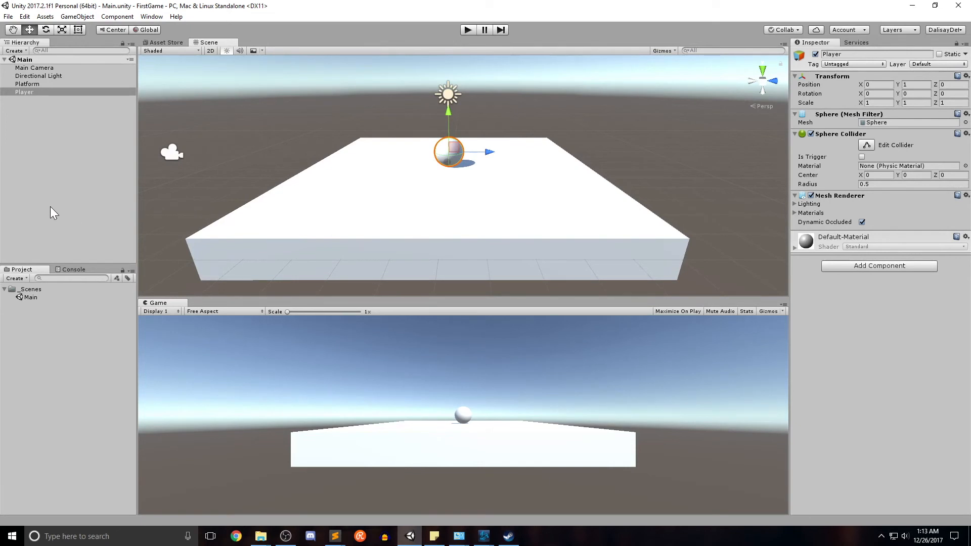
{"action": "mouse_move", "coordinate": [358, 221]}
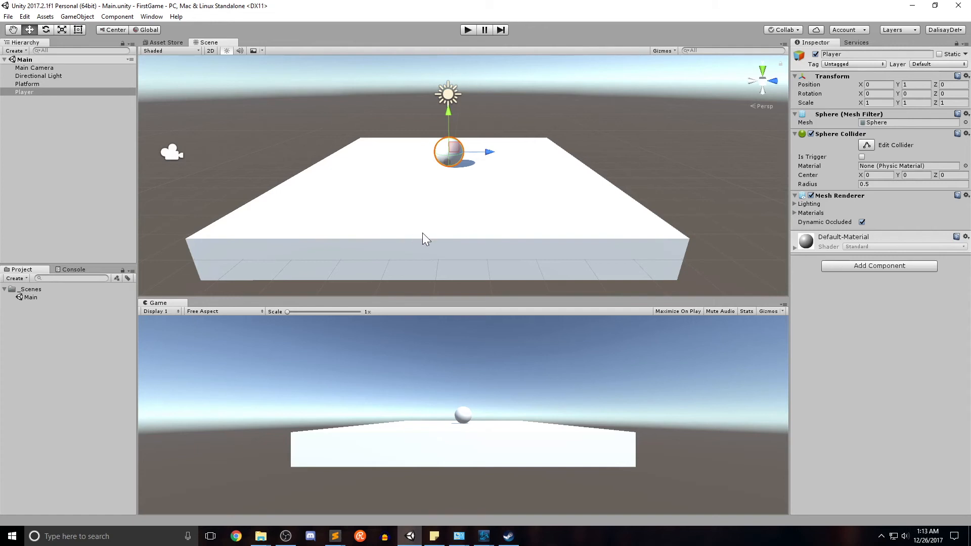
{"action": "mouse_move", "coordinate": [464, 351]}
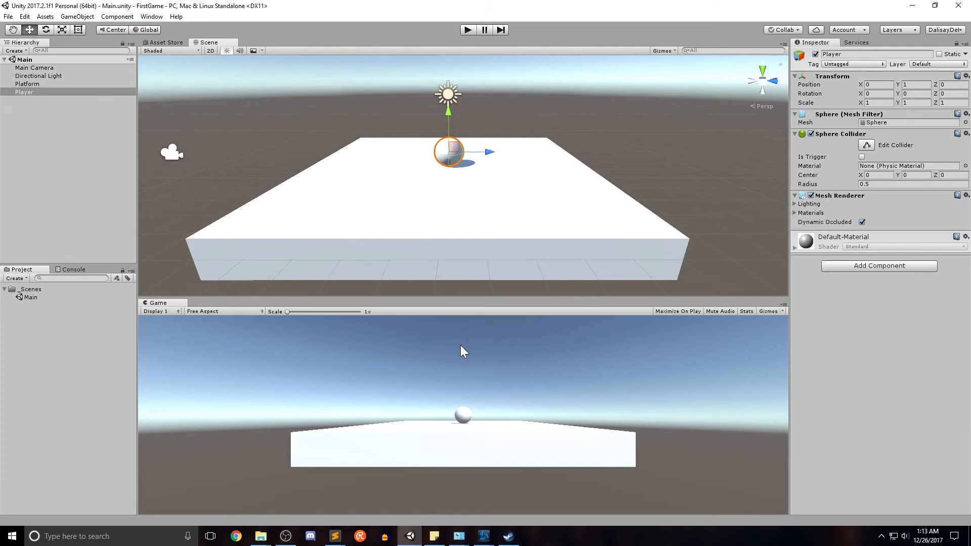
{"action": "mouse_move", "coordinate": [460, 347]}
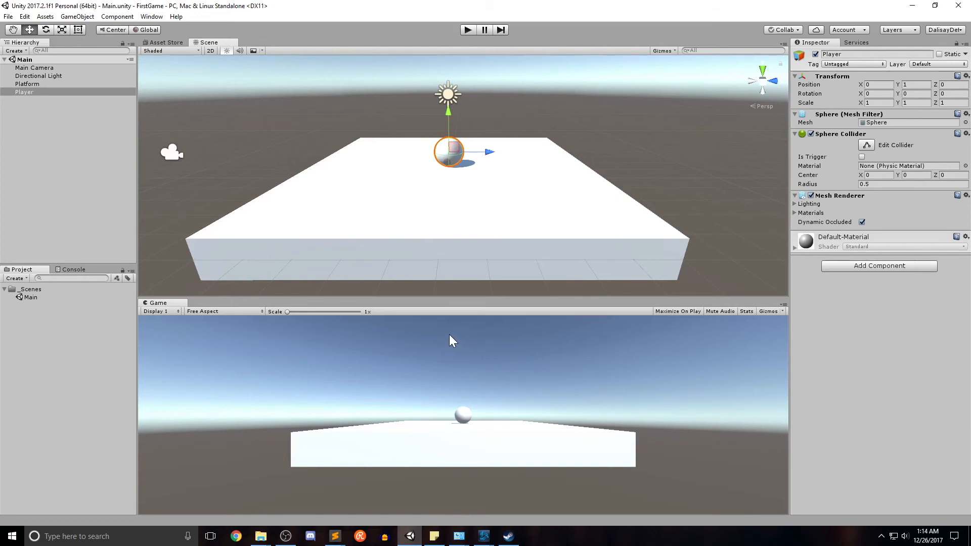
{"action": "mouse_move", "coordinate": [419, 331]}
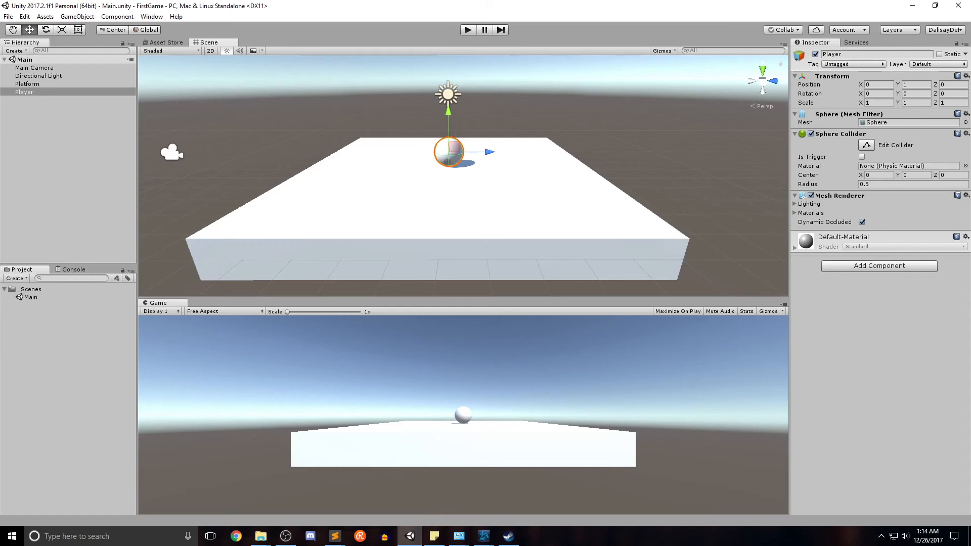
- Create a new project folder named Materials
{"action": "left_click", "coordinate": [58, 320]}
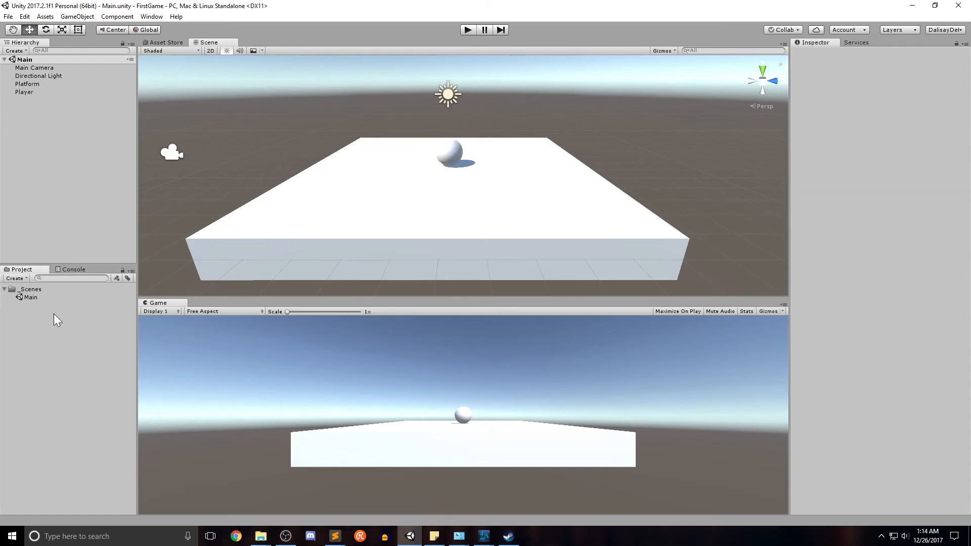
{"action": "left_click", "coordinate": [15, 278]}
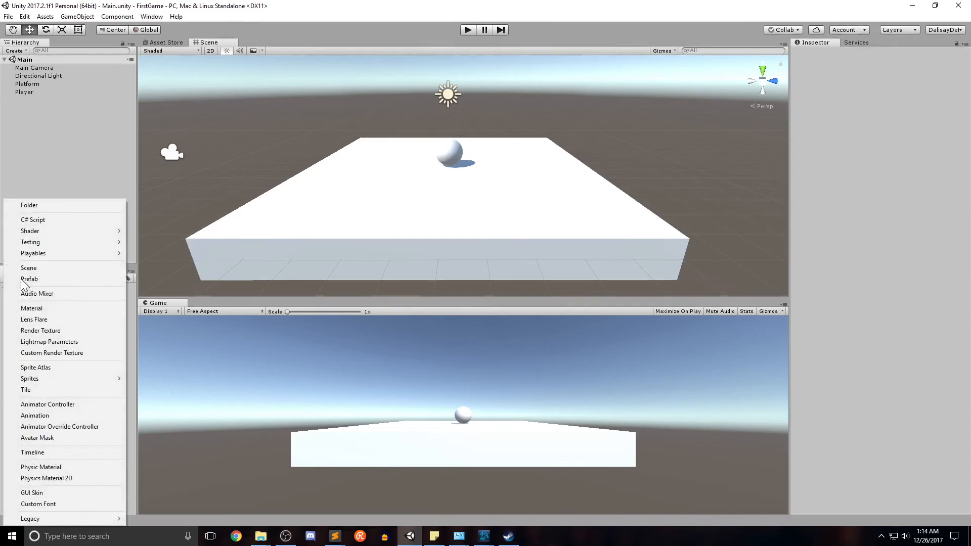
{"action": "left_click", "coordinate": [30, 205]}
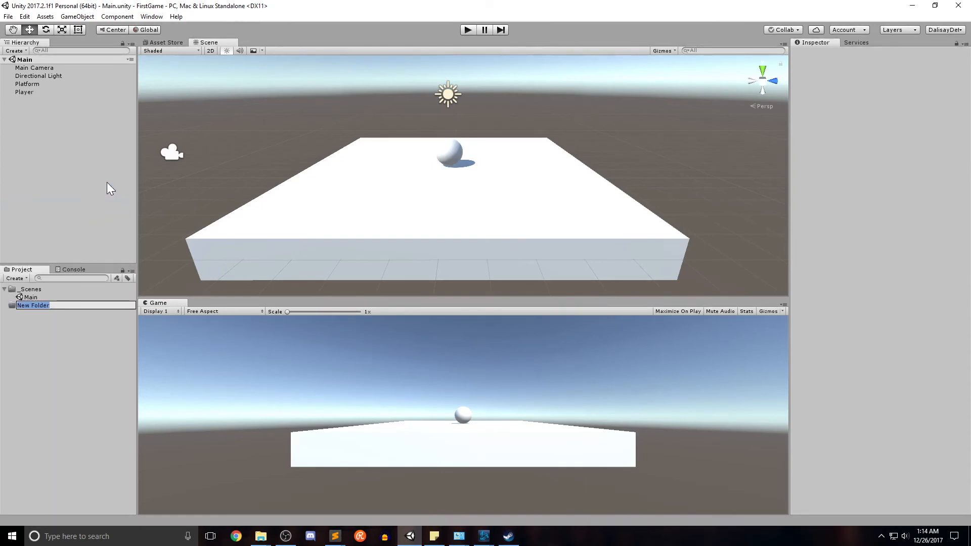
{"action": "type", "text": "Materials"}
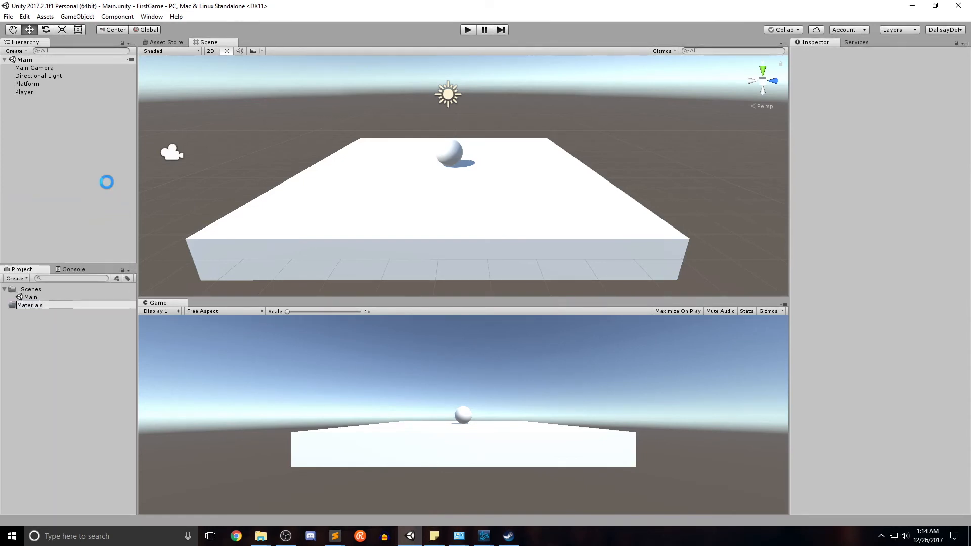
- Create a new material named platform_mat inside the Materials folder
{"action": "right_click", "coordinate": [30, 306]}
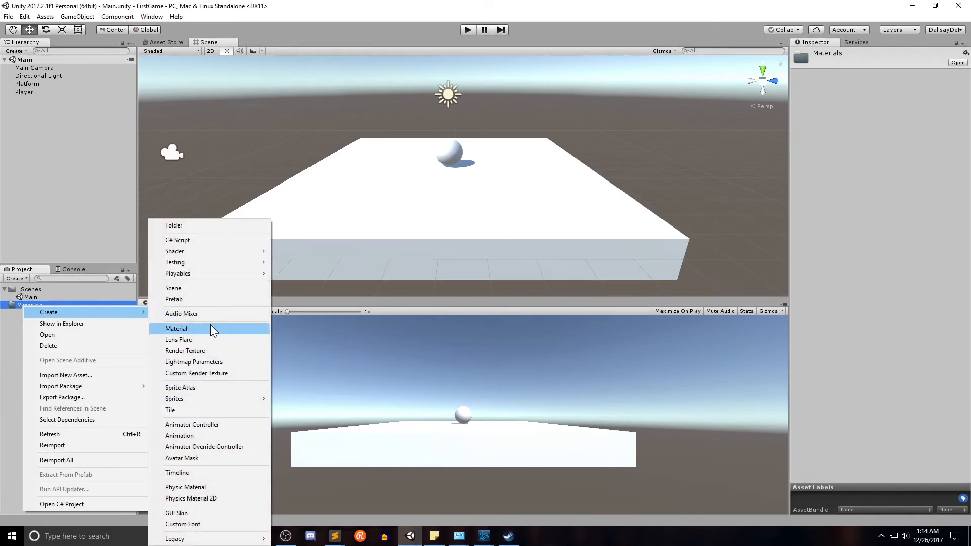
{"action": "left_click", "coordinate": [176, 329]}
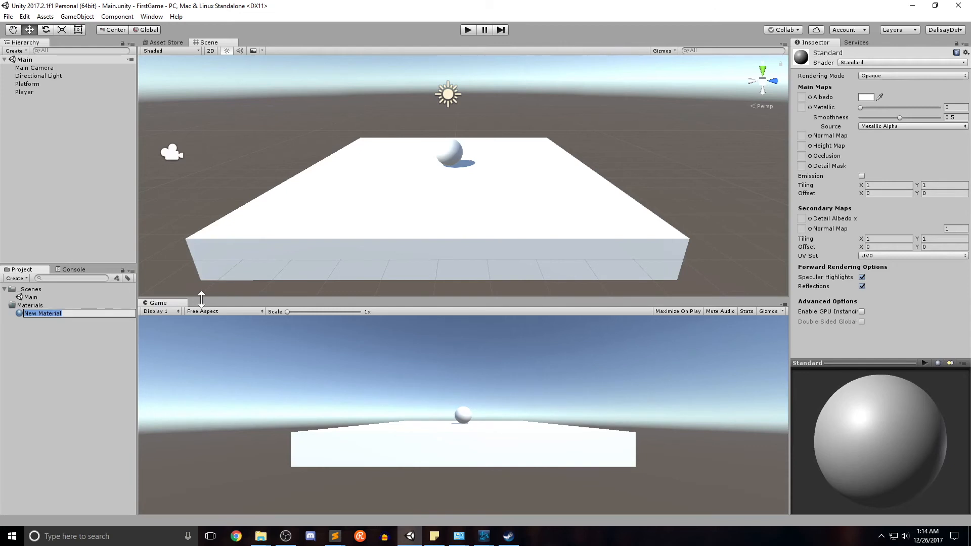
{"action": "type", "text": "platform_mat"}
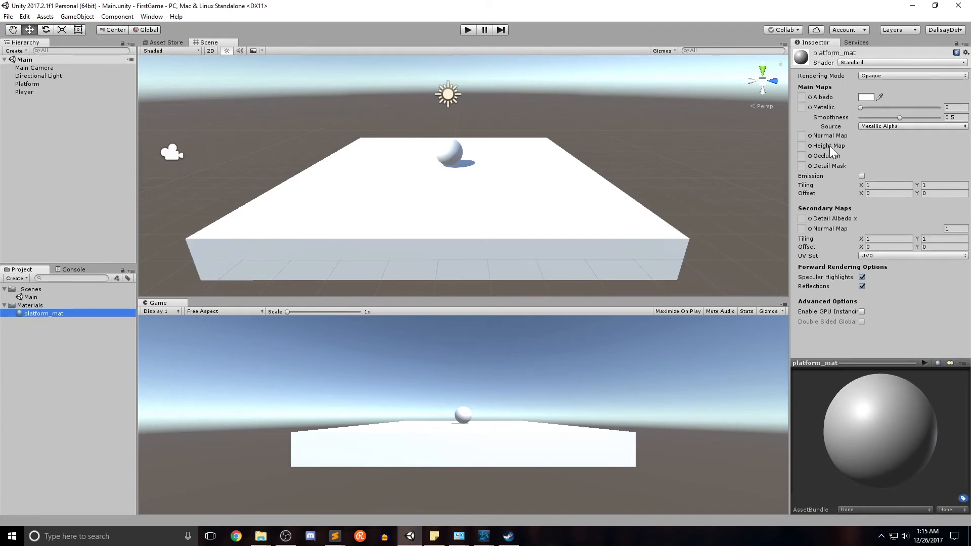
{"action": "mouse_move", "coordinate": [830, 127]}
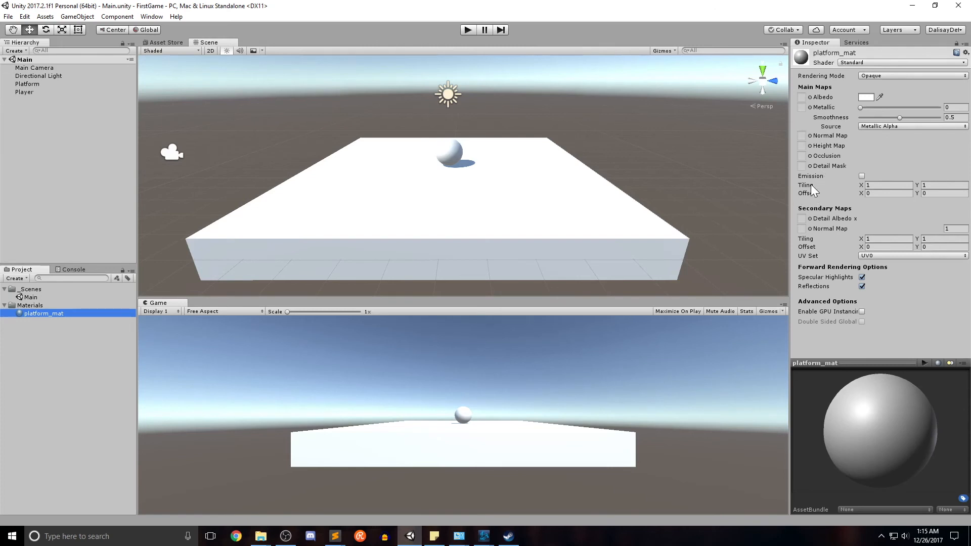
{"action": "mouse_move", "coordinate": [817, 278]}
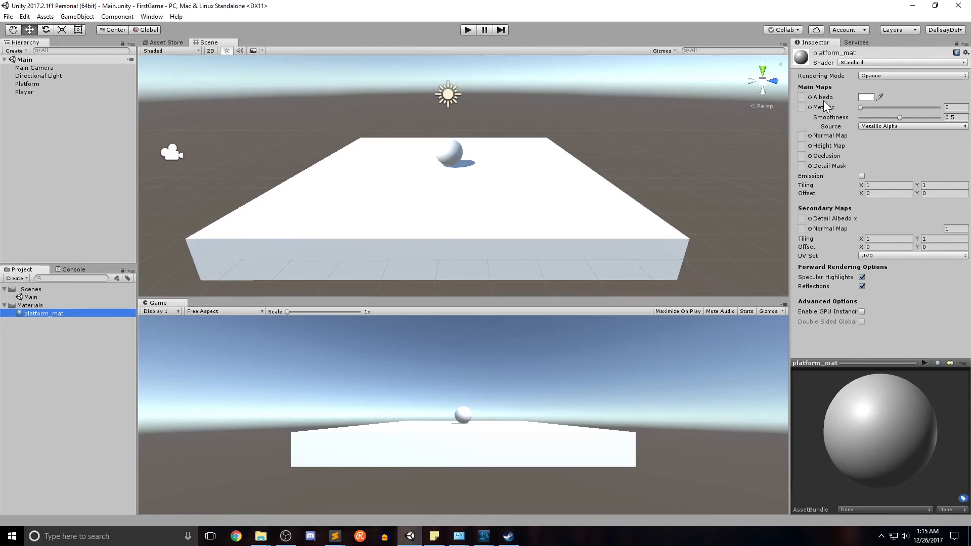
{"action": "mouse_move", "coordinate": [822, 97]}
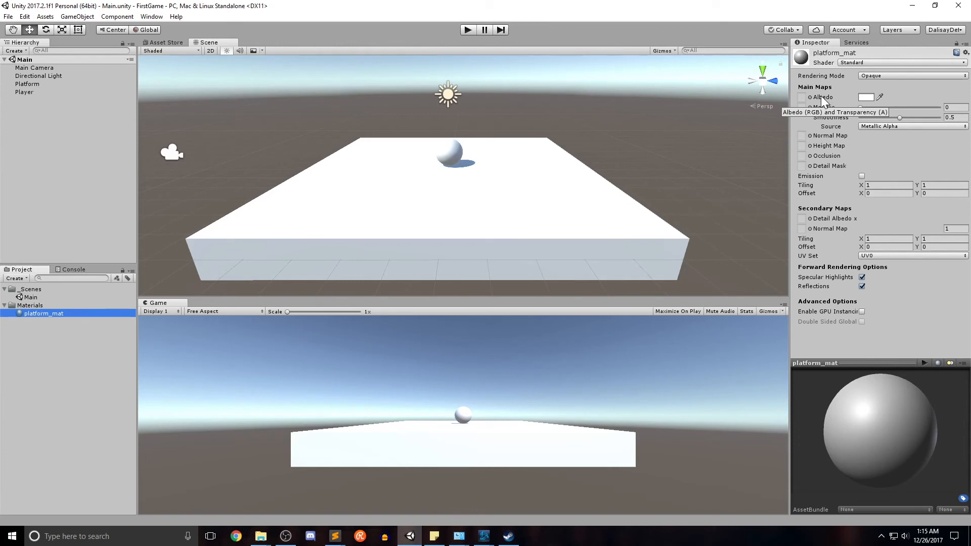
{"action": "mouse_move", "coordinate": [867, 103]}
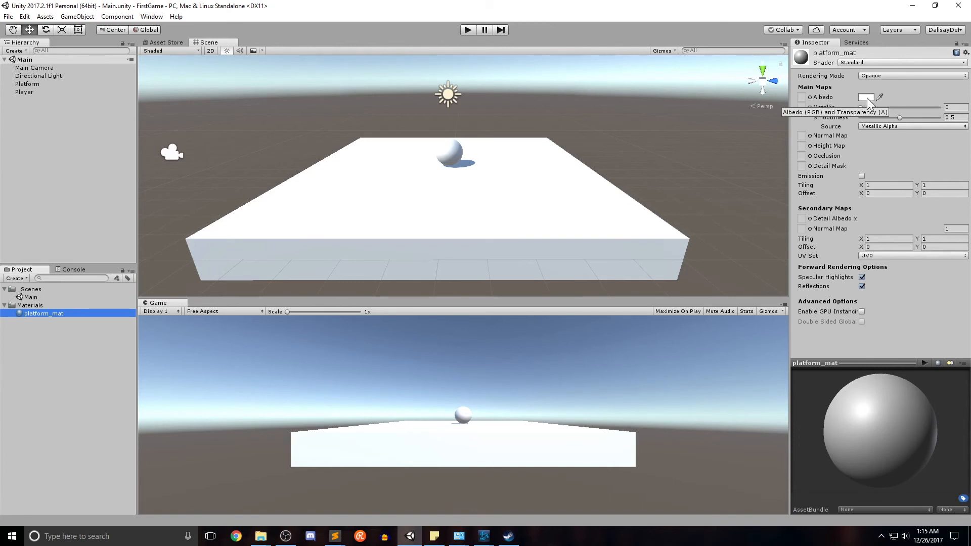
{"action": "mouse_move", "coordinate": [872, 102]}
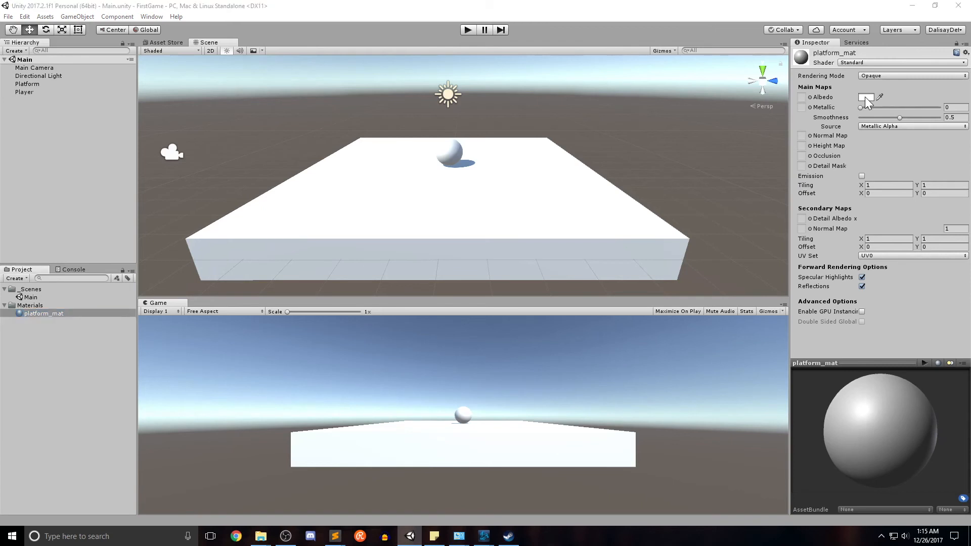
- Set platform_mat's Albedo colour to a dark purple
{"action": "left_click", "coordinate": [866, 97]}
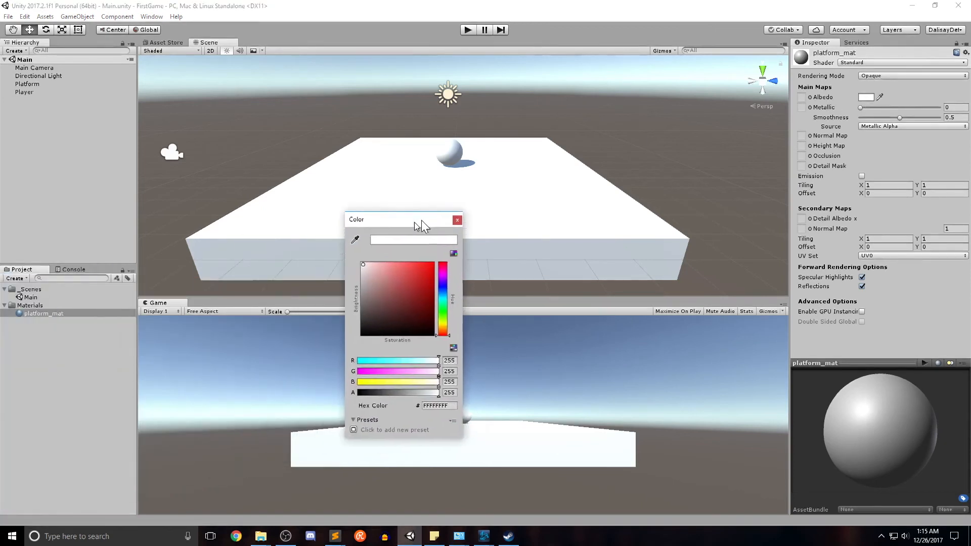
{"action": "left_click_drag", "start_coordinate": [421, 220], "coordinate": [700, 67]}
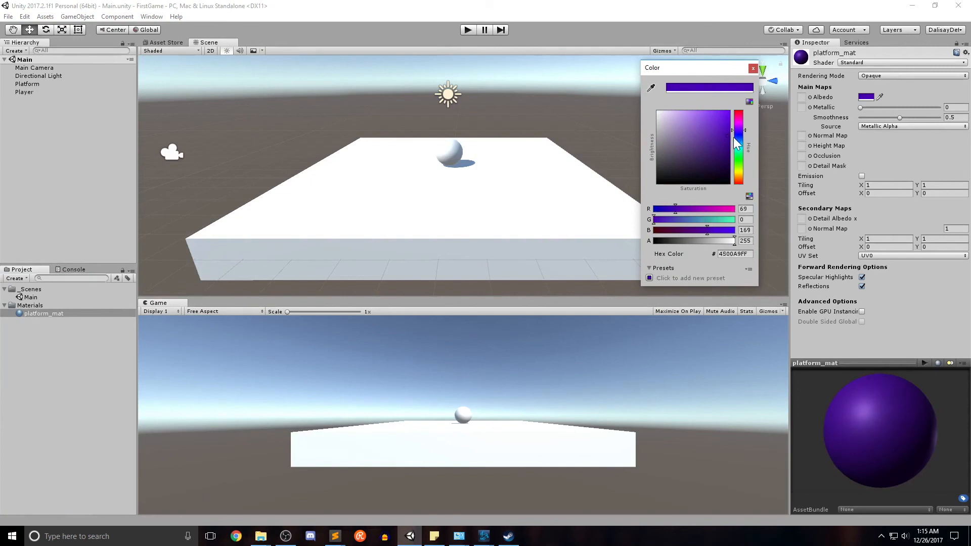
{"action": "left_click", "coordinate": [718, 143]}
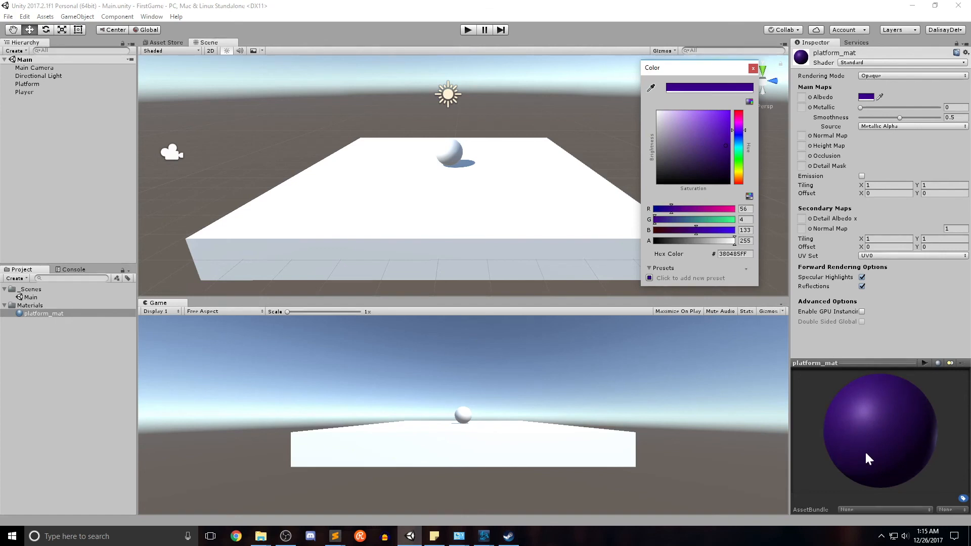
{"action": "mouse_move", "coordinate": [876, 426]}
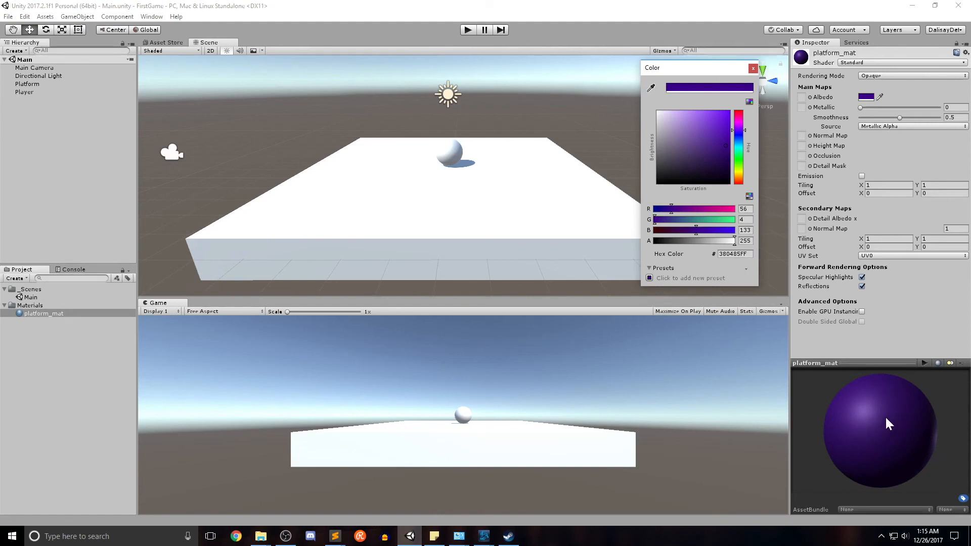
{"action": "mouse_move", "coordinate": [833, 389]}
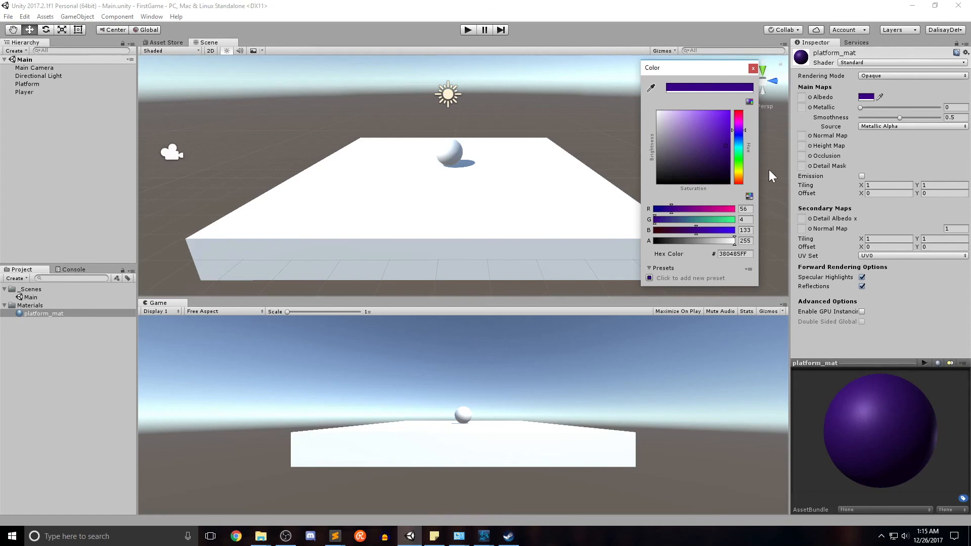
{"action": "left_click", "coordinate": [753, 68]}
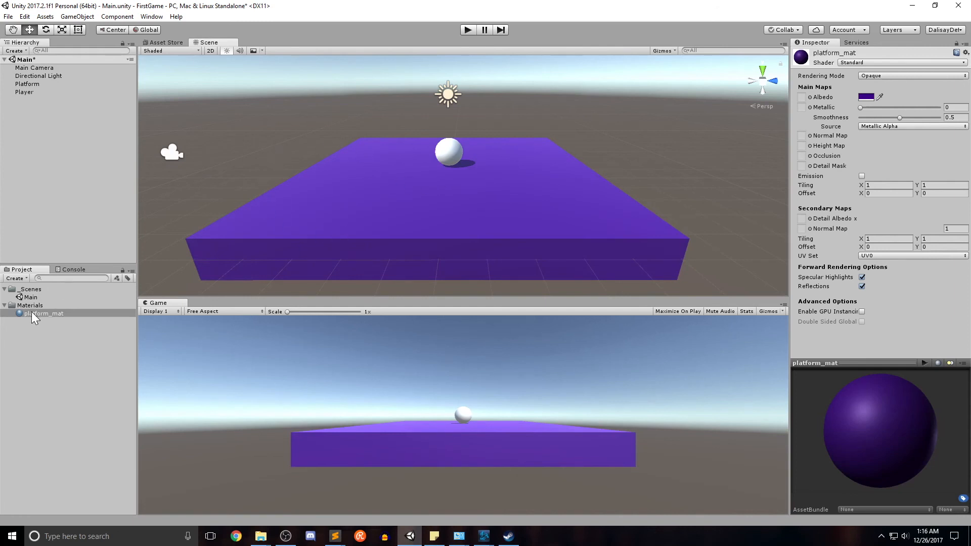
{"action": "mouse_move", "coordinate": [552, 176]}
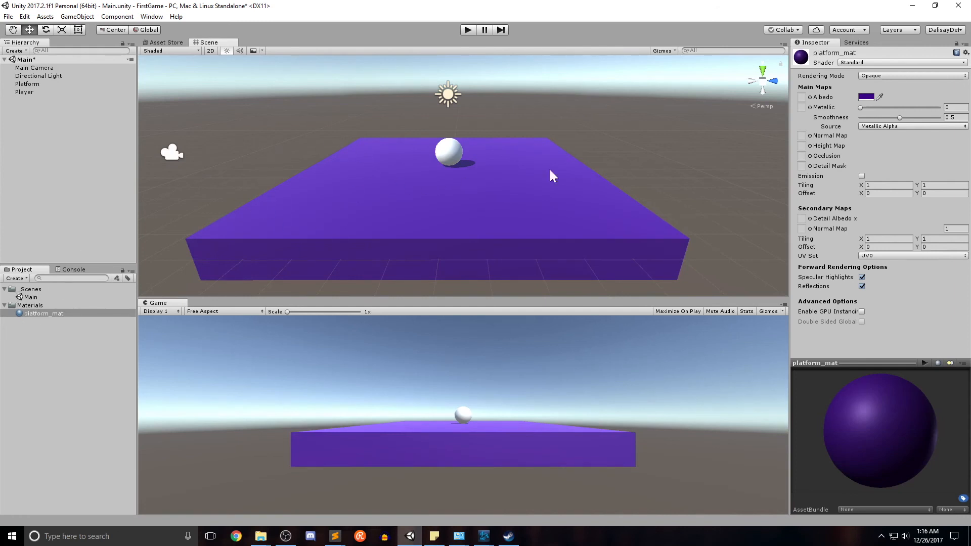
- Compare a lighter purple, keep the darker shade, and select the Materials folder
{"action": "left_click", "coordinate": [867, 97]}
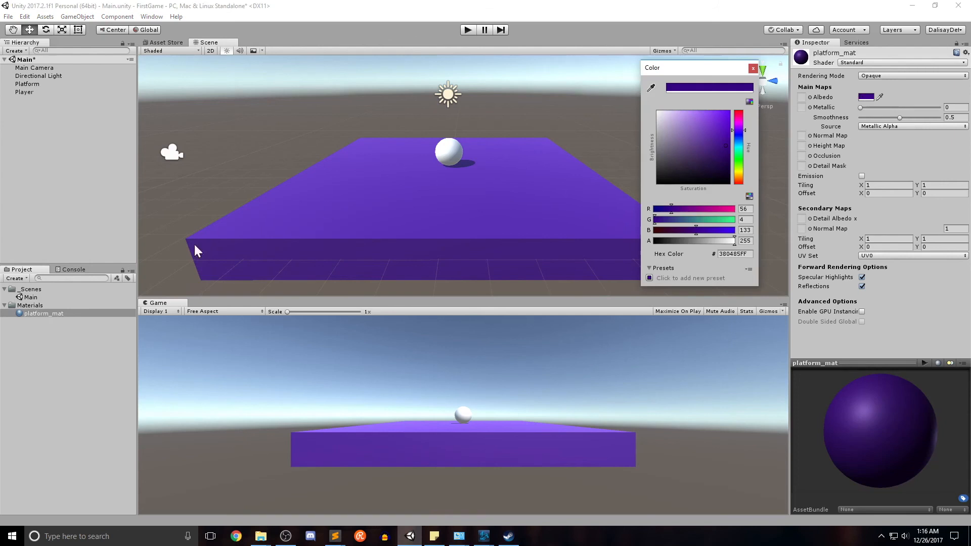
{"action": "left_click", "coordinate": [693, 140]}
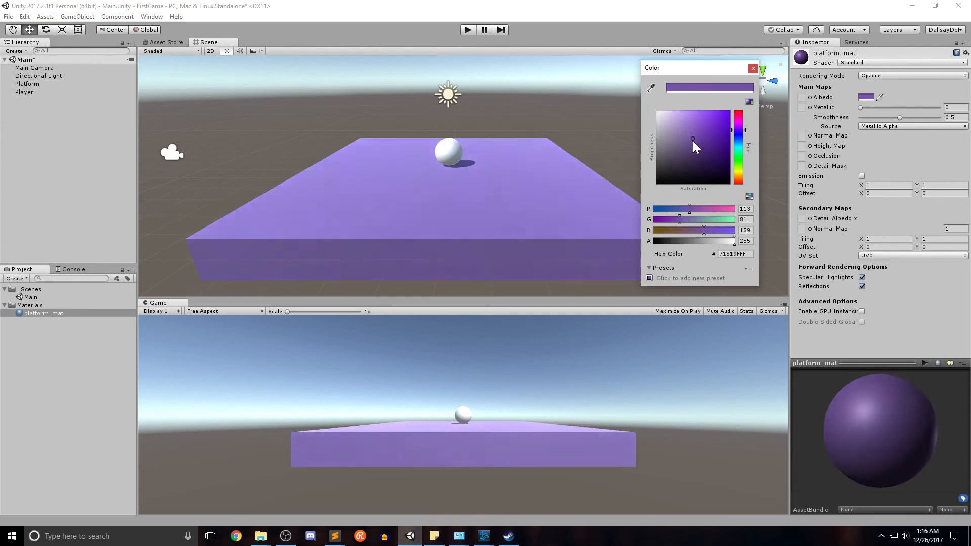
{"action": "left_click", "coordinate": [726, 156]}
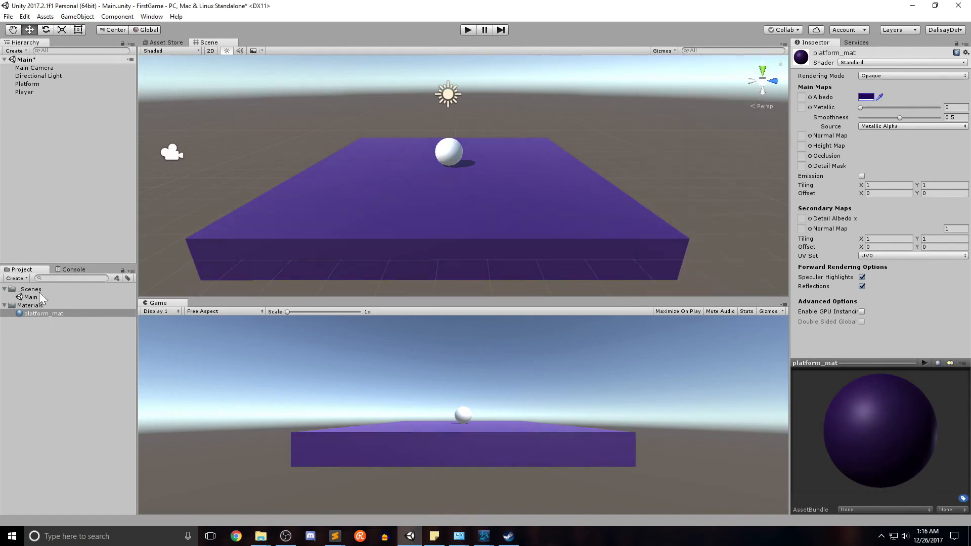
{"action": "left_click", "coordinate": [30, 306]}
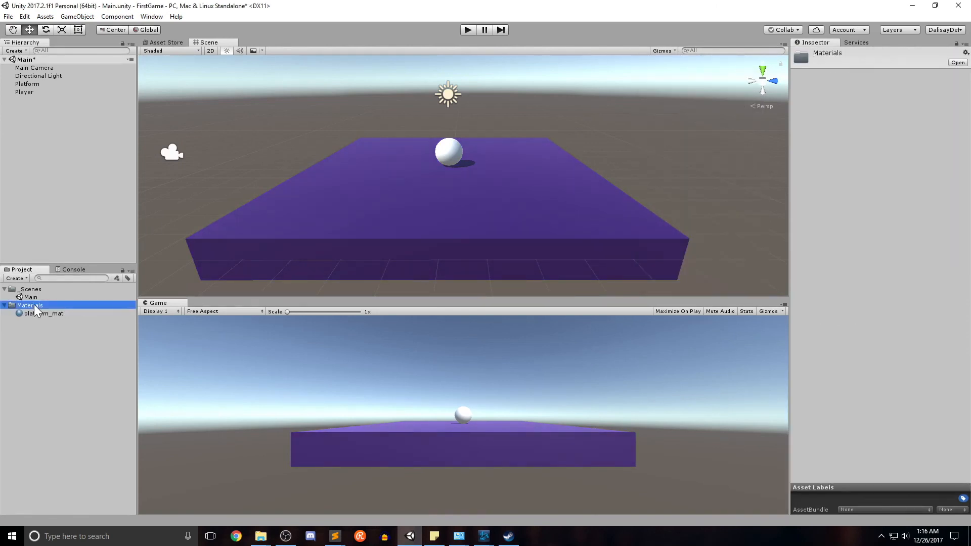
- Create a new material named player_mat in the Materials folder
{"action": "right_click", "coordinate": [44, 312]}
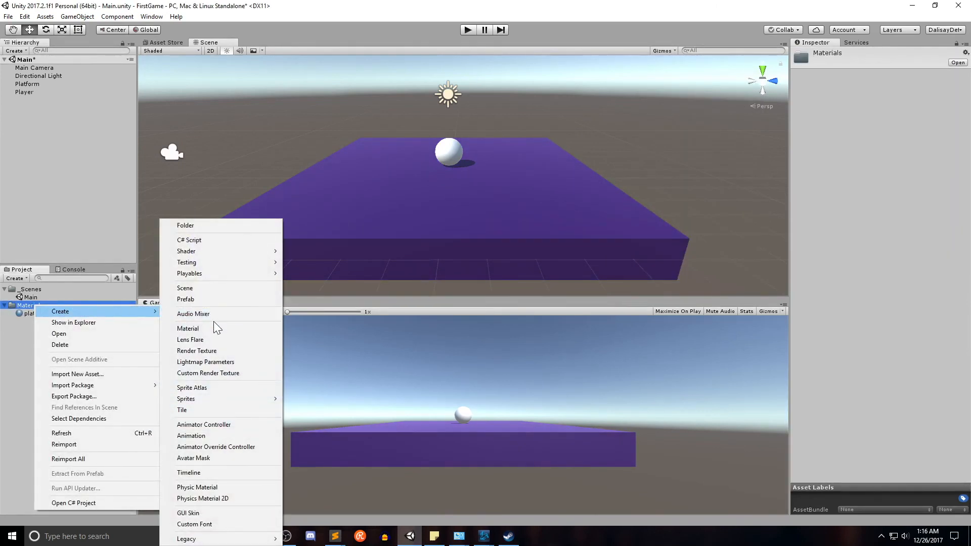
{"action": "left_click", "coordinate": [187, 329]}
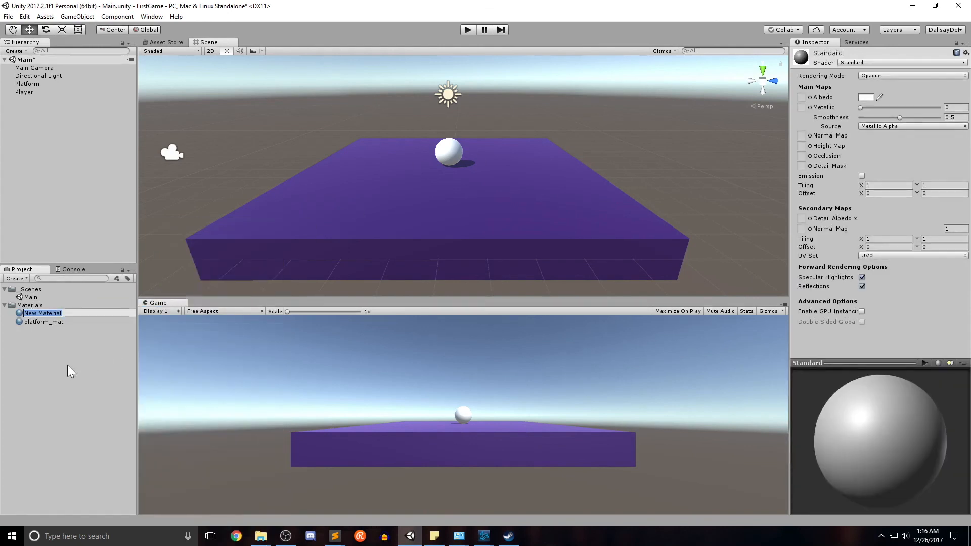
{"action": "type", "text": "player_"}
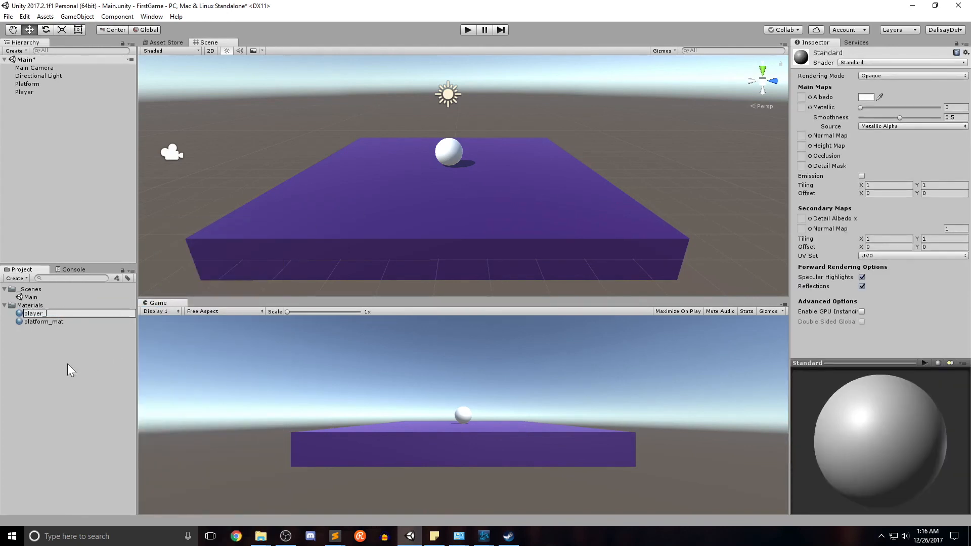
{"action": "left_click", "coordinate": [40, 322]}
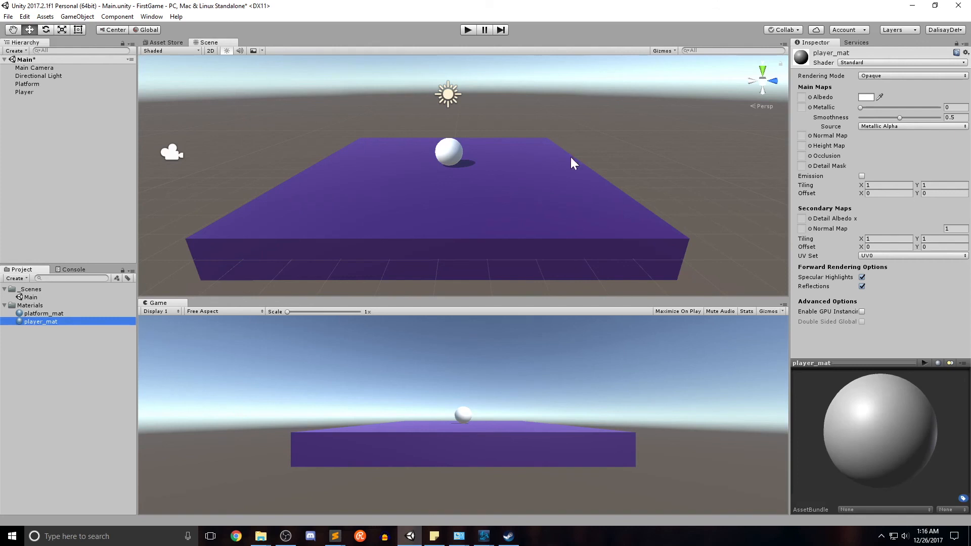
- Set player_mat's Albedo to yellow so the Player sphere shows yellow
{"action": "left_click", "coordinate": [867, 98]}
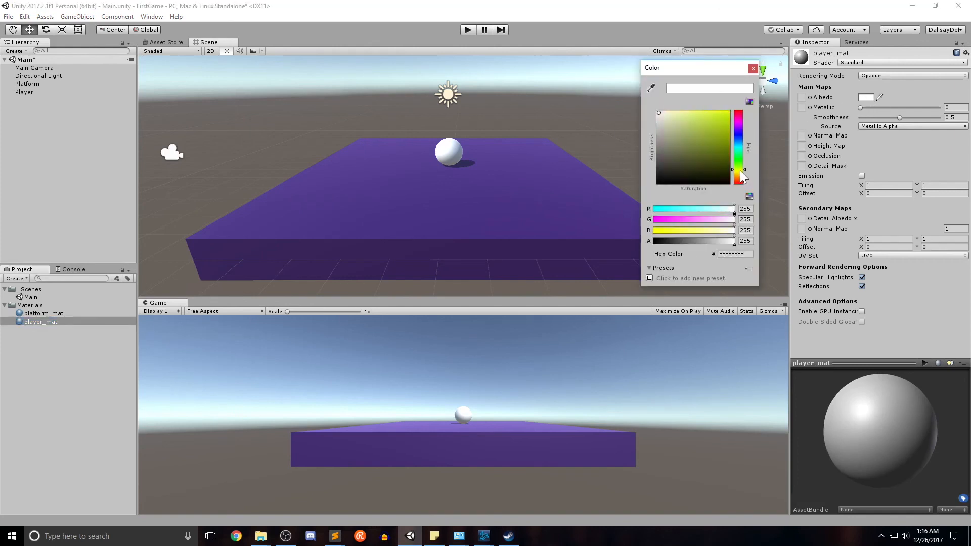
{"action": "left_click", "coordinate": [753, 67]}
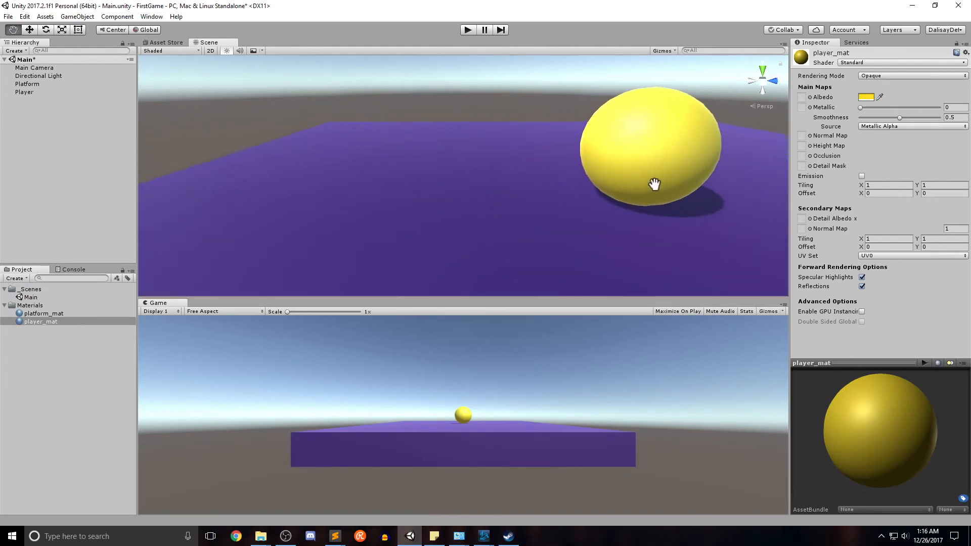
{"action": "left_click_drag", "start_coordinate": [656, 184], "coordinate": [423, 174]}
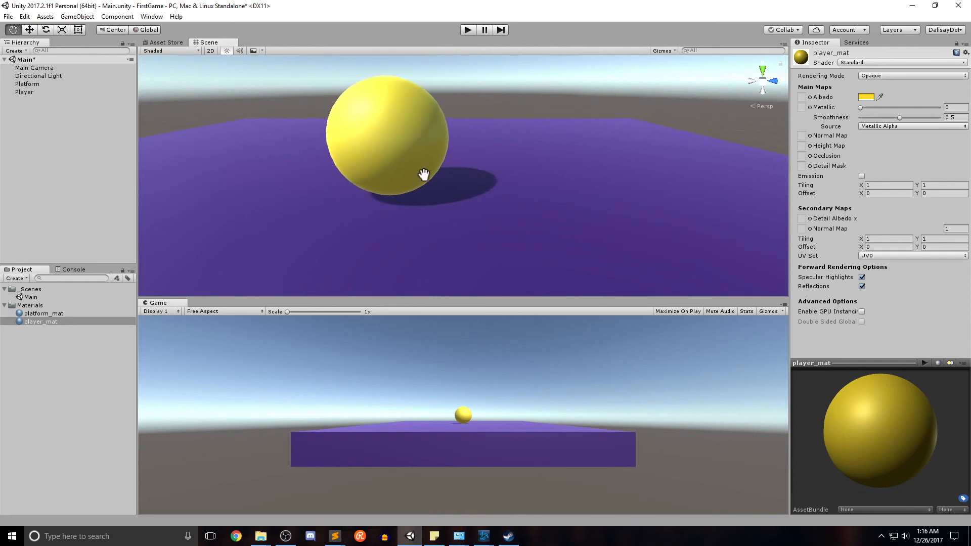